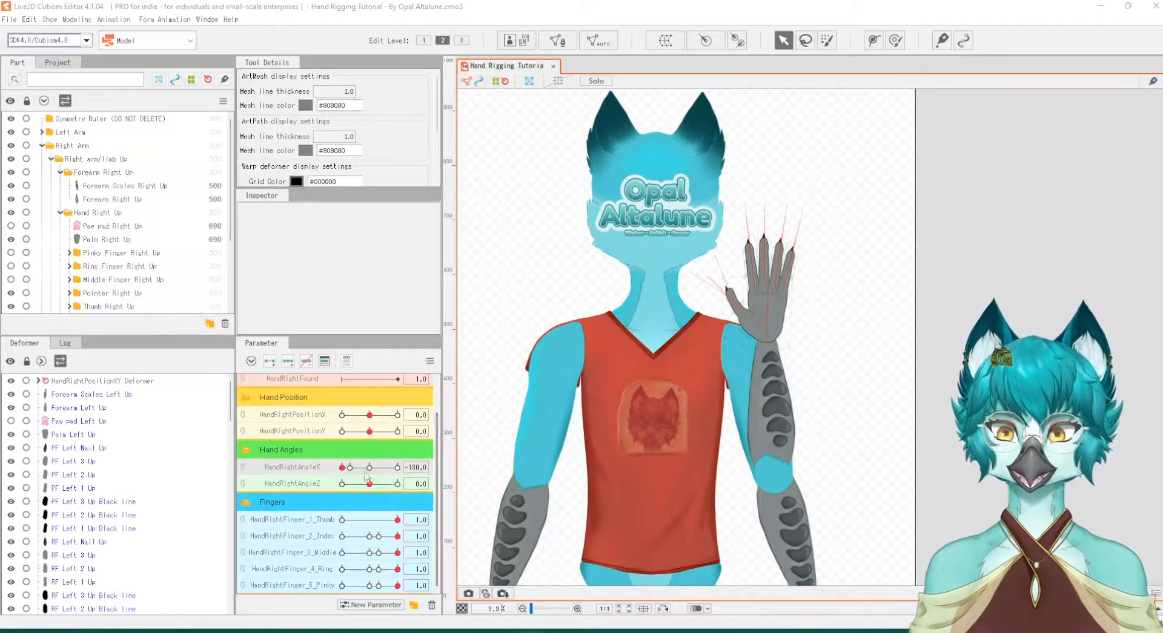
Select Paw pad Right Up and sweep HandRightAngleX end to end to inspect the pad
drag(348, 466, 393, 466)
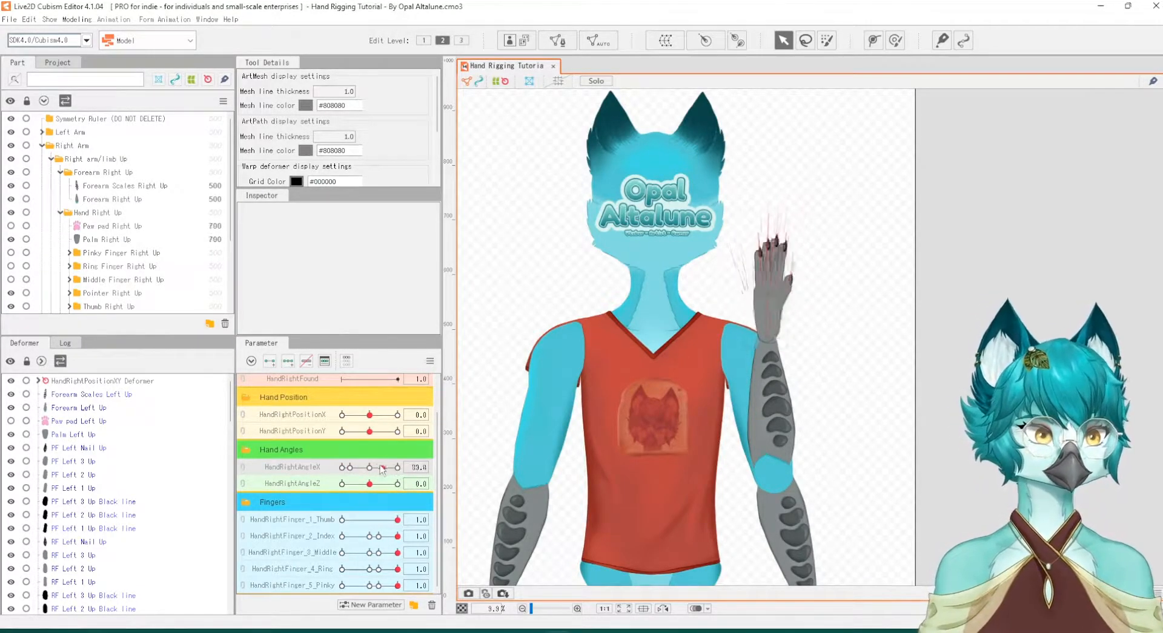
drag(396, 468, 341, 468)
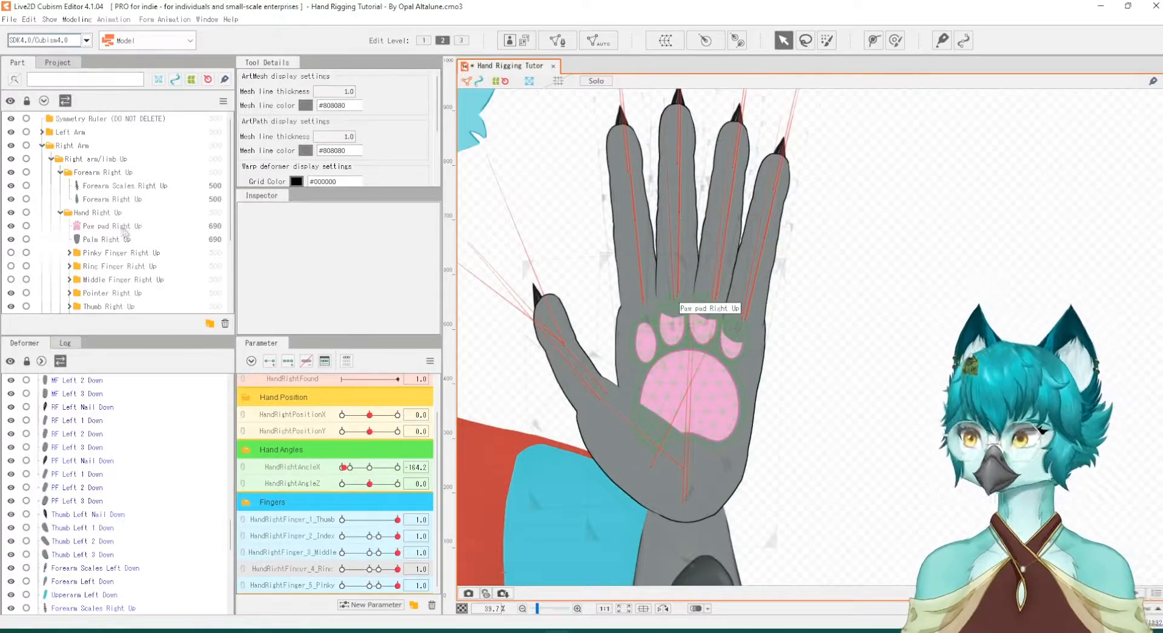
click(111, 225)
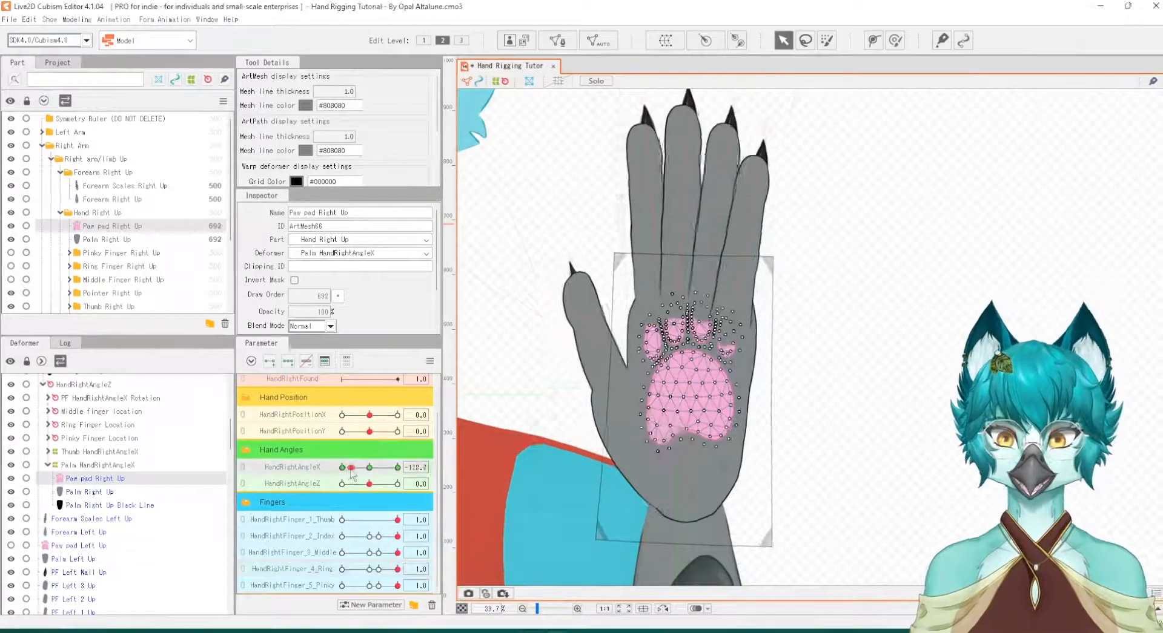
drag(352, 468, 397, 467)
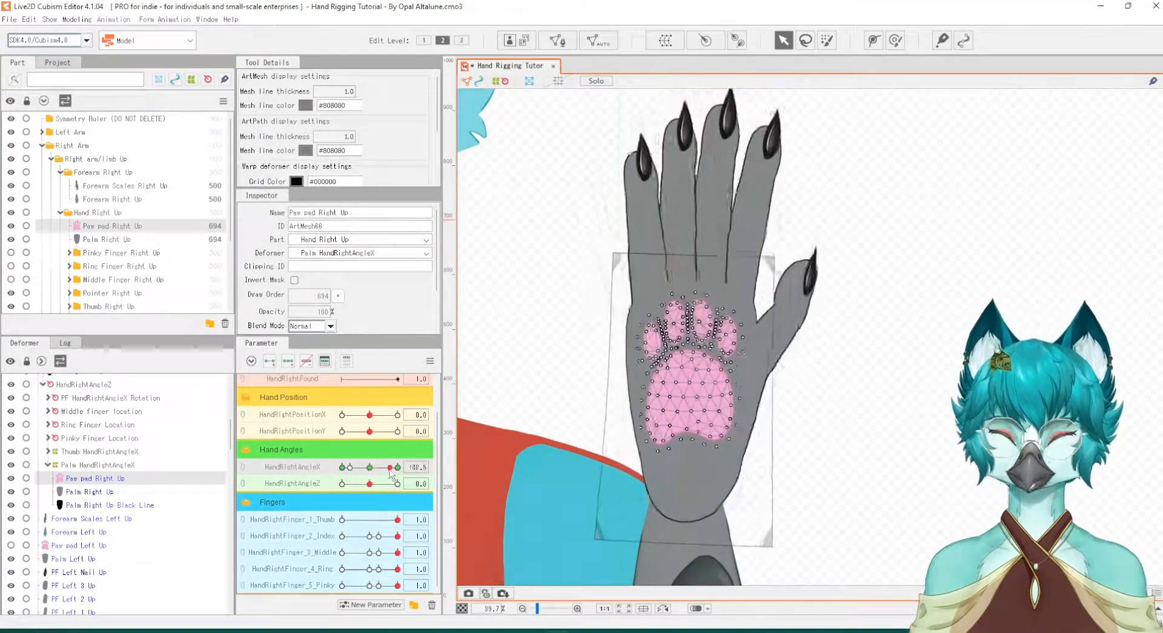
drag(390, 466, 397, 466)
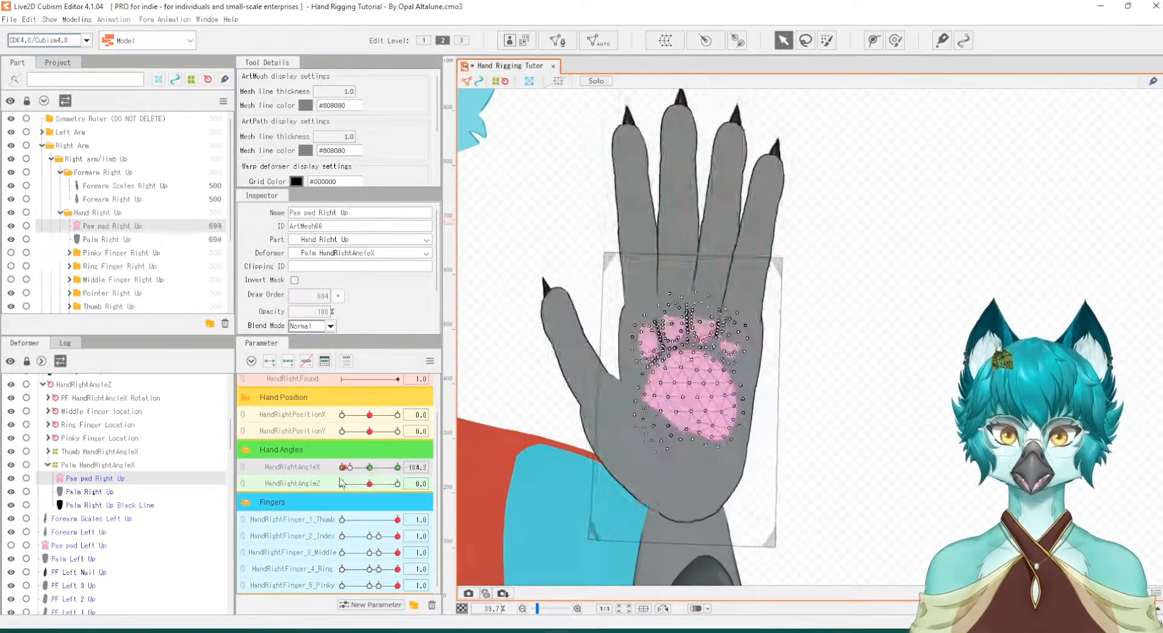
drag(393, 466, 343, 466)
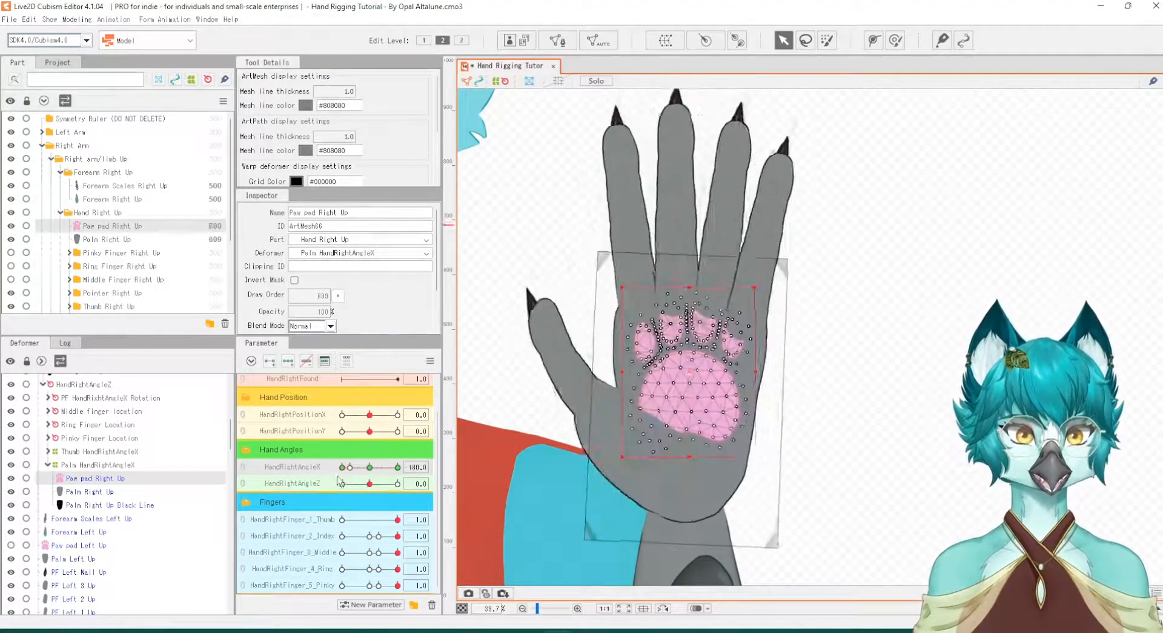
drag(395, 467, 383, 467)
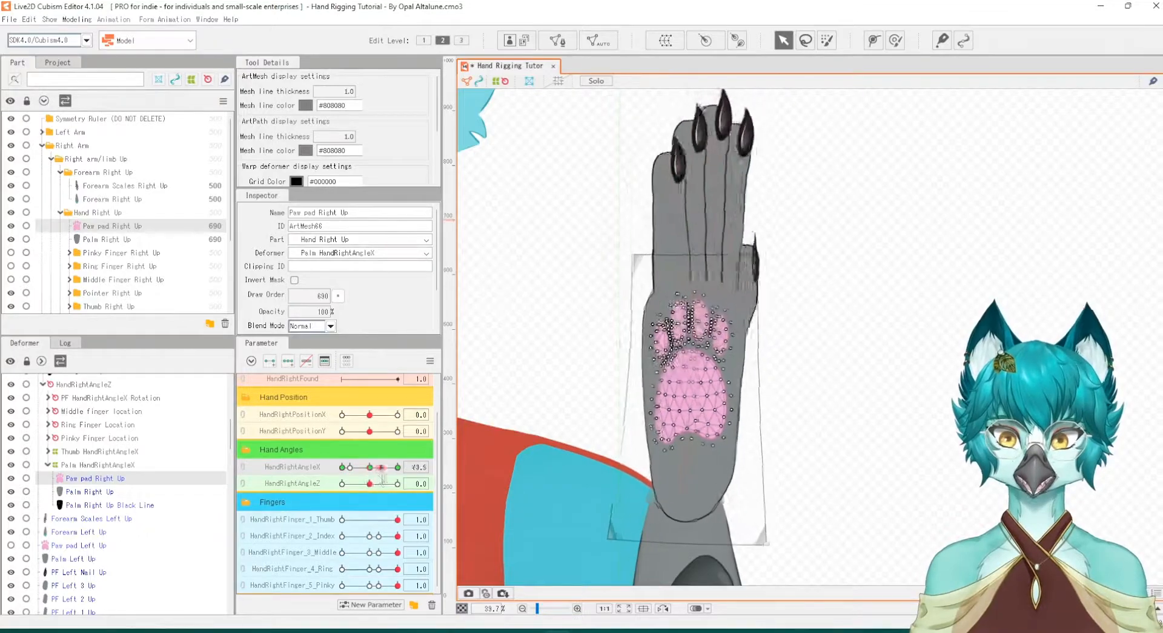
drag(382, 468, 356, 468)
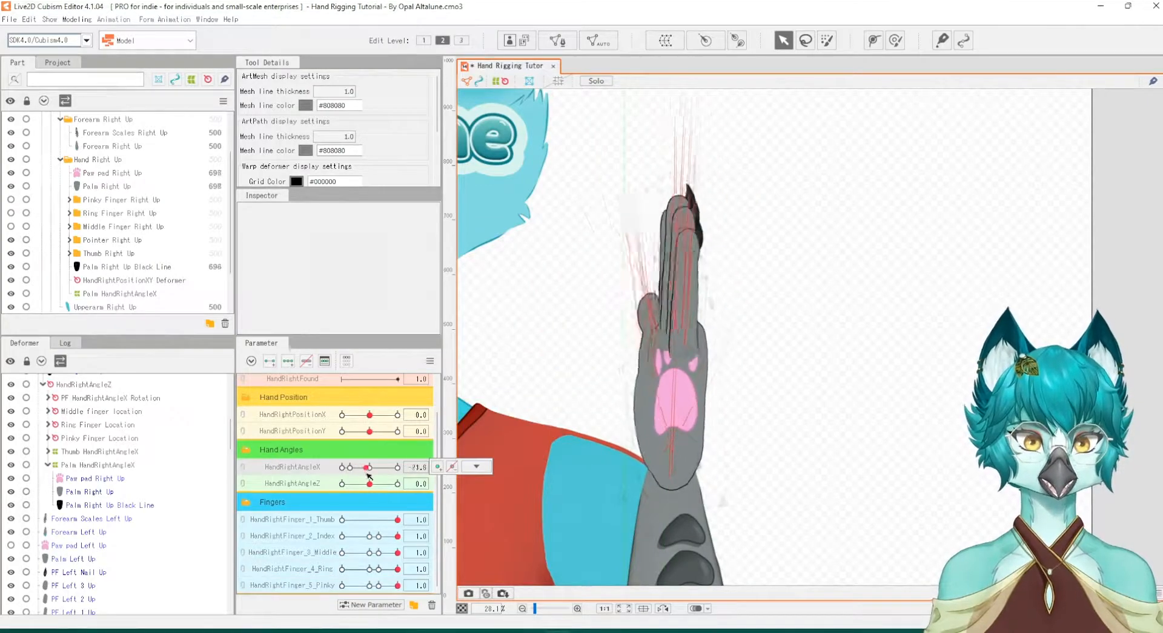
Sweep HandRightAngleX to test fingers and pad, settling at -100 with the palm out
drag(369, 467, 396, 467)
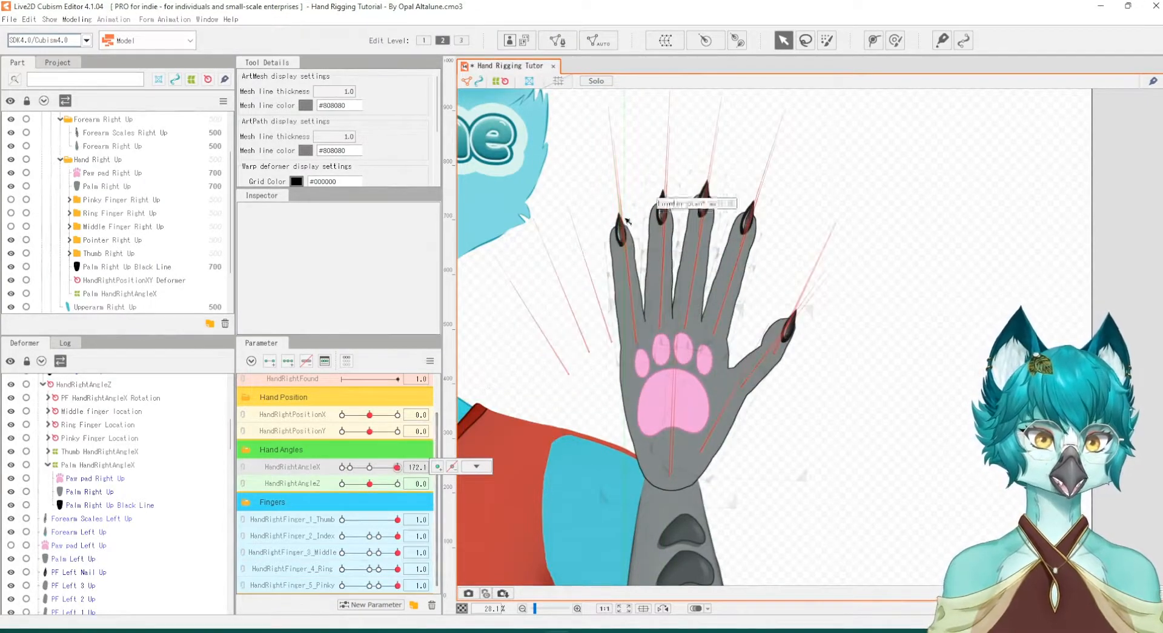
drag(395, 466, 374, 466)
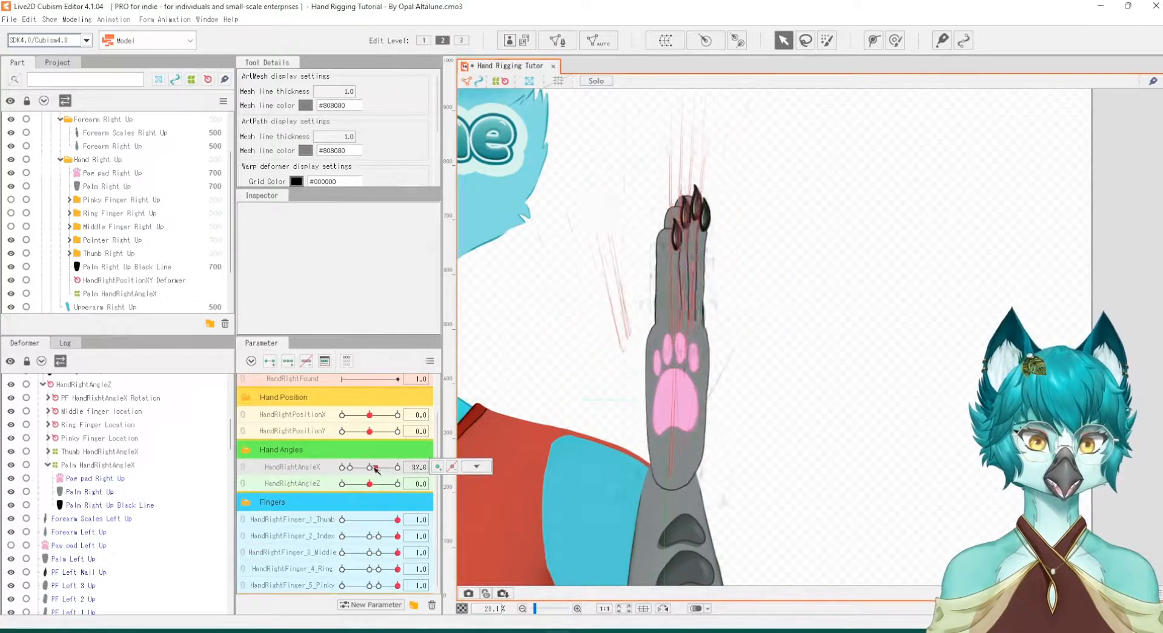
drag(374, 466, 341, 467)
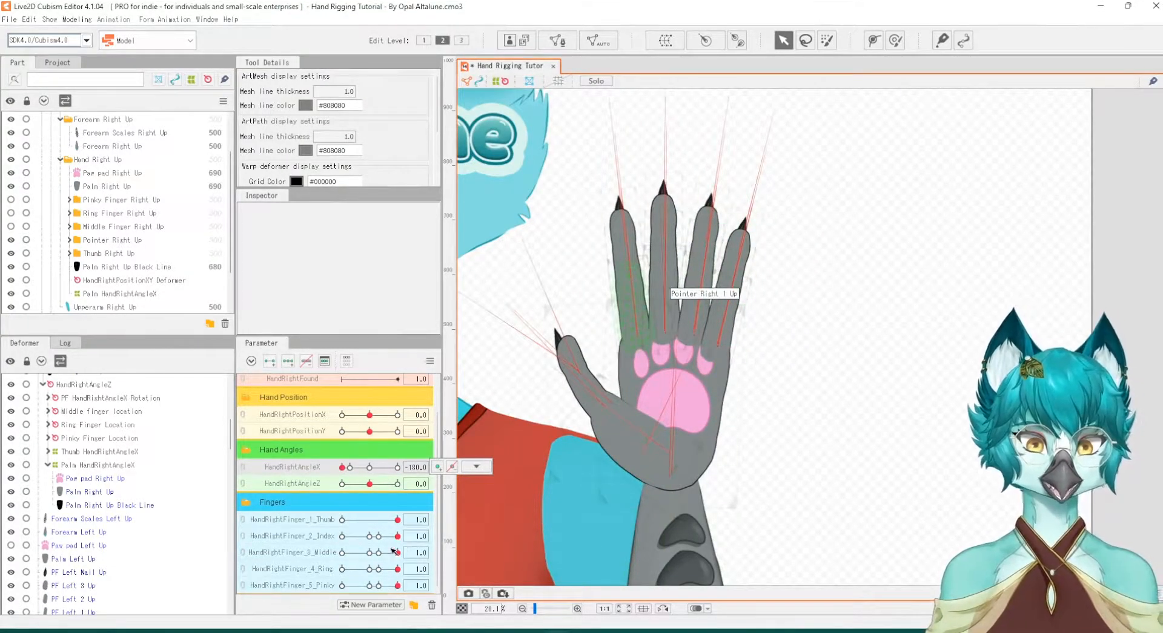
drag(397, 568, 379, 569)
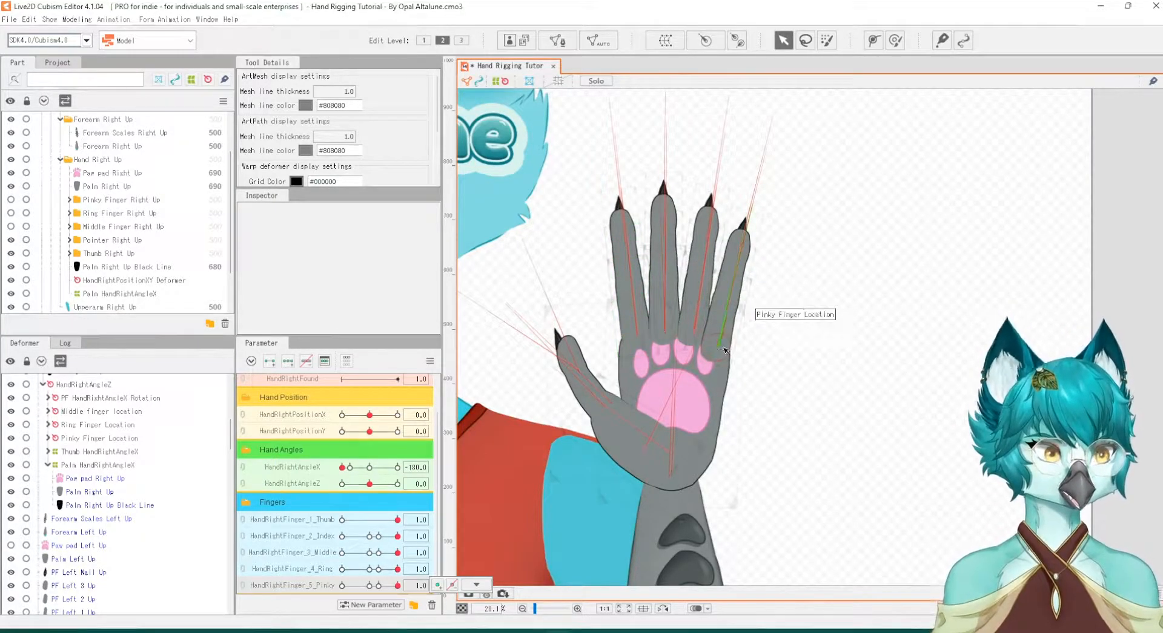
mouse_move(813, 338)
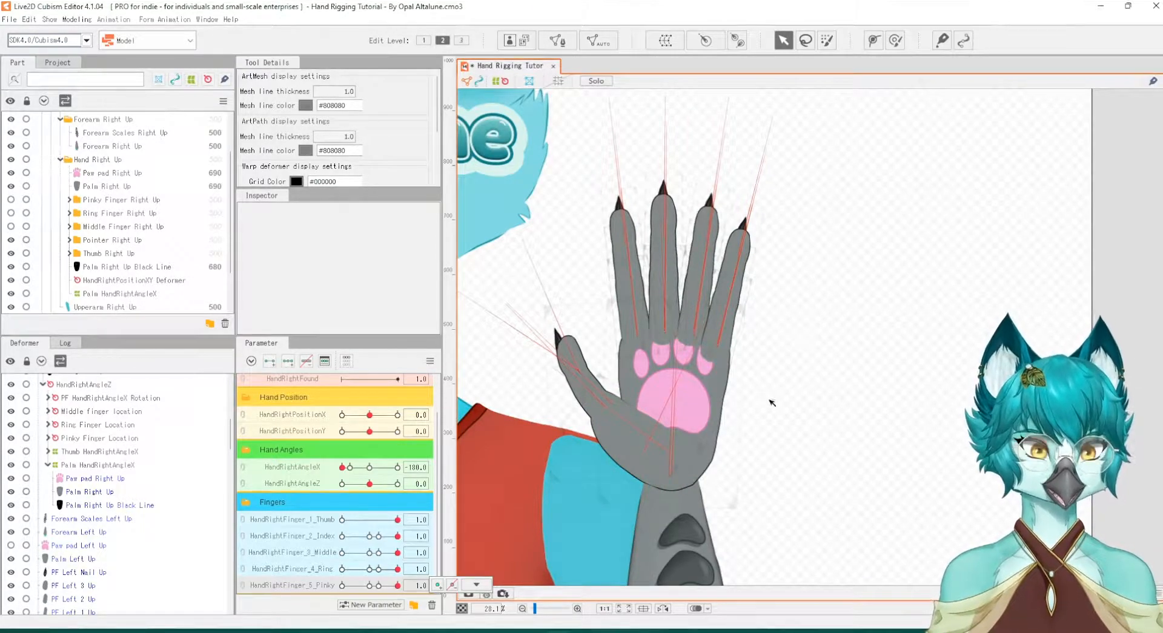
mouse_move(674, 425)
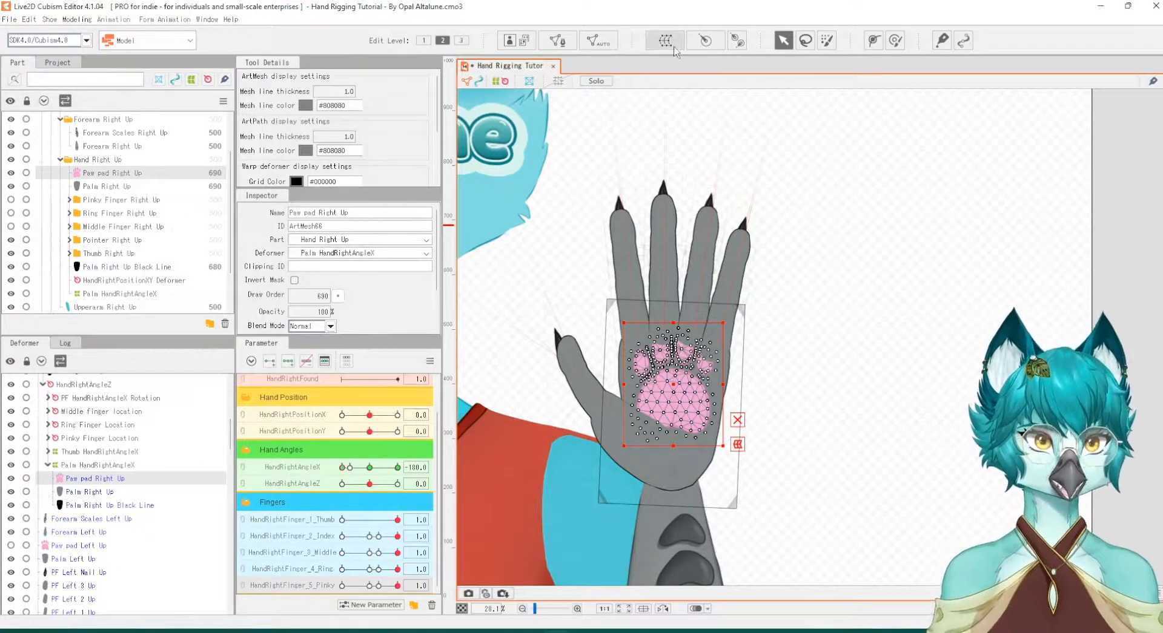
Create a warp deformer named 'Paw pad Hand Right Angle X' around the paw pad
click(663, 40)
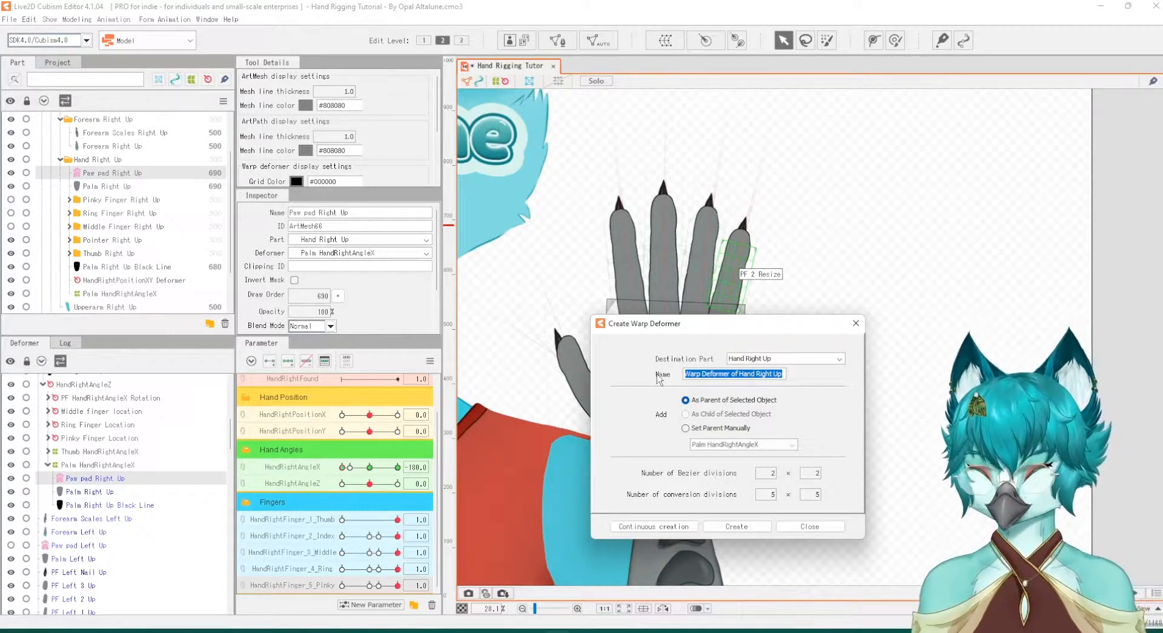
text(Paw pad Hand)
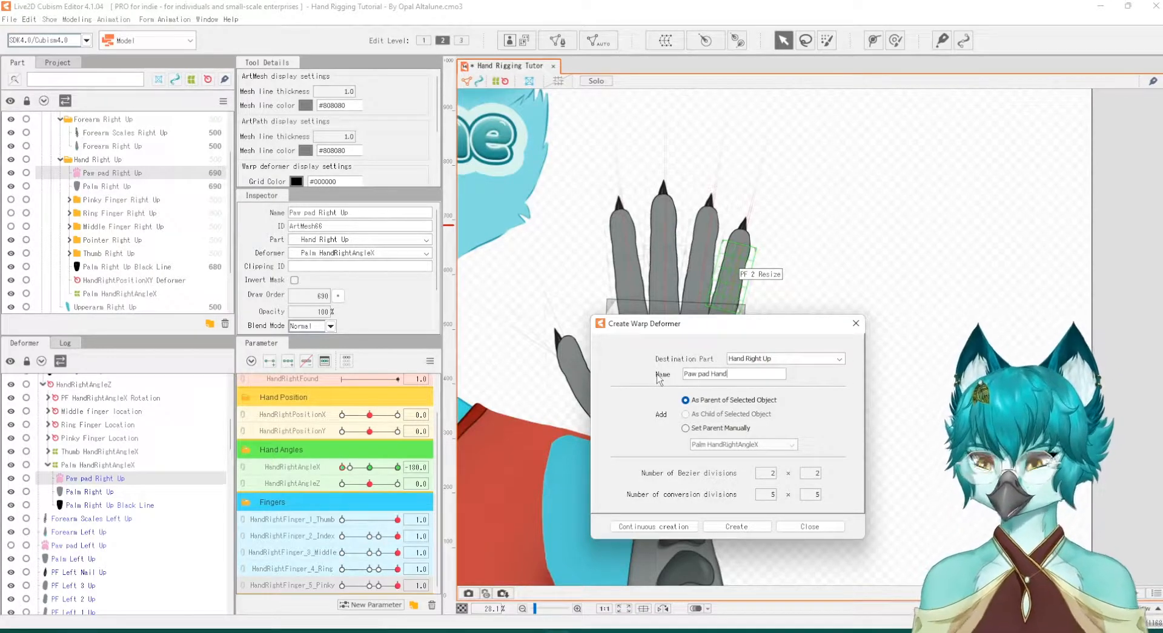
text(Right Angle X)
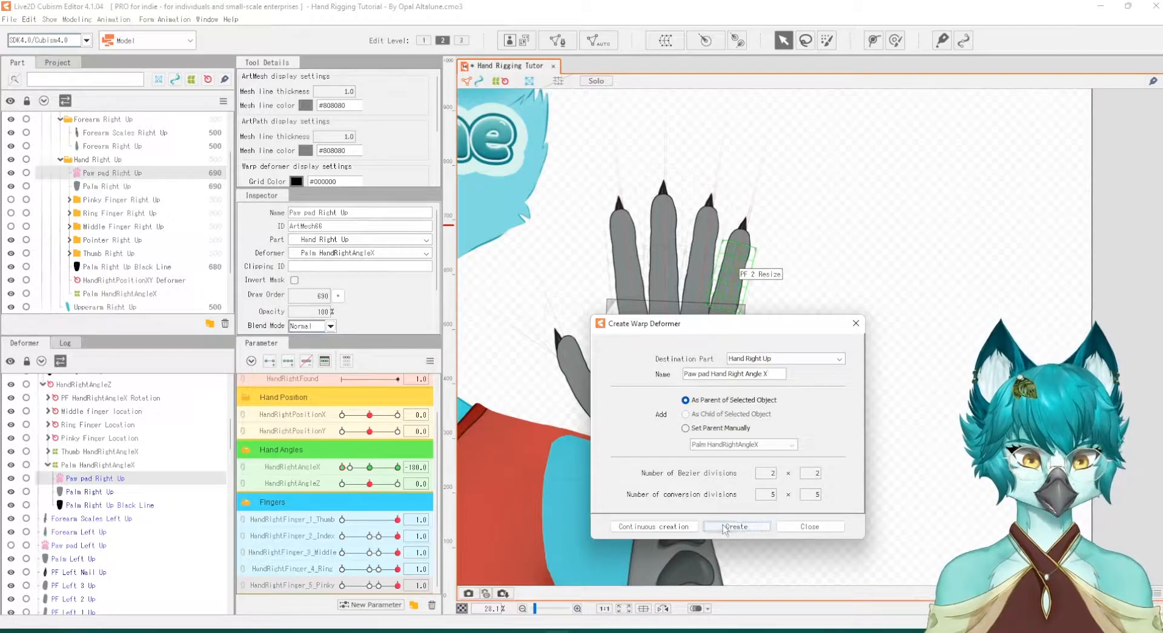
click(735, 526)
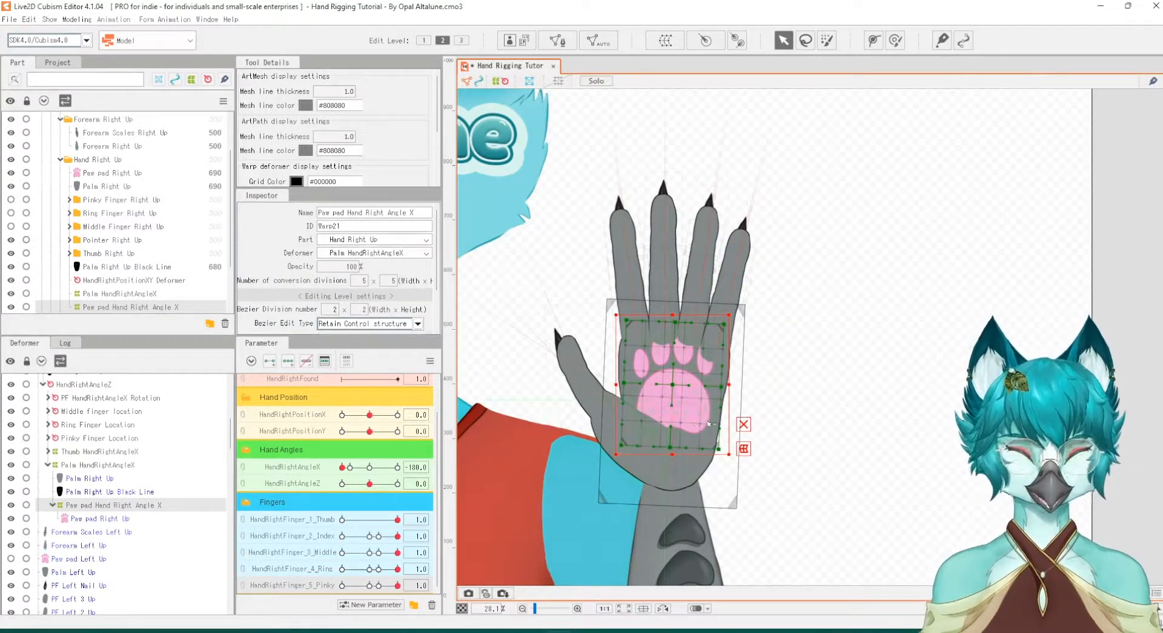
Give the paw pad deformer HandRightAngleX keys at -100, 0 and 100
drag(345, 466, 371, 466)
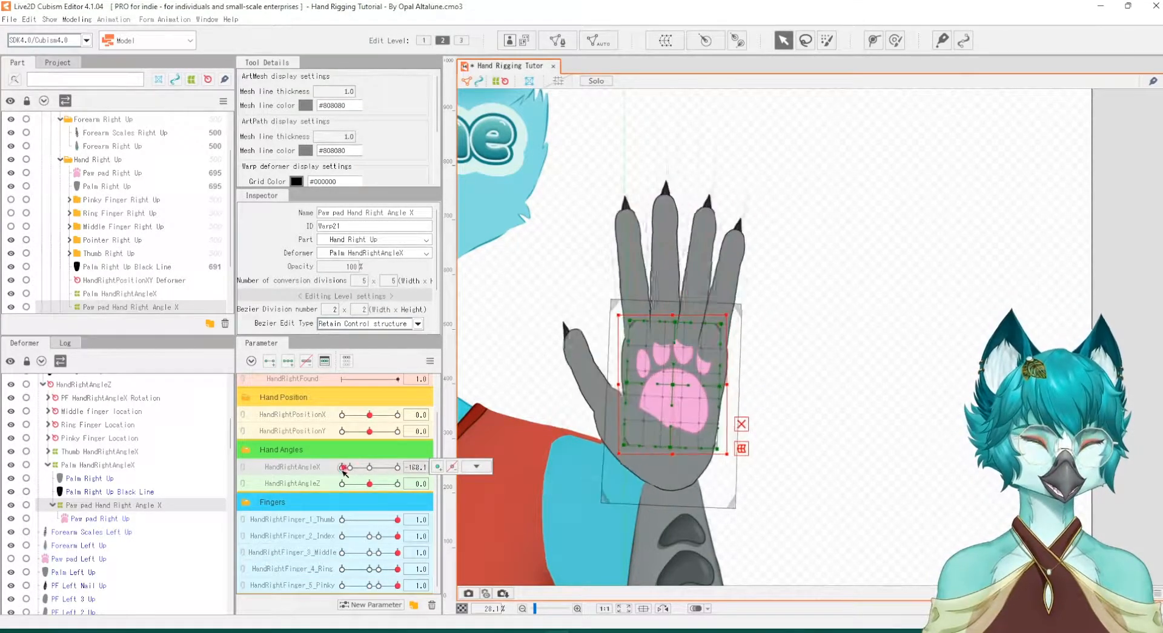
drag(346, 468, 393, 467)
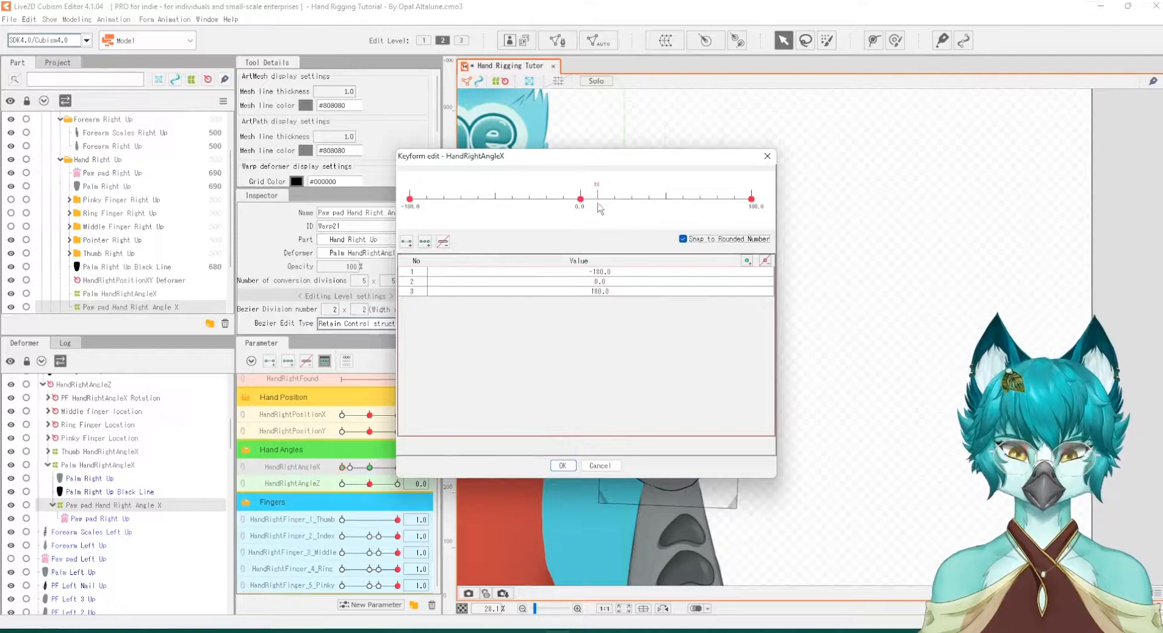
Add a new HandRightAngleX key at 0.1 in Keyform edit
click(747, 261)
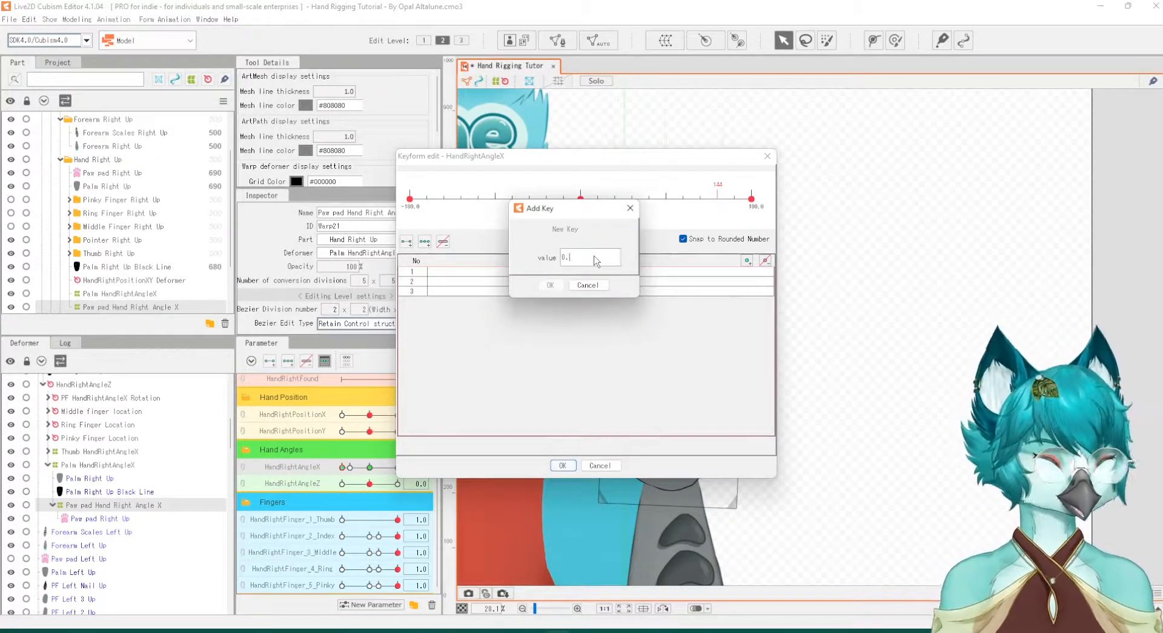
click(549, 286)
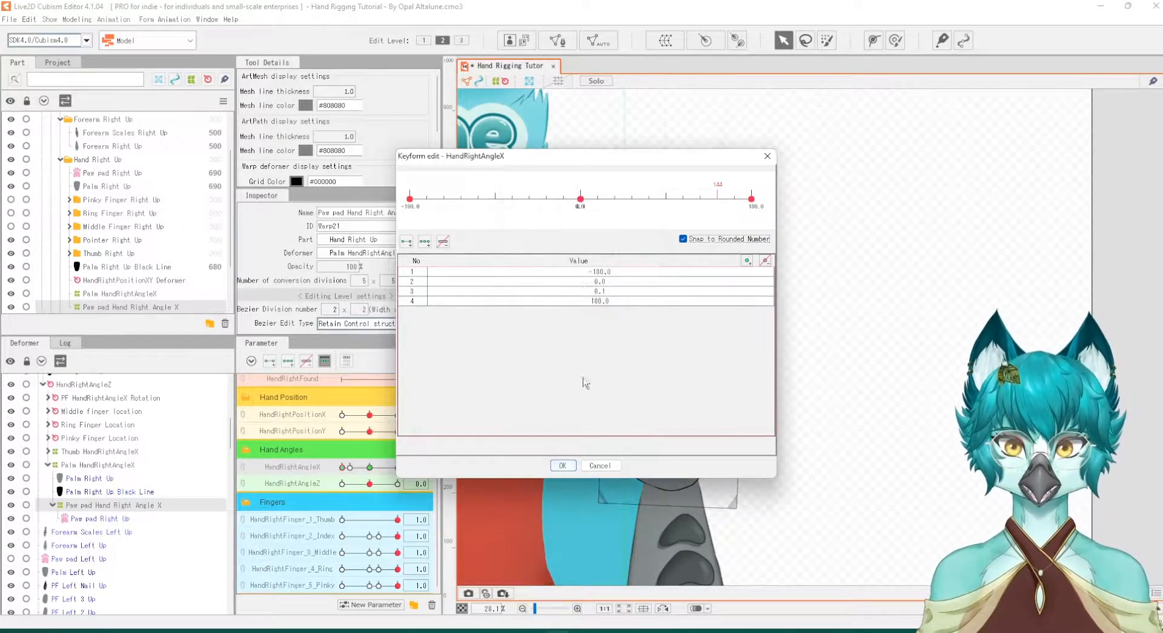
click(562, 466)
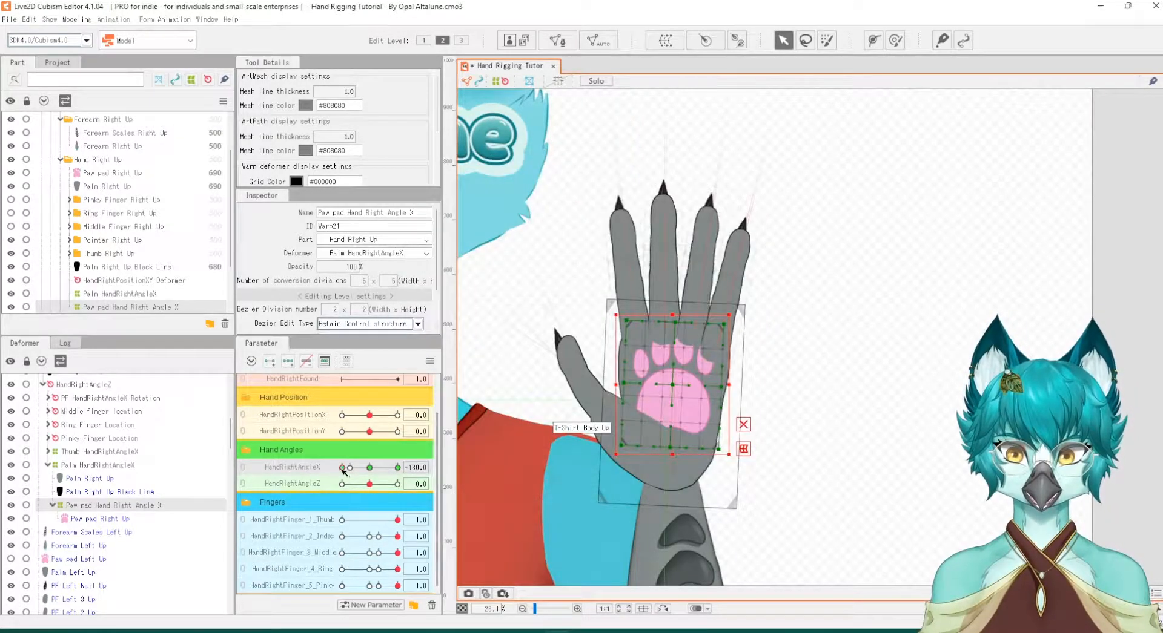
Scrub HandRightAngleX across the 0 and 0.1 keys to preview the paw pad
drag(348, 468, 371, 467)
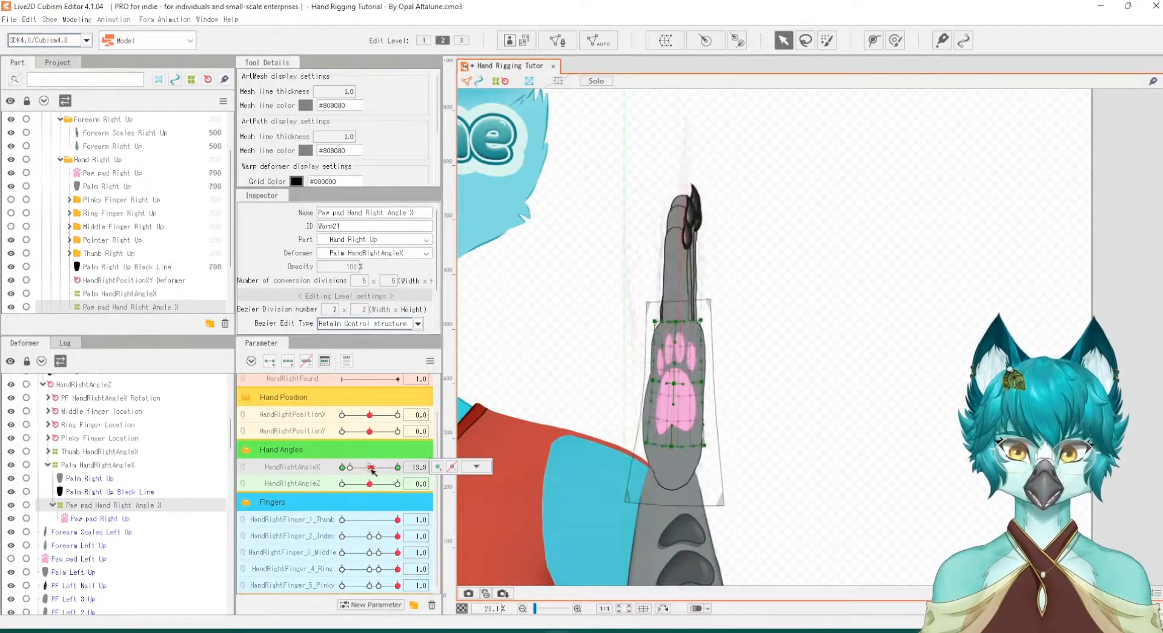
drag(371, 466, 396, 466)
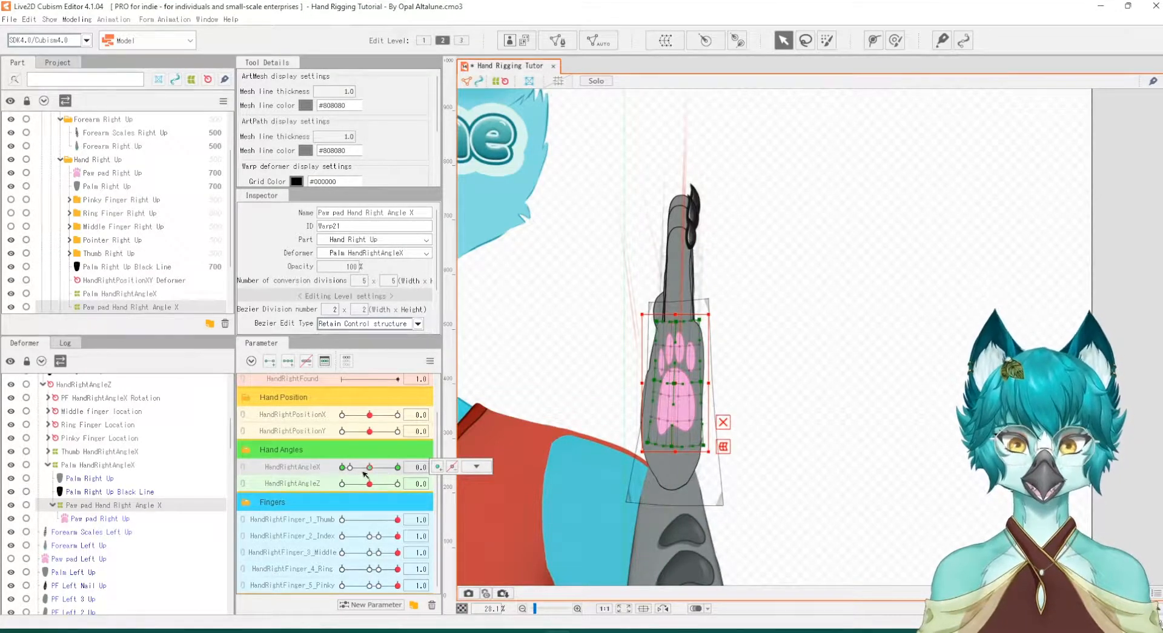
drag(354, 466, 374, 467)
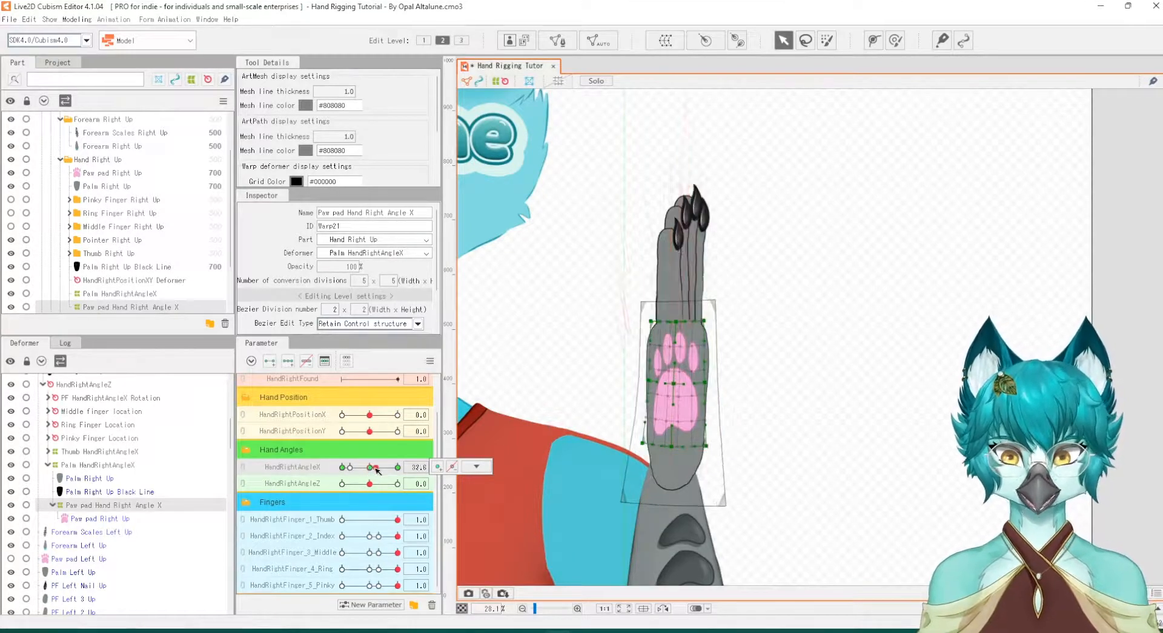
drag(371, 468, 382, 467)
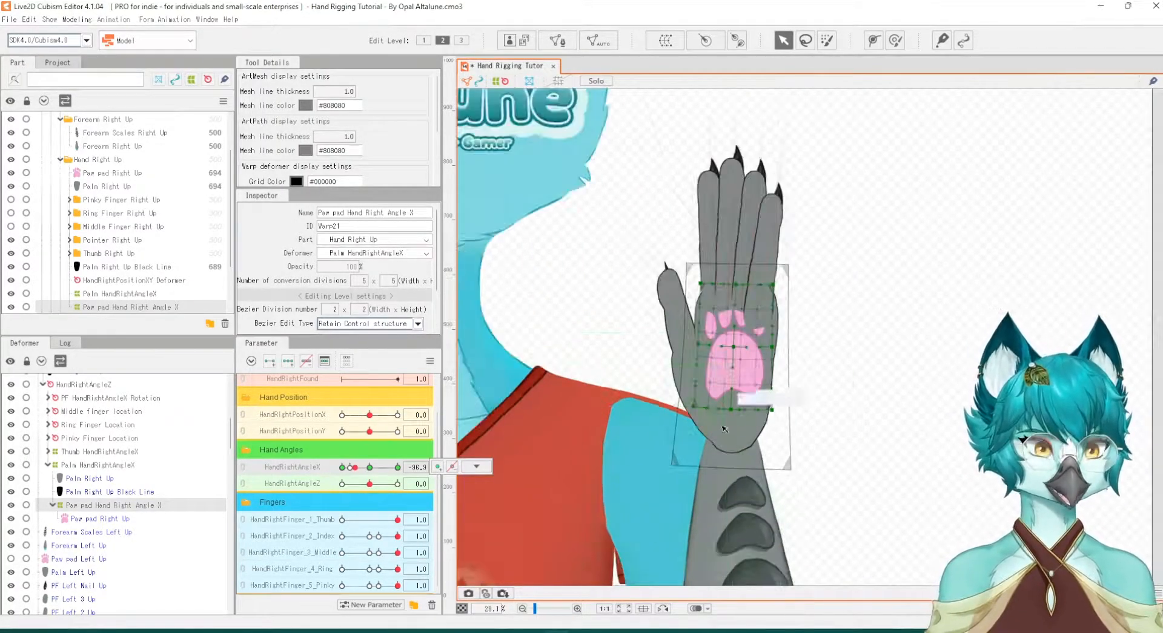
Scrub HandRightAngleX between -100 and near edge-on to check the paw pad squash
drag(363, 466, 344, 466)
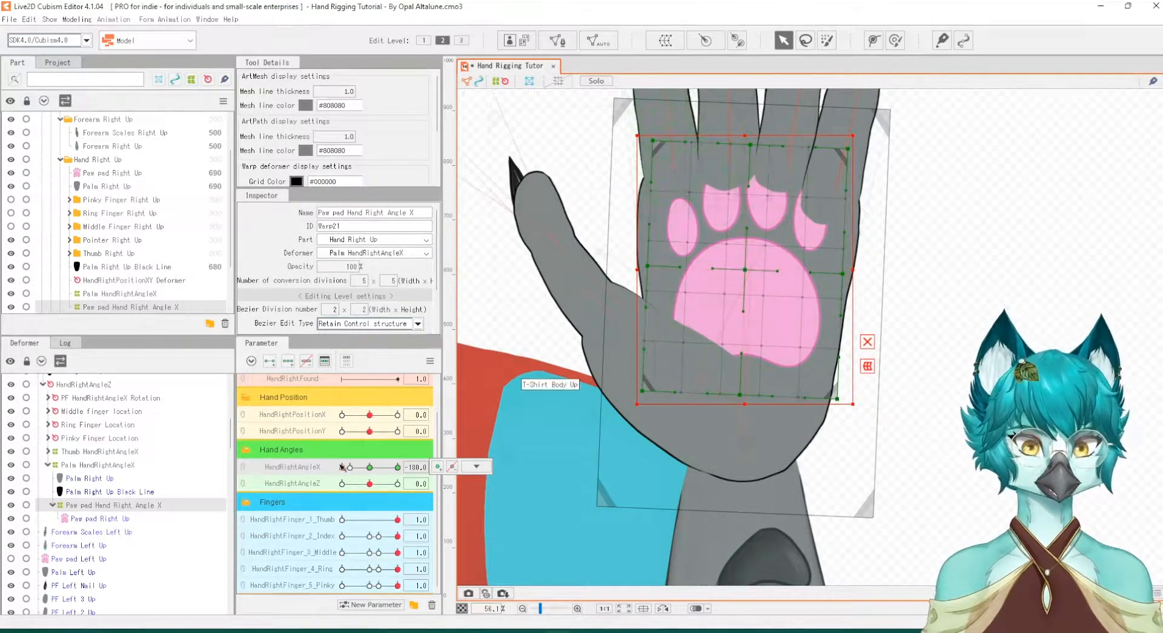
drag(369, 467, 360, 468)
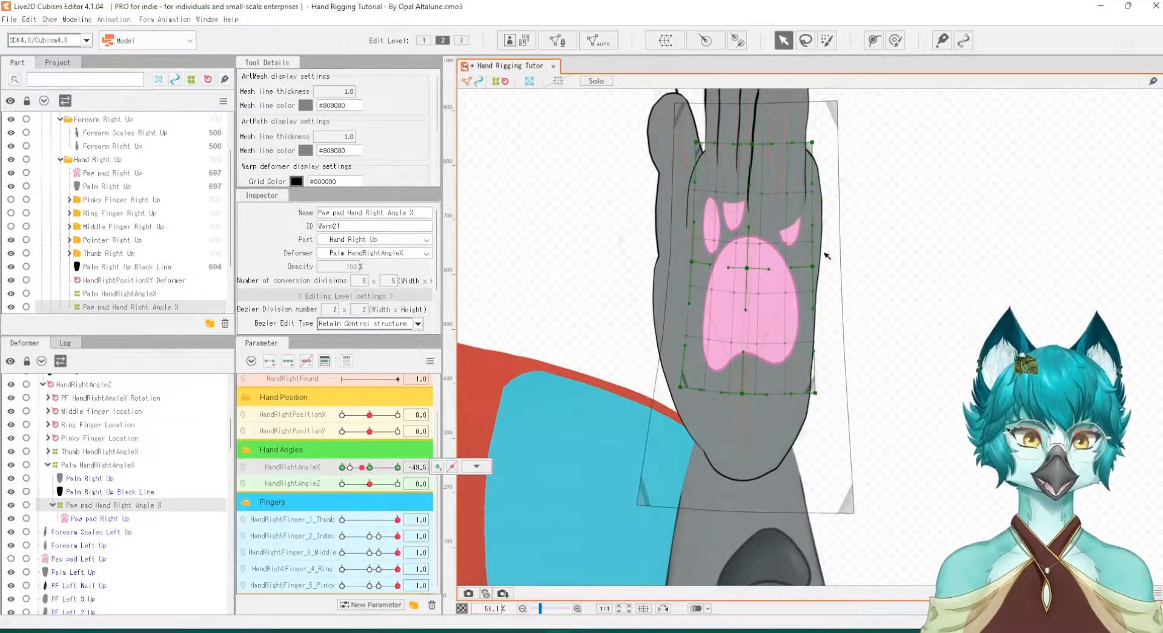
drag(391, 466, 367, 467)
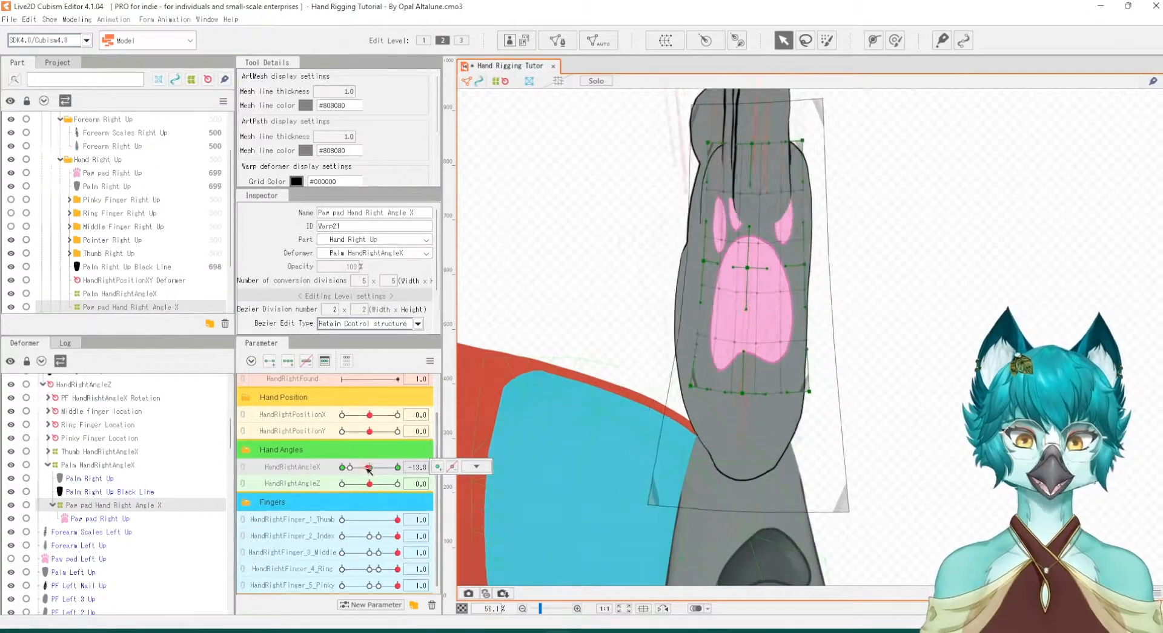
drag(395, 466, 363, 467)
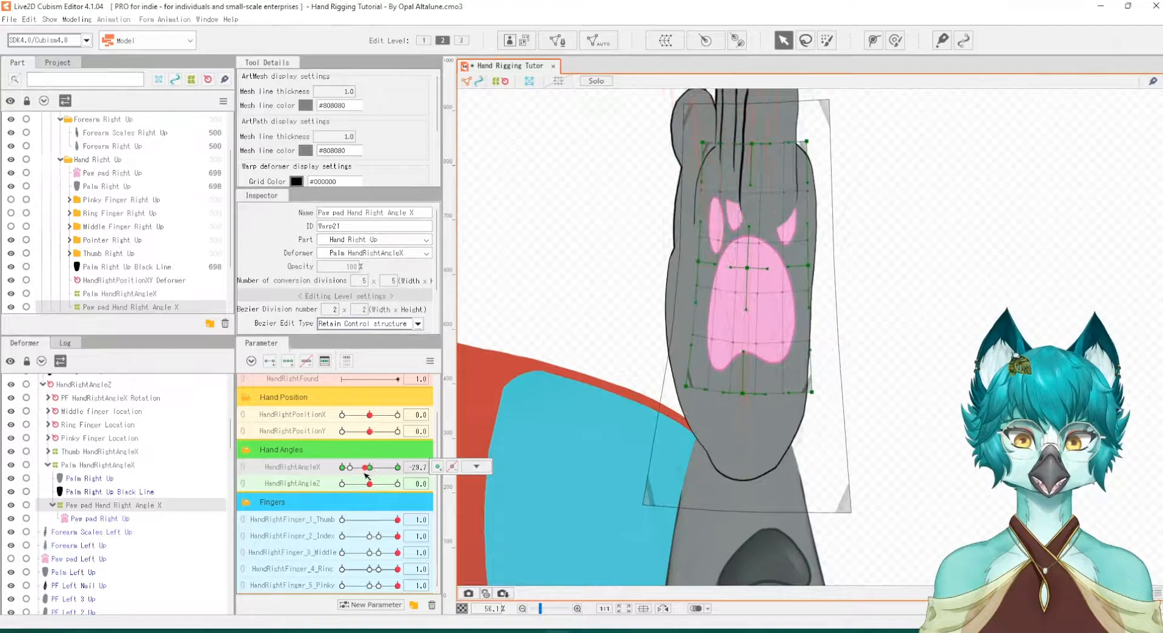
drag(371, 466, 363, 466)
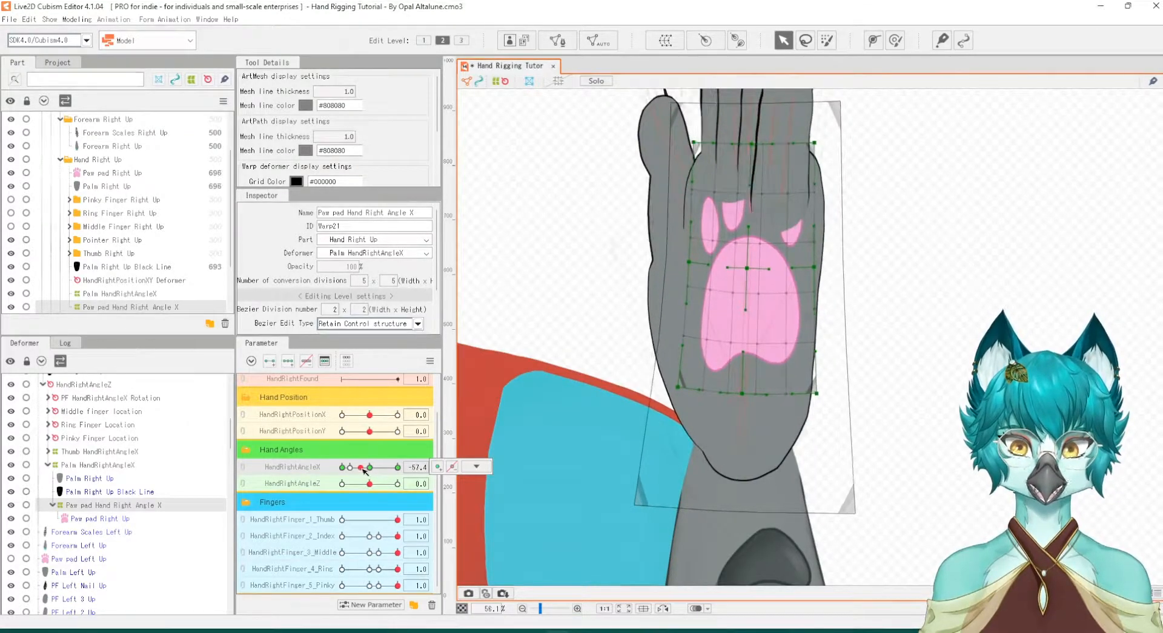
drag(371, 466, 386, 466)
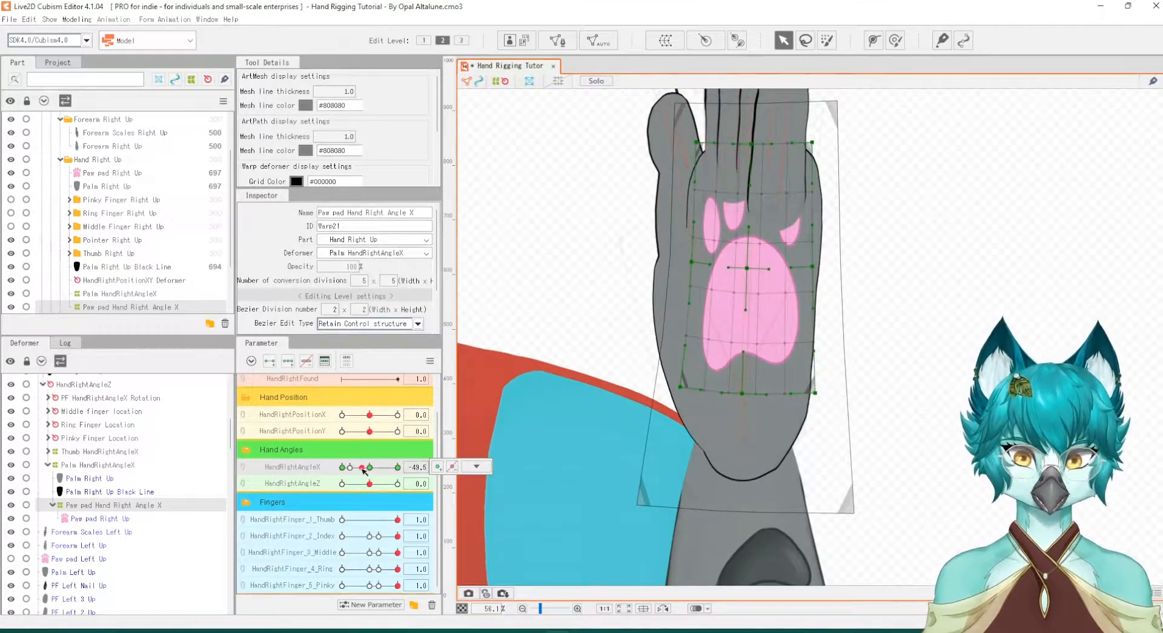
drag(382, 466, 370, 466)
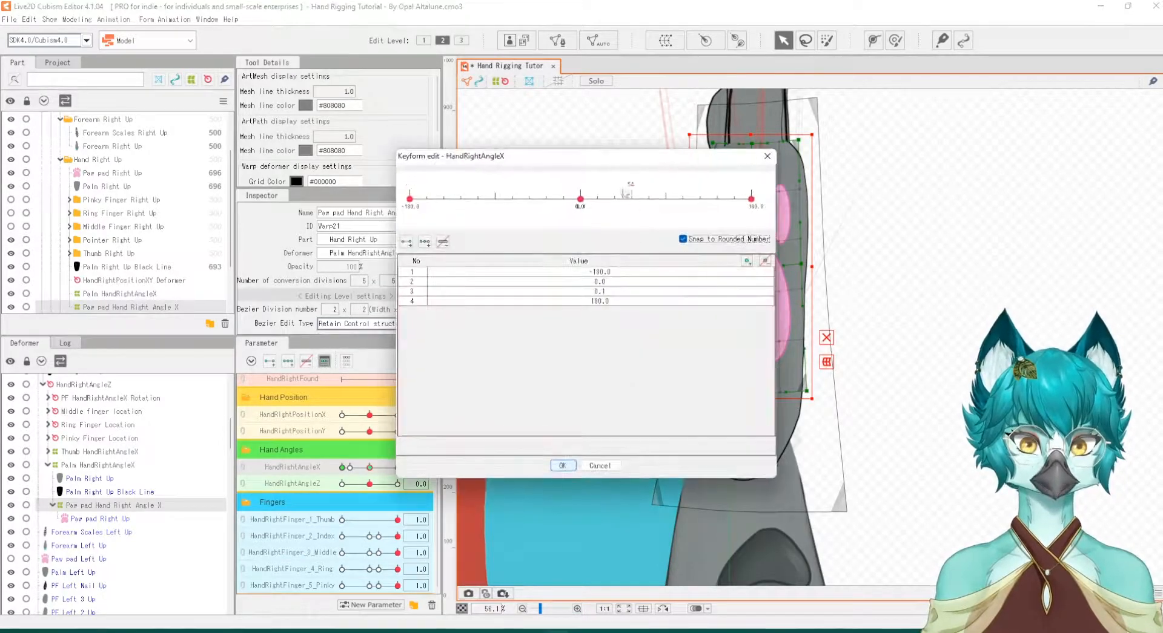
Select the 0.0 key row and apply the -100, 0, 0.1 and 100 keys
click(577, 282)
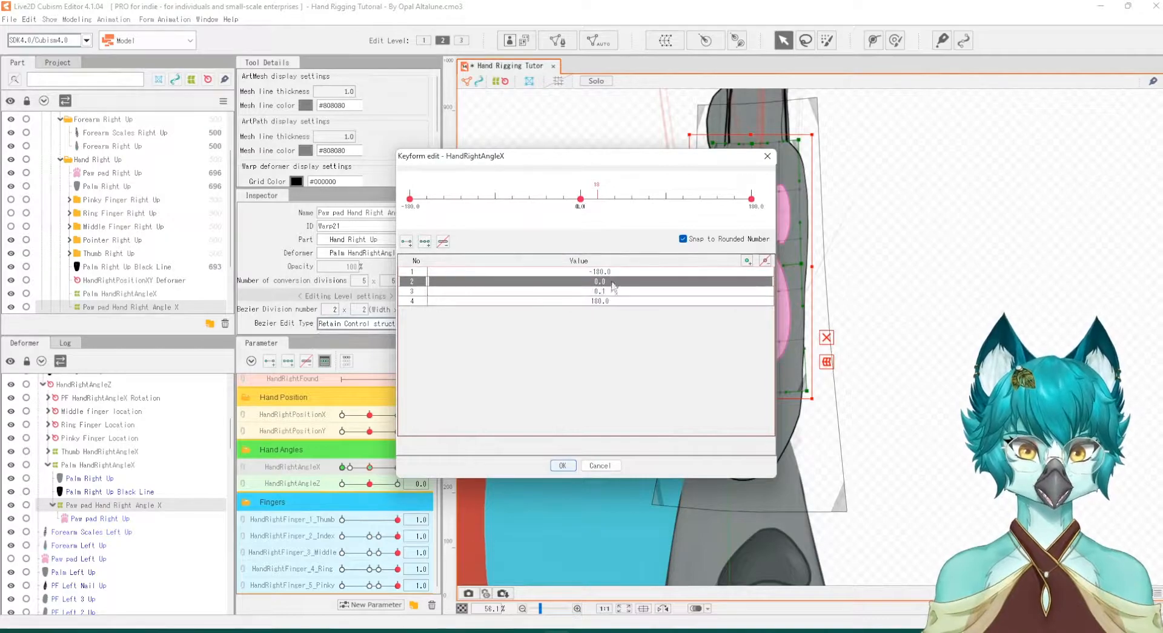
click(562, 465)
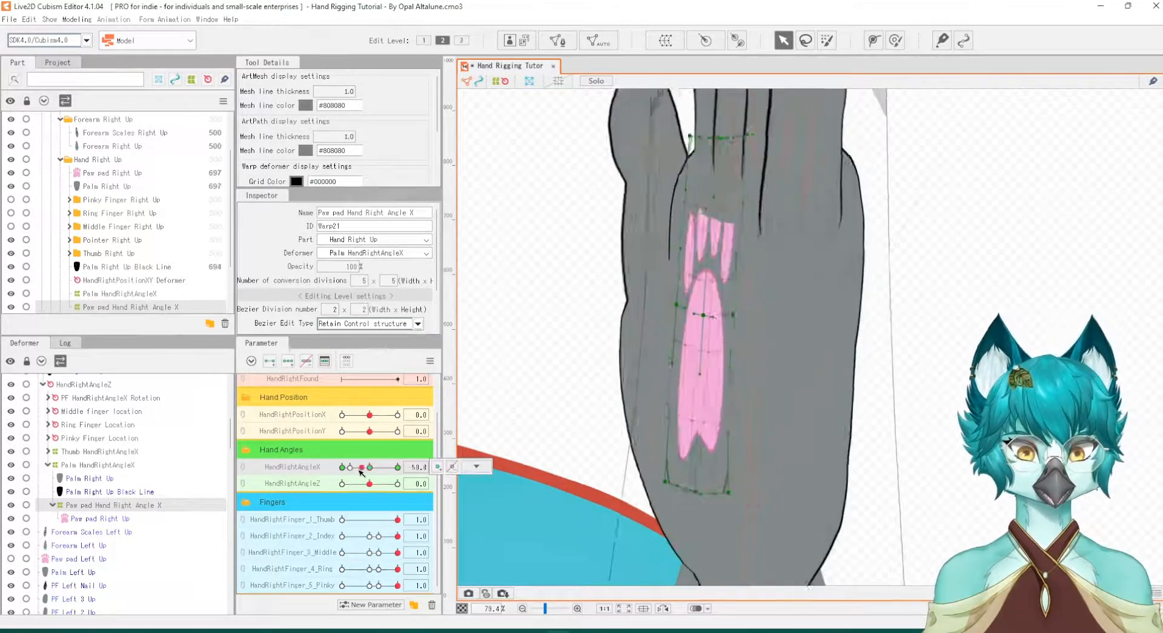
Sweep HandRightAngleX between -100 and 0, watching the pad thin and widen again
drag(370, 467, 352, 467)
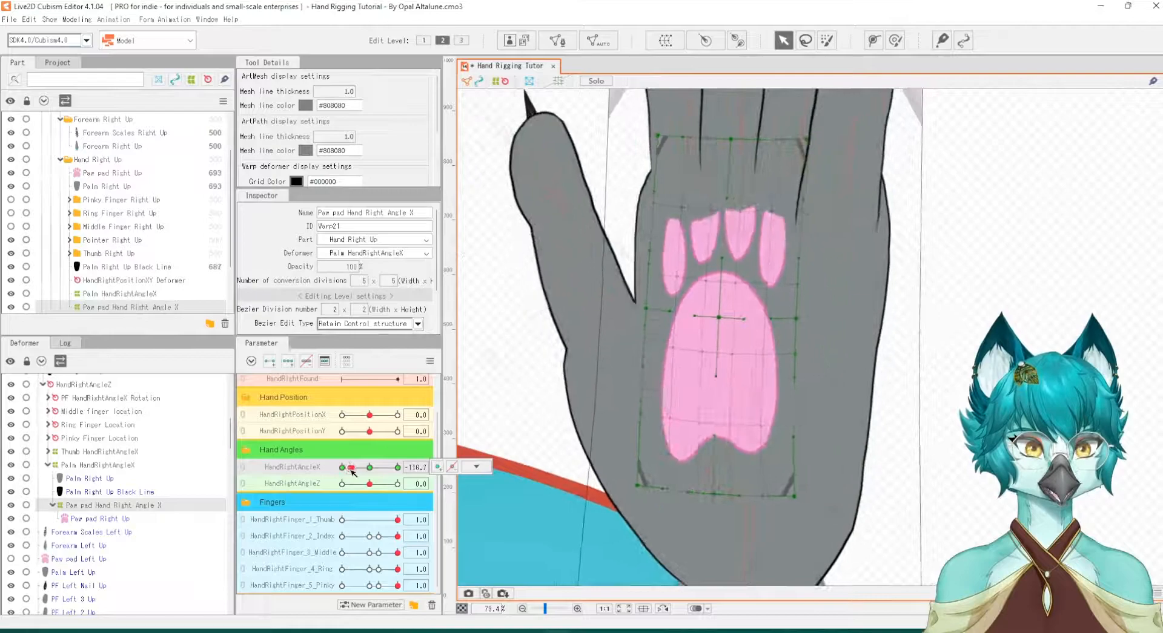
drag(350, 468, 371, 467)
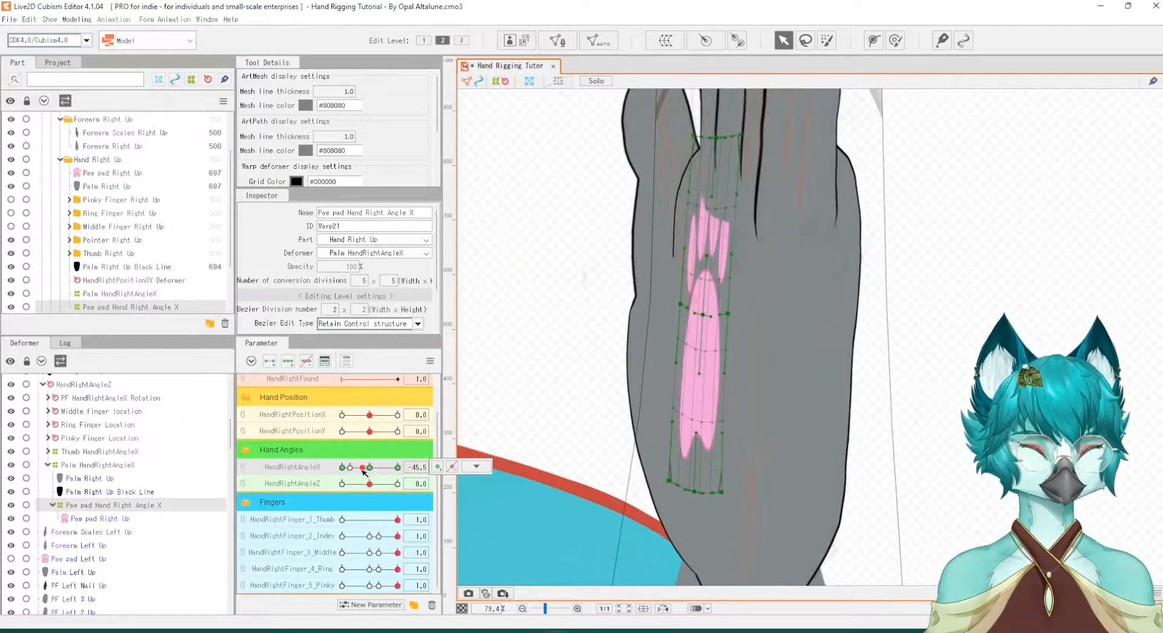
drag(343, 467, 370, 466)
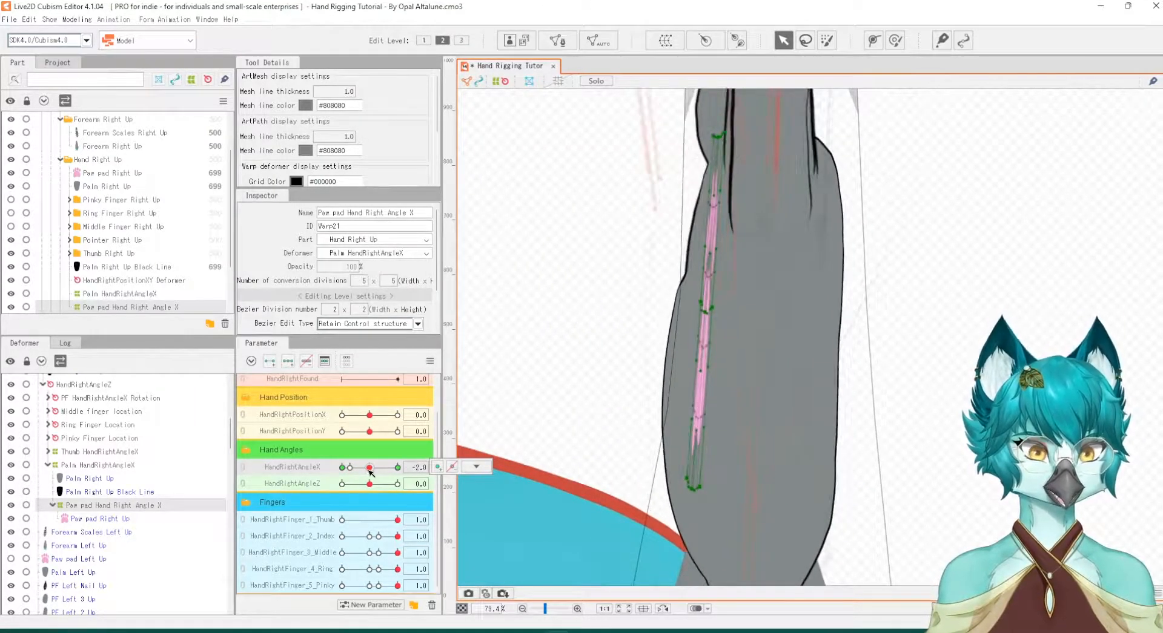
drag(370, 466, 347, 466)
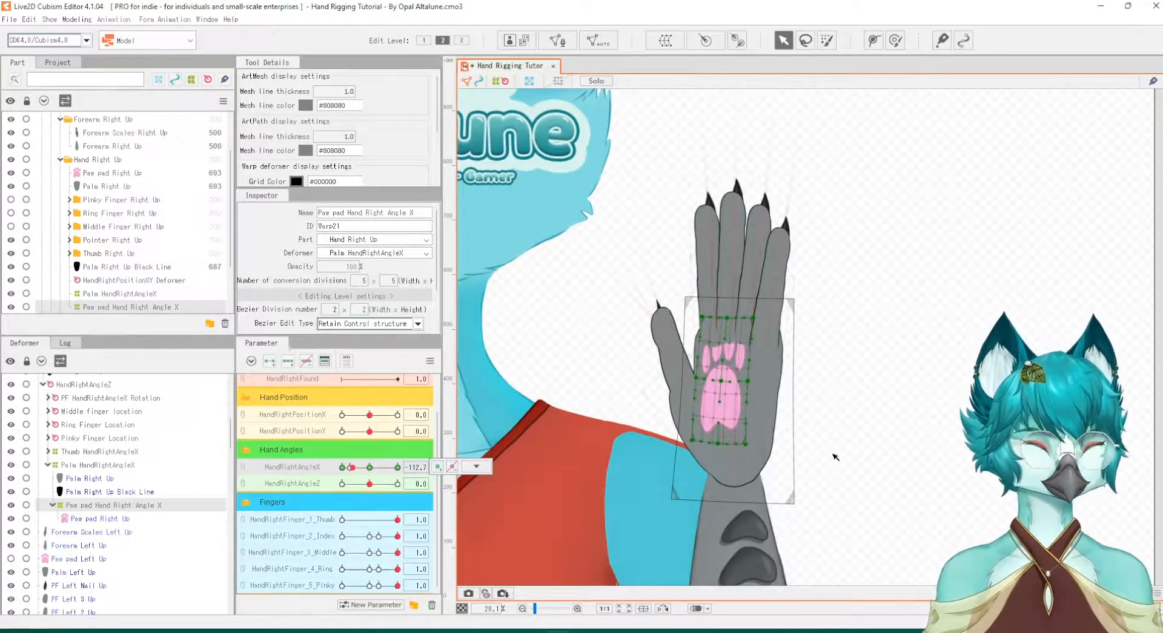
Set HandRightAngleX to exactly -100 so the full paw pad shows on the palm
drag(352, 467, 356, 466)
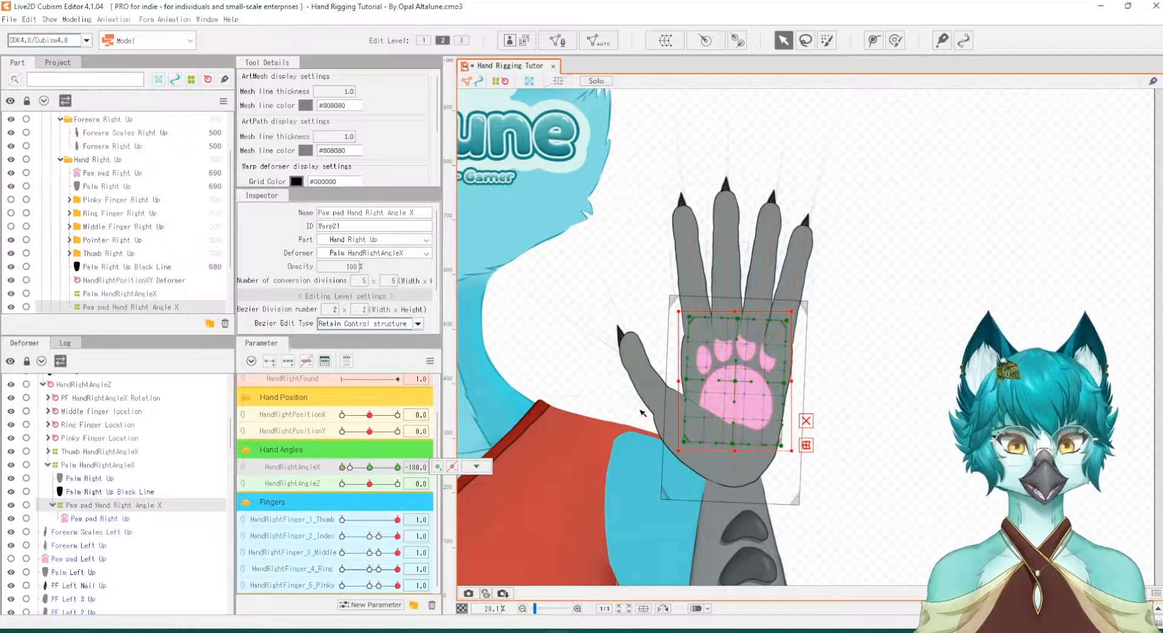
mouse_move(795, 353)
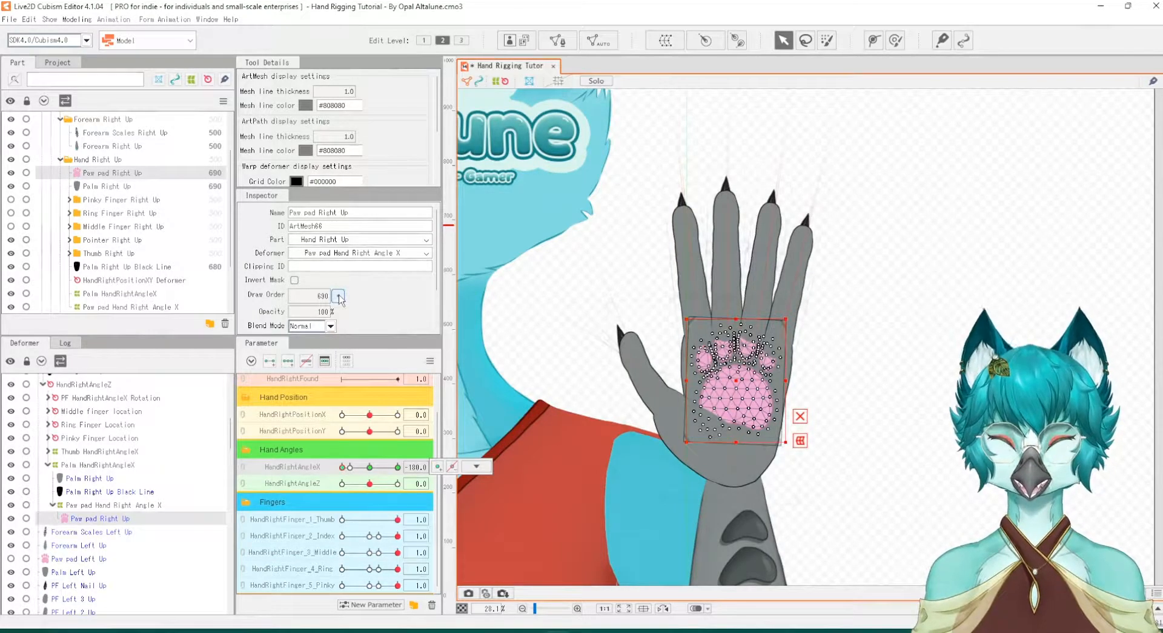
Raise Paw pad Right Up's draw order from 690 to 700 in the Inspector
click(337, 294)
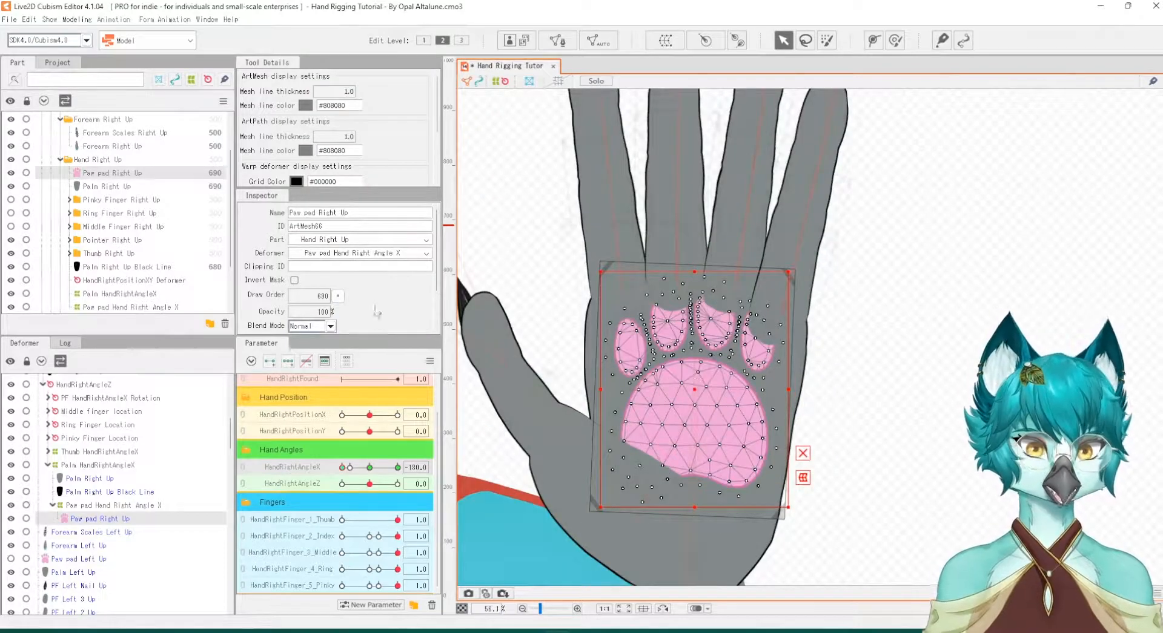
click(338, 295)
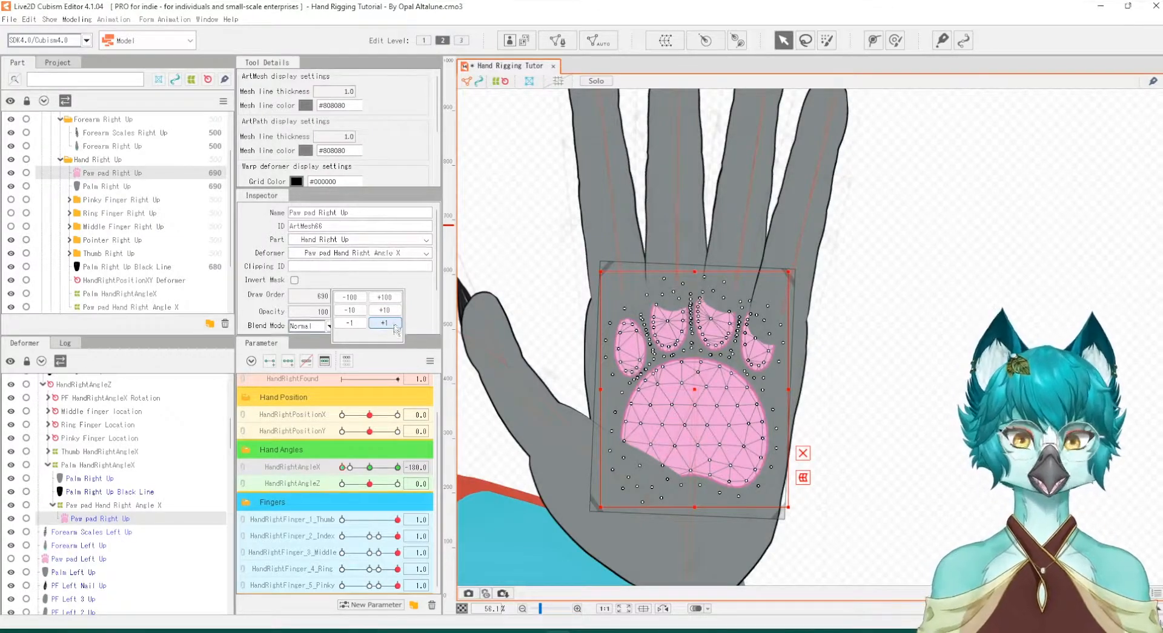
click(384, 323)
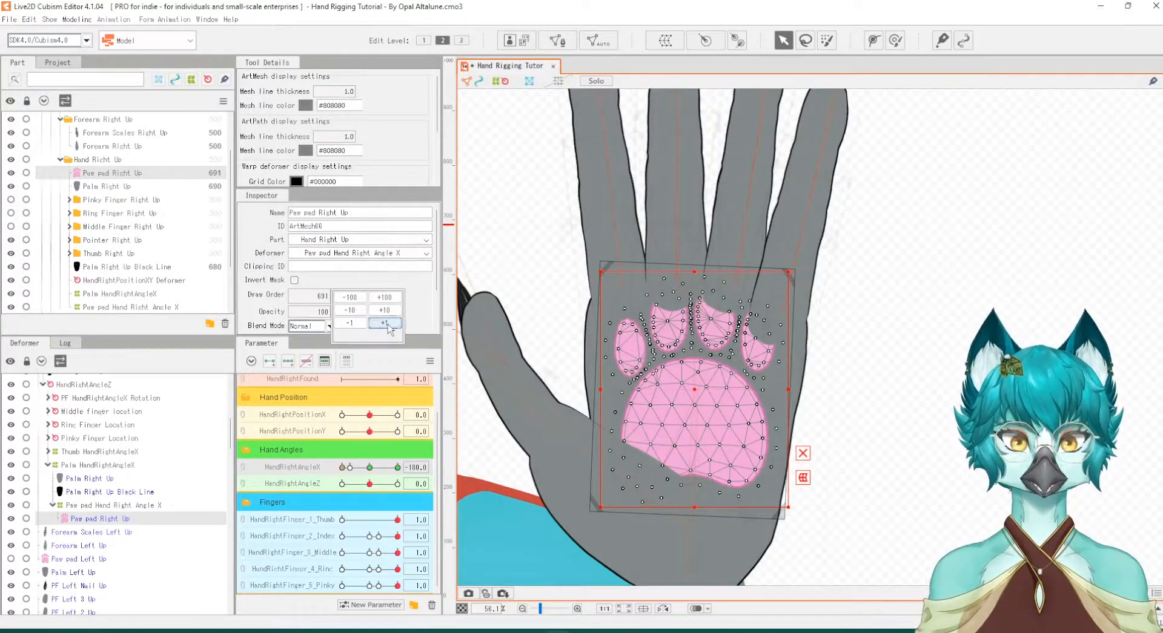
click(384, 323)
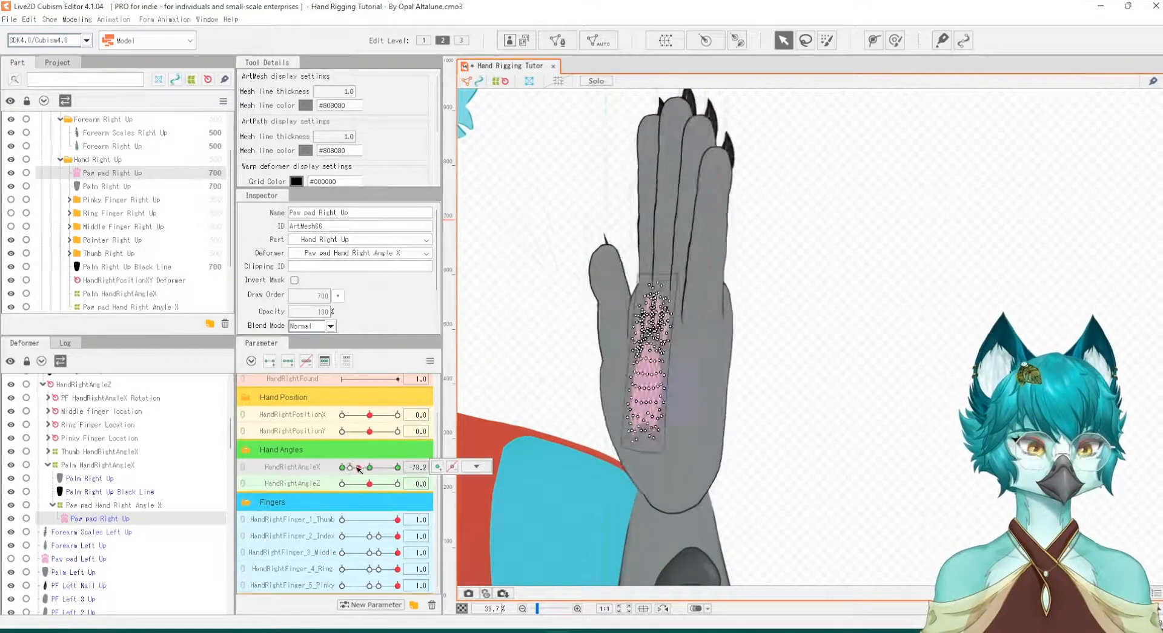
Turn hand angle X to check the paw pad over the palm, ending at -100
drag(385, 466, 345, 467)
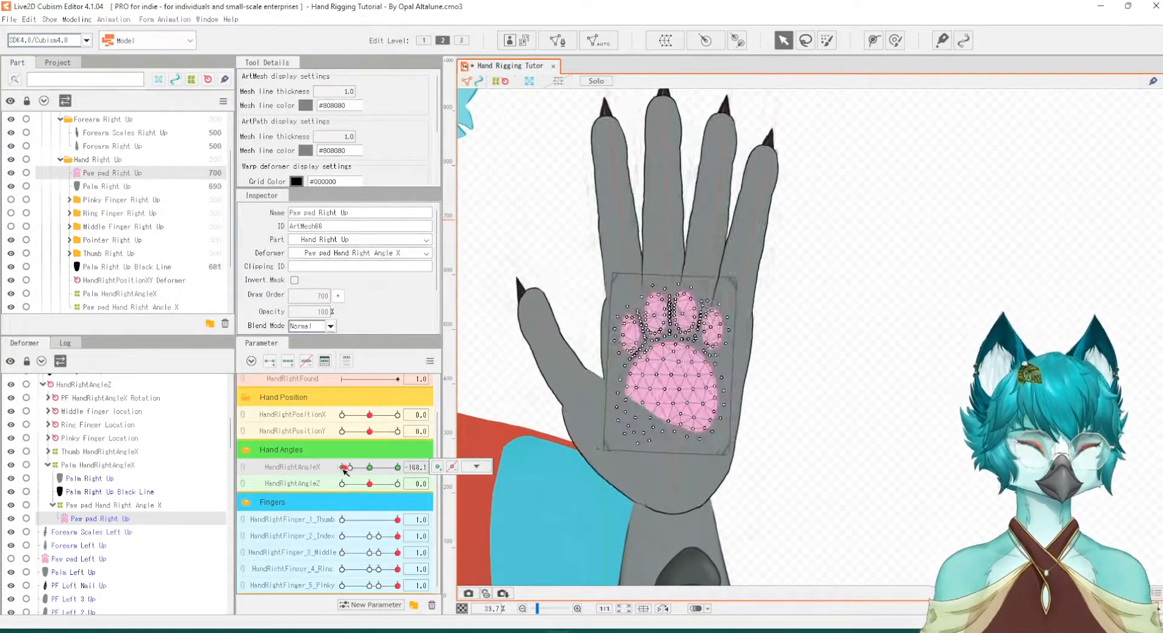
drag(347, 466, 351, 466)
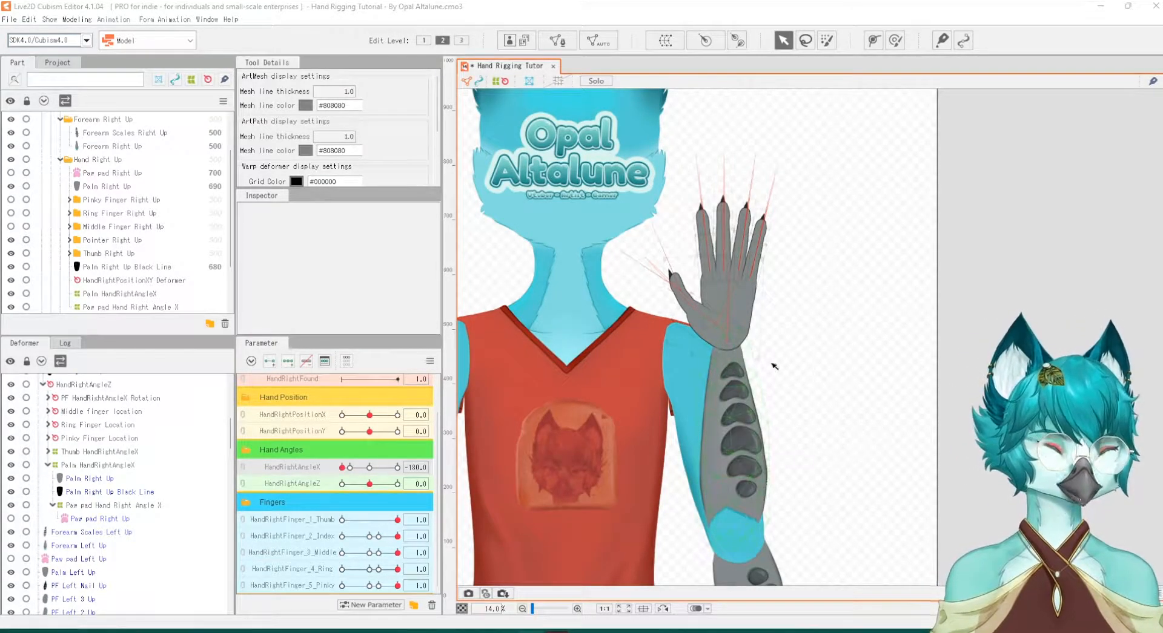
mouse_move(763, 478)
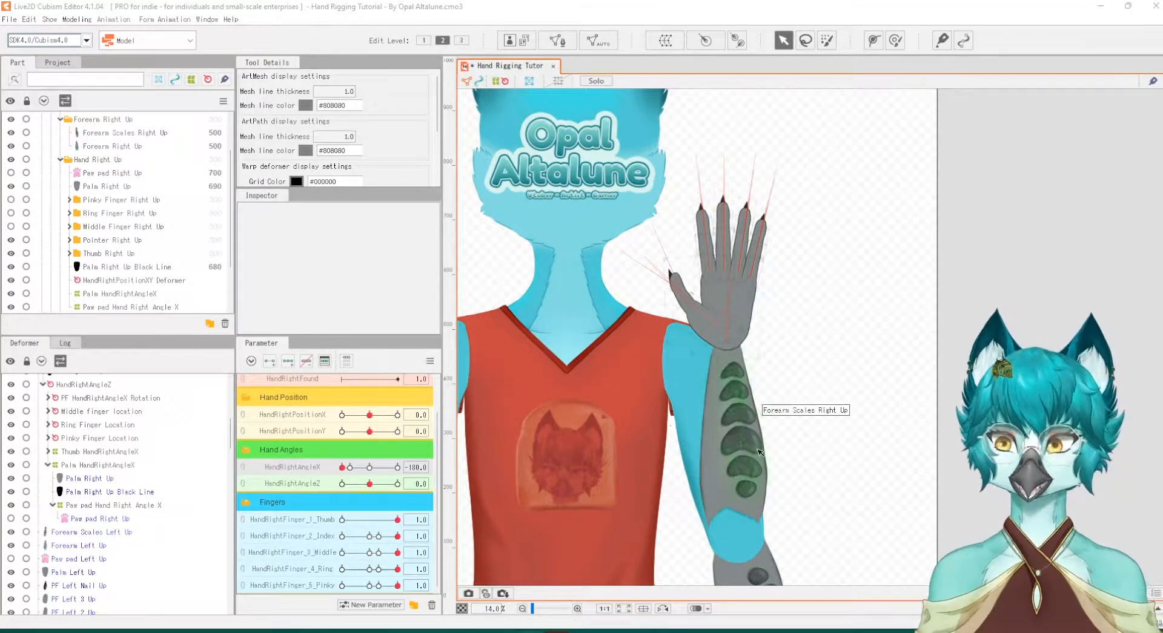
Select the forearm scales art mesh, Forearm Scales Right Up, in the canvas
click(124, 132)
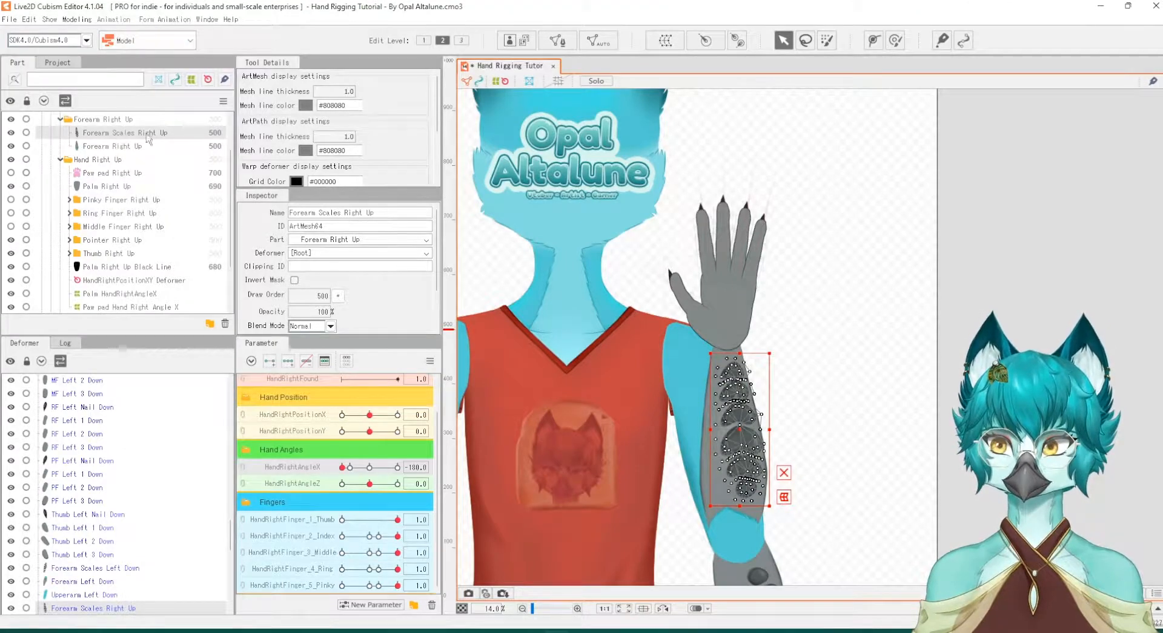
Create a warp deformer named 'Scales Hand Right Angle X' as parent of the scales
click(664, 40)
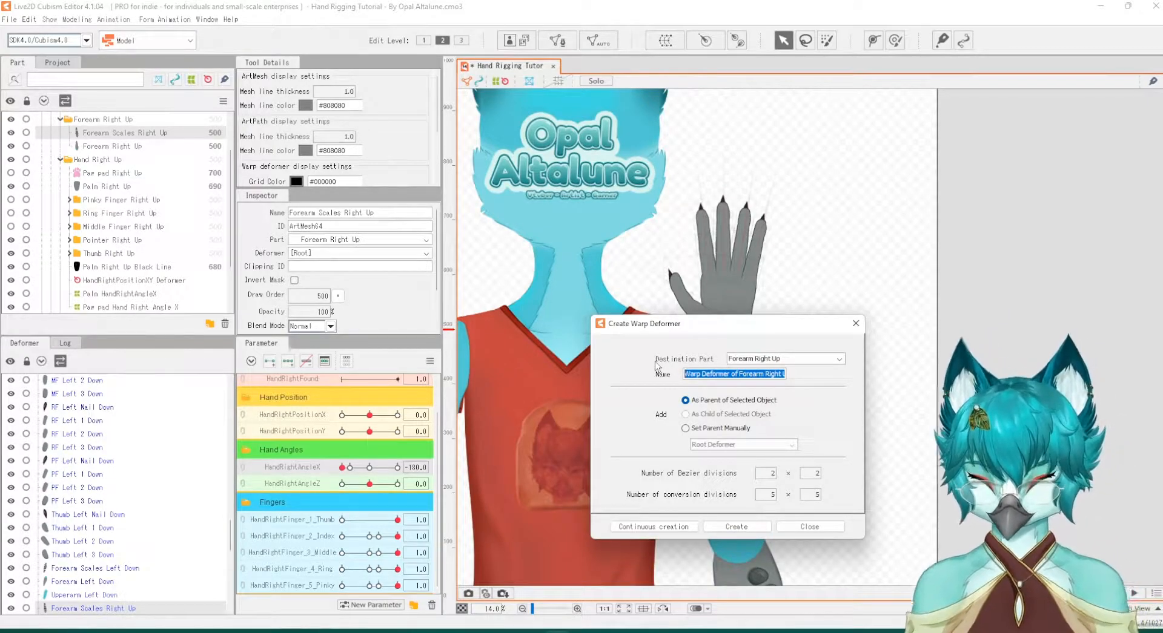
text(Scal)
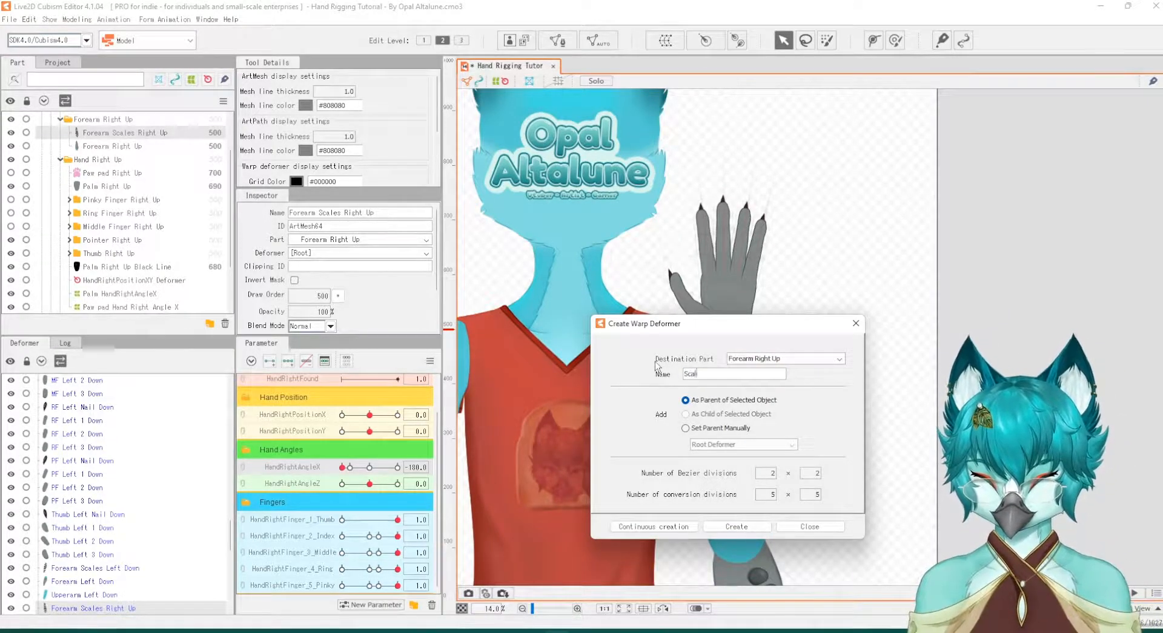
text(Scales Hand Right Angle X)
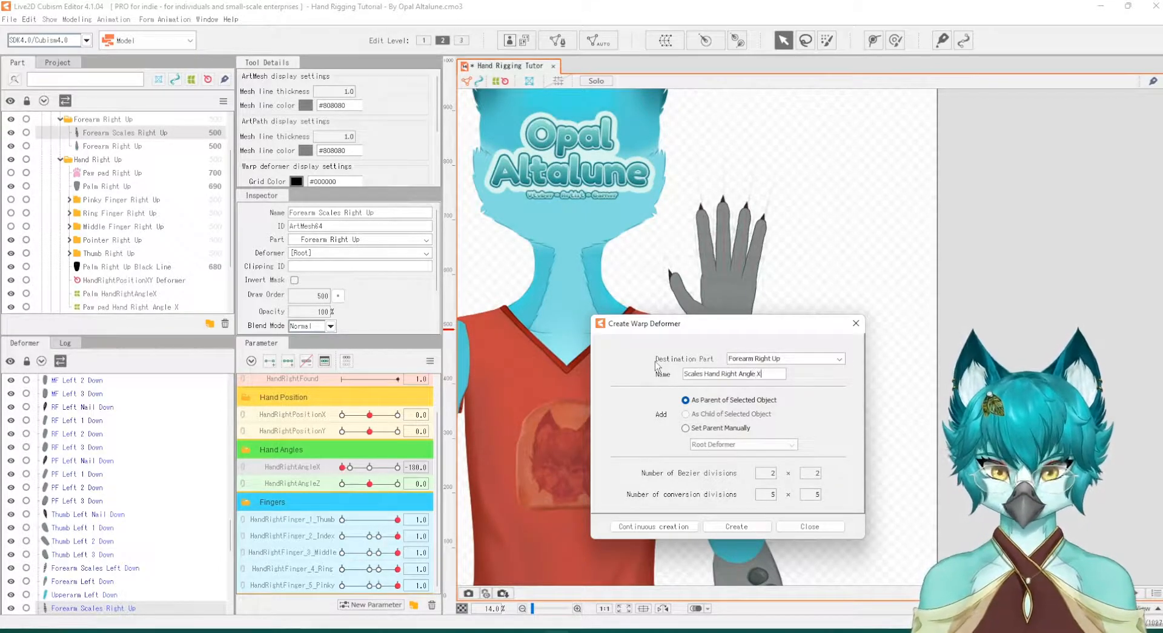
click(735, 531)
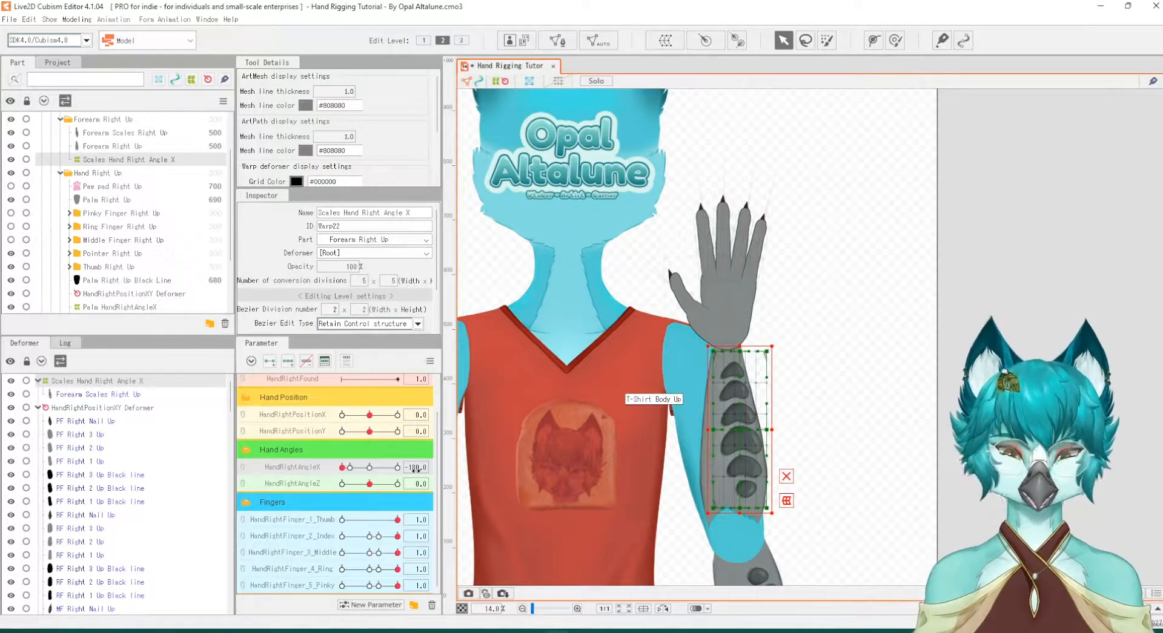
Preview the scales across hand angle X, then add its keys to the scales deformer
drag(411, 466, 367, 466)
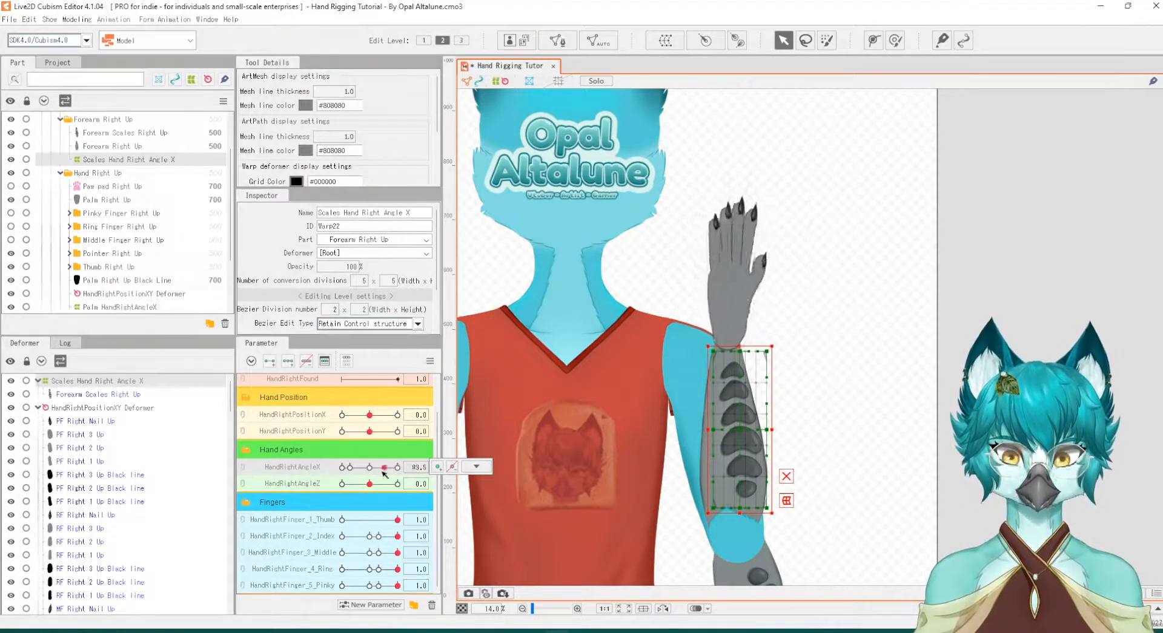
drag(383, 468, 362, 468)
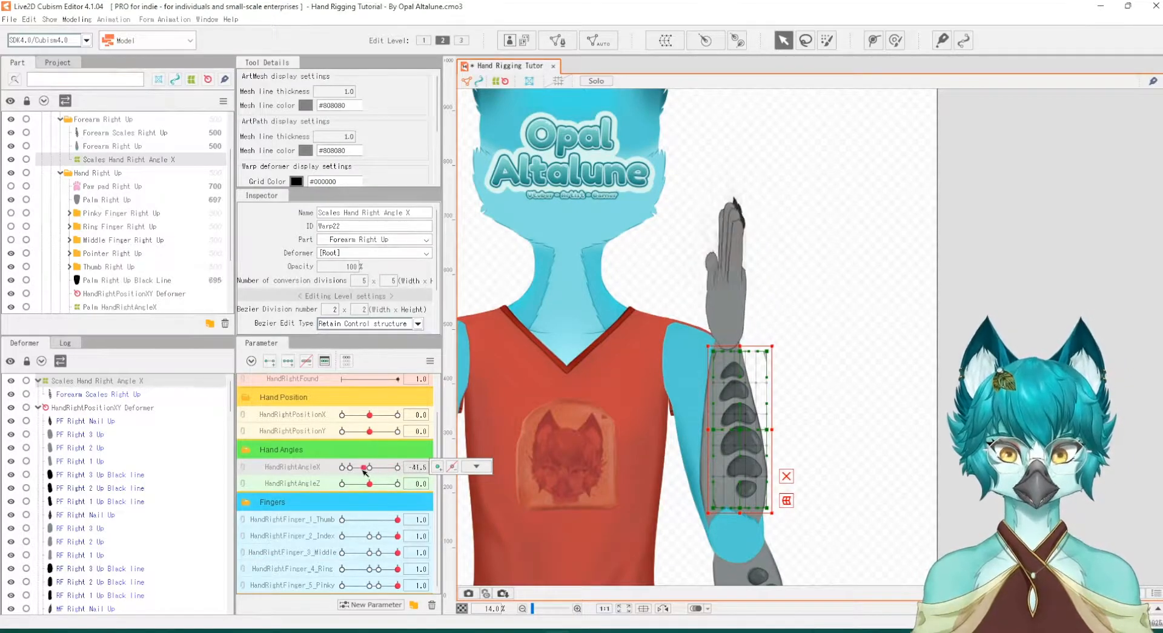
drag(371, 466, 392, 466)
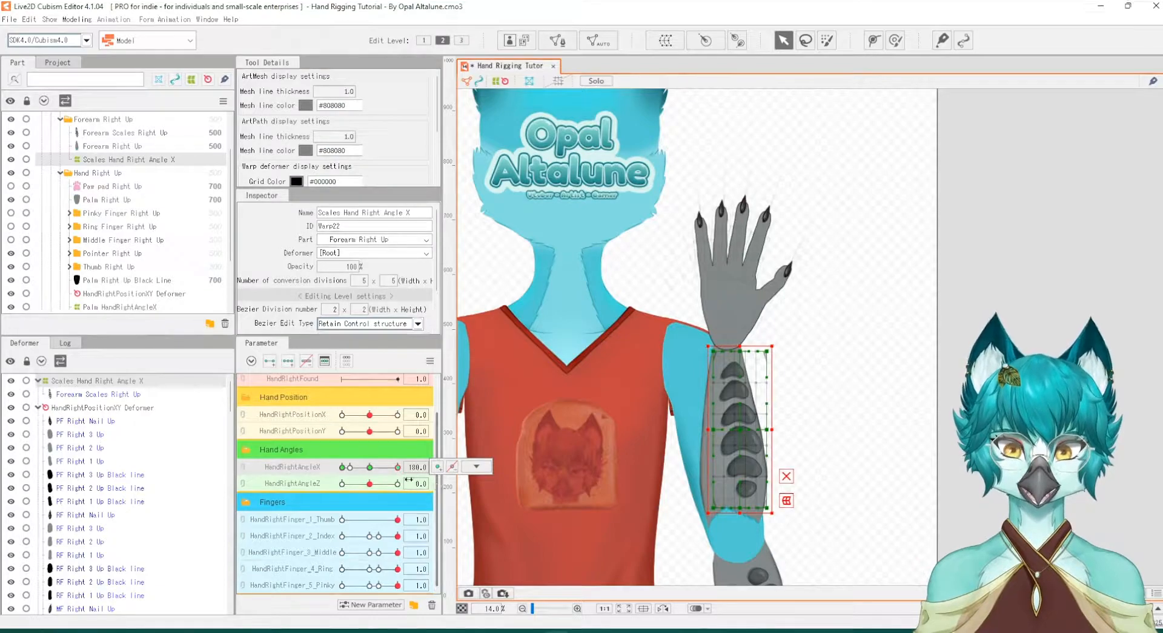
click(476, 468)
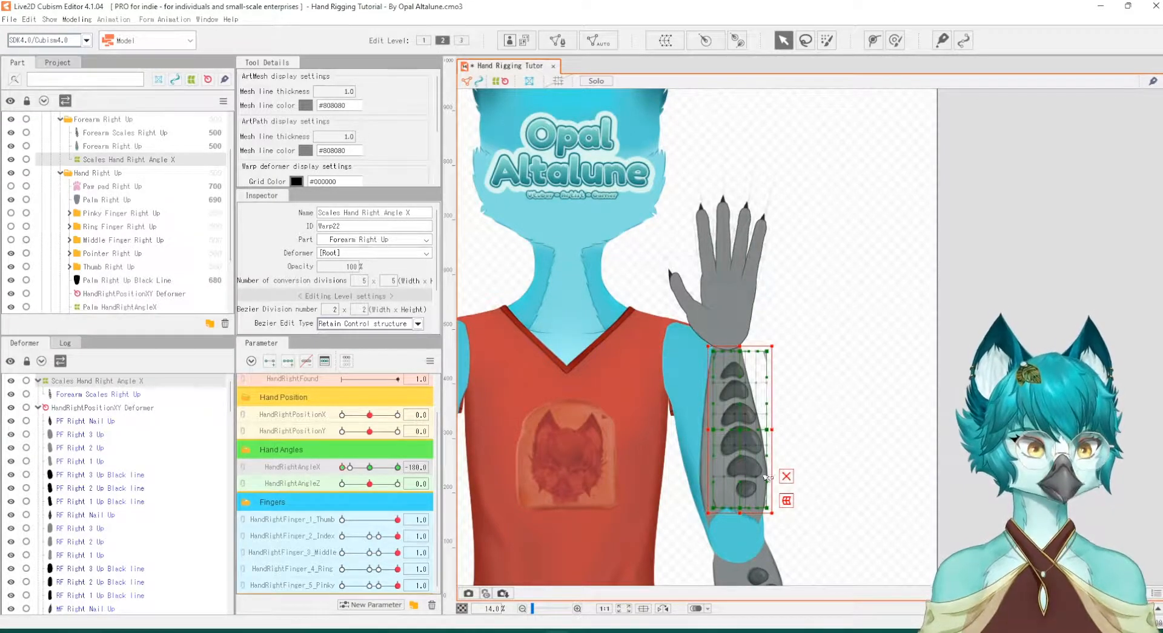
At hand angle X 100, narrow the scales deformer and slide the scales right
drag(349, 468, 386, 467)
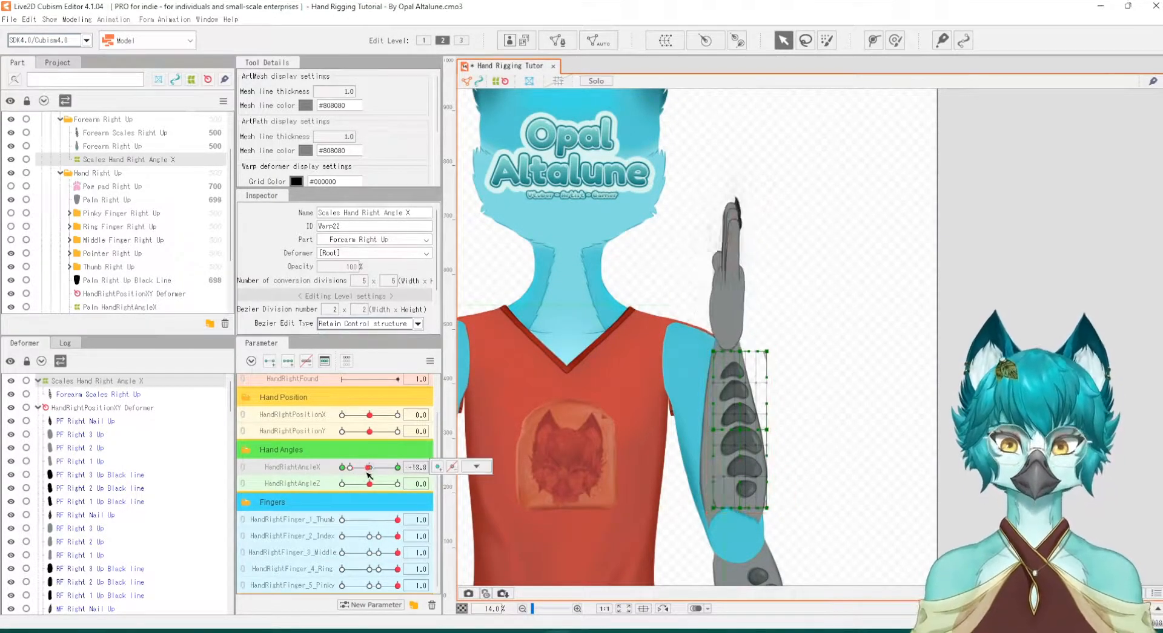
drag(350, 466, 405, 466)
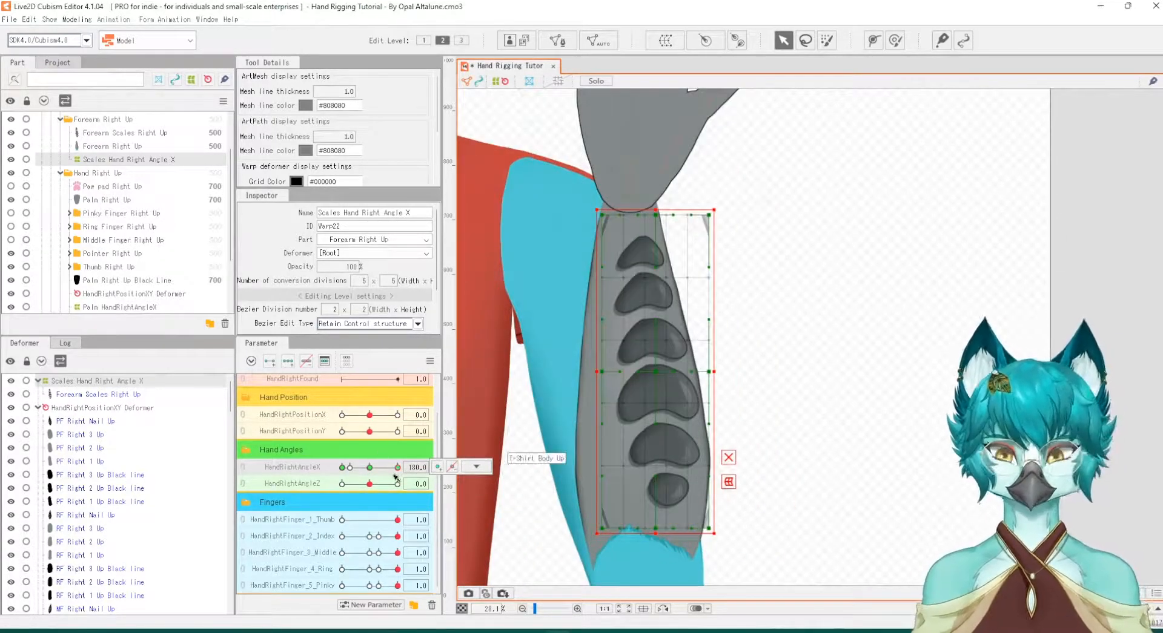
drag(393, 467, 369, 468)
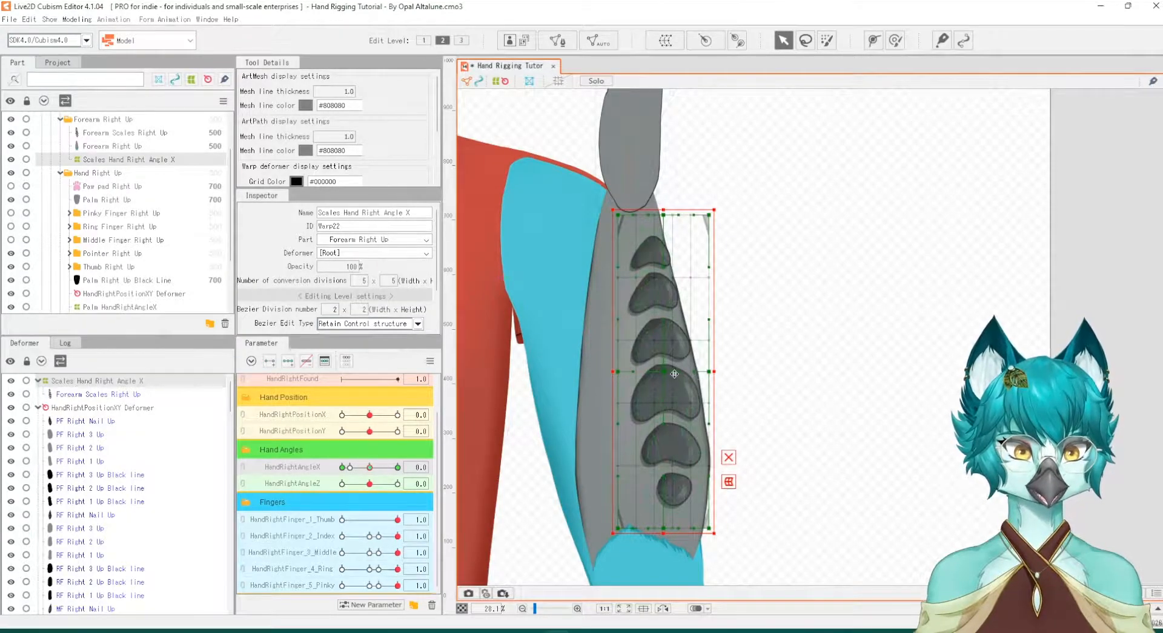
drag(674, 373, 755, 373)
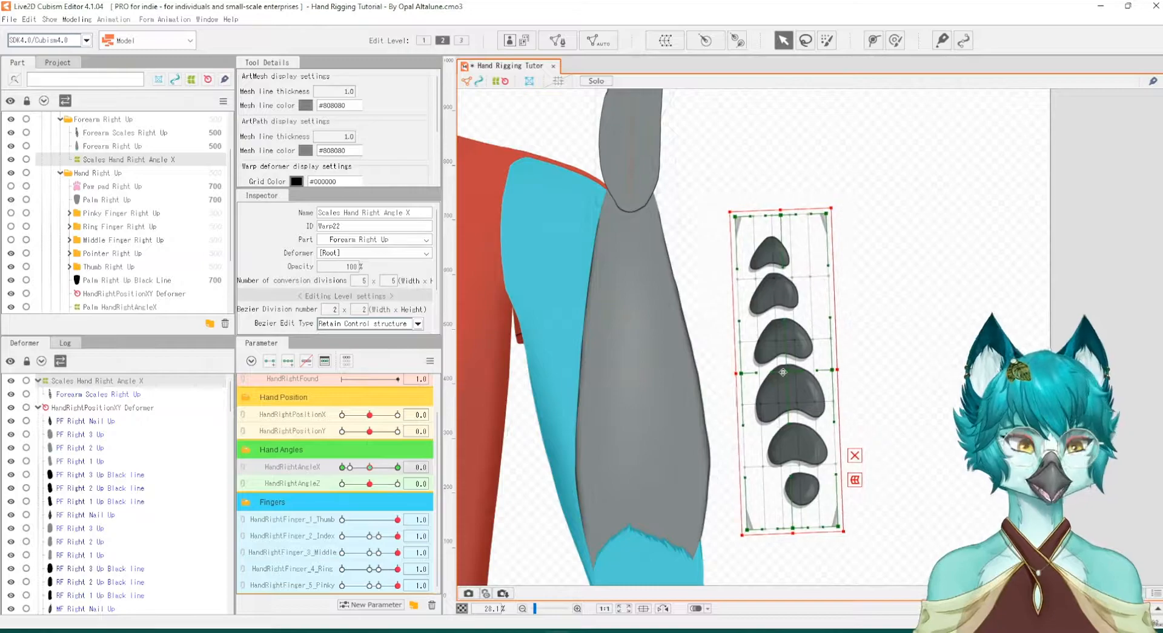
Sweep hand angle X between -100 and 100 to watch the scales slide, ending near neutral
drag(361, 467, 382, 468)
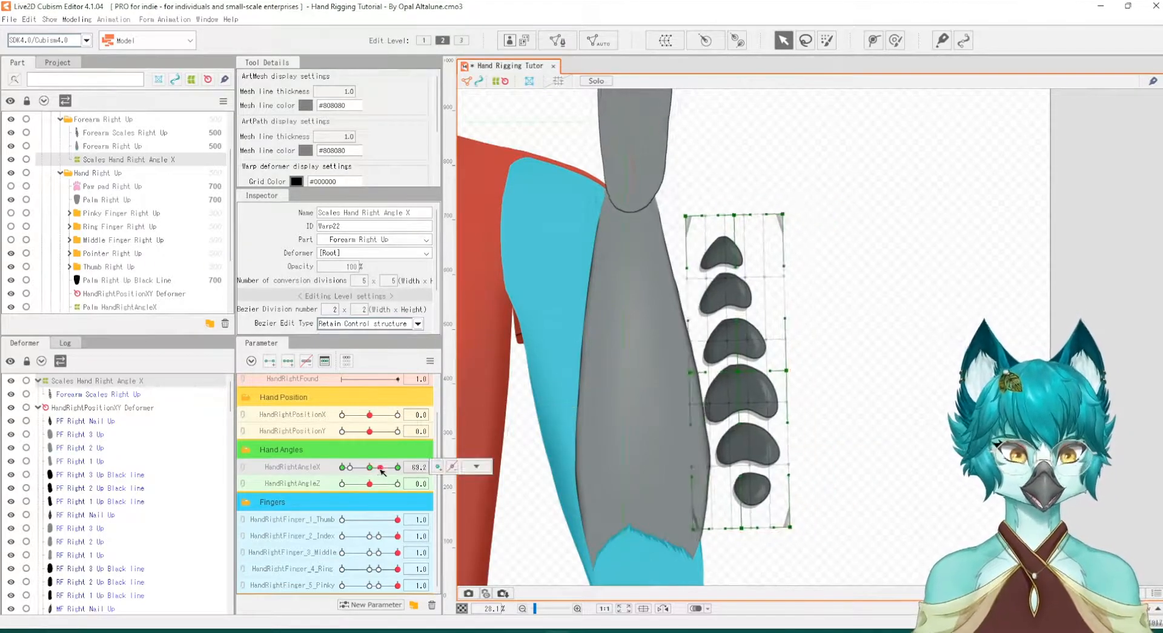
drag(382, 467, 396, 467)
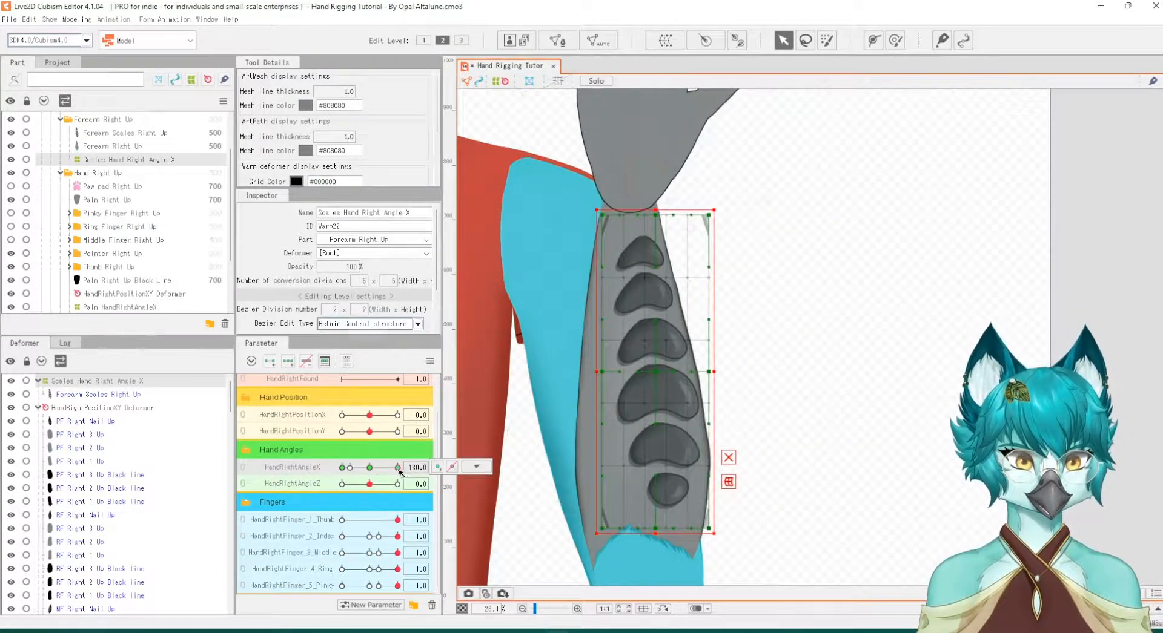
drag(397, 466, 346, 466)
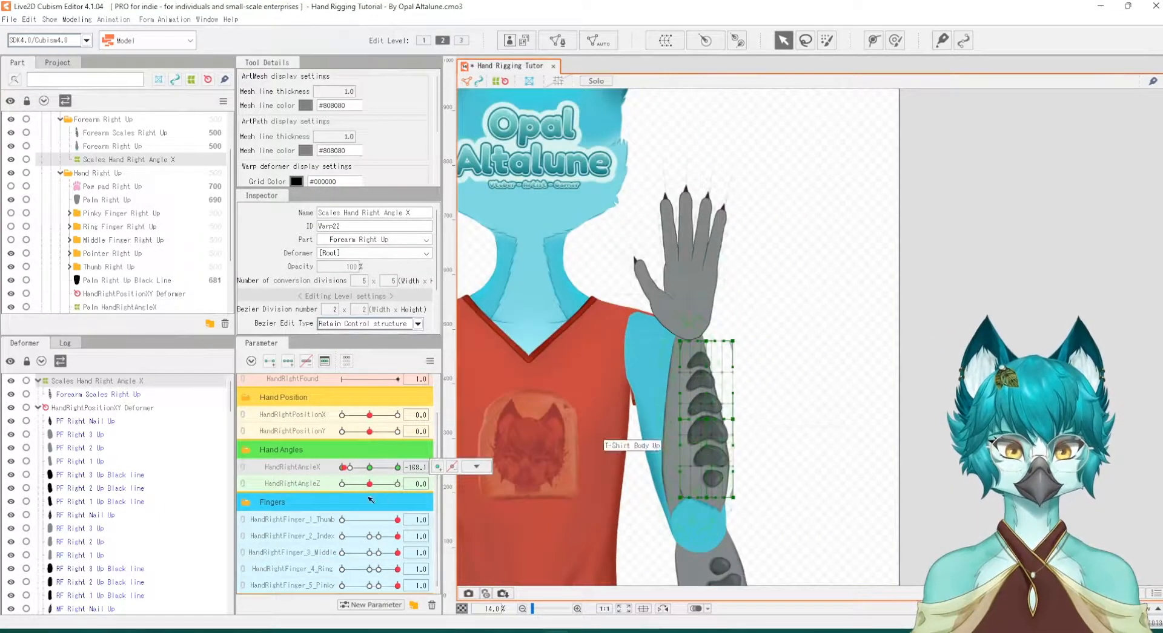
drag(340, 466, 383, 466)
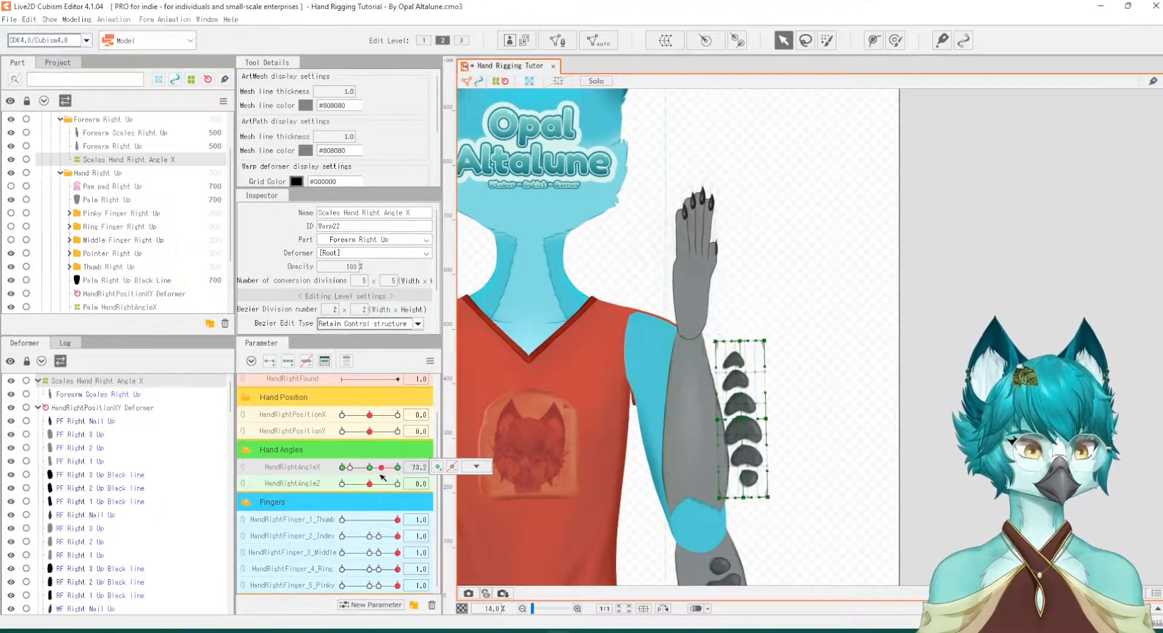
drag(383, 467, 396, 467)
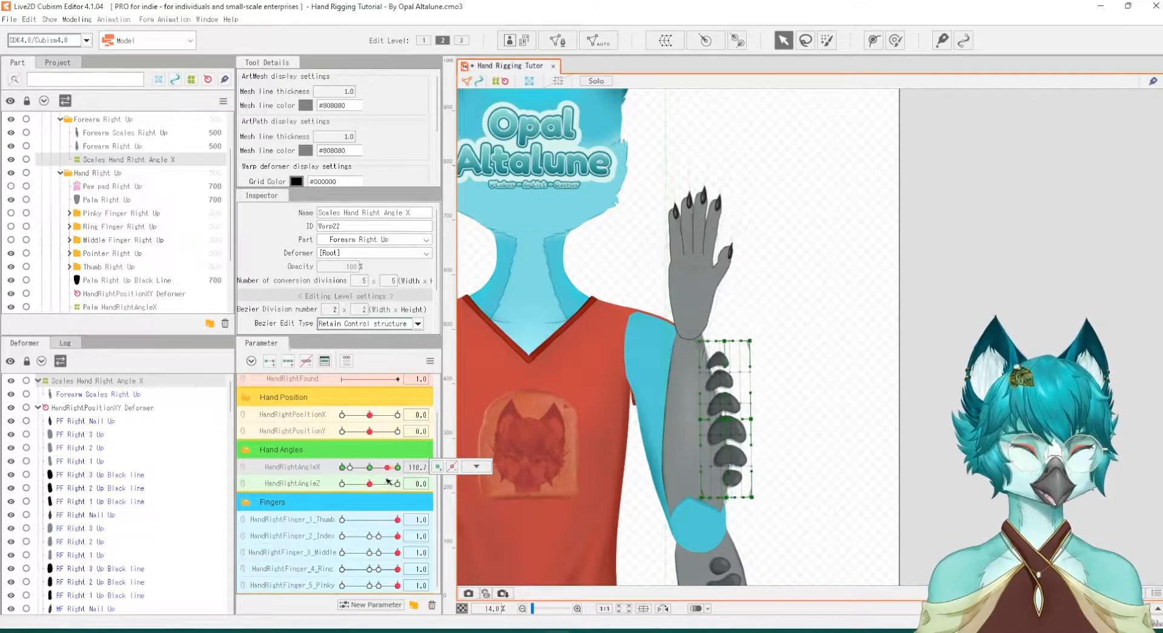
drag(389, 467, 374, 466)
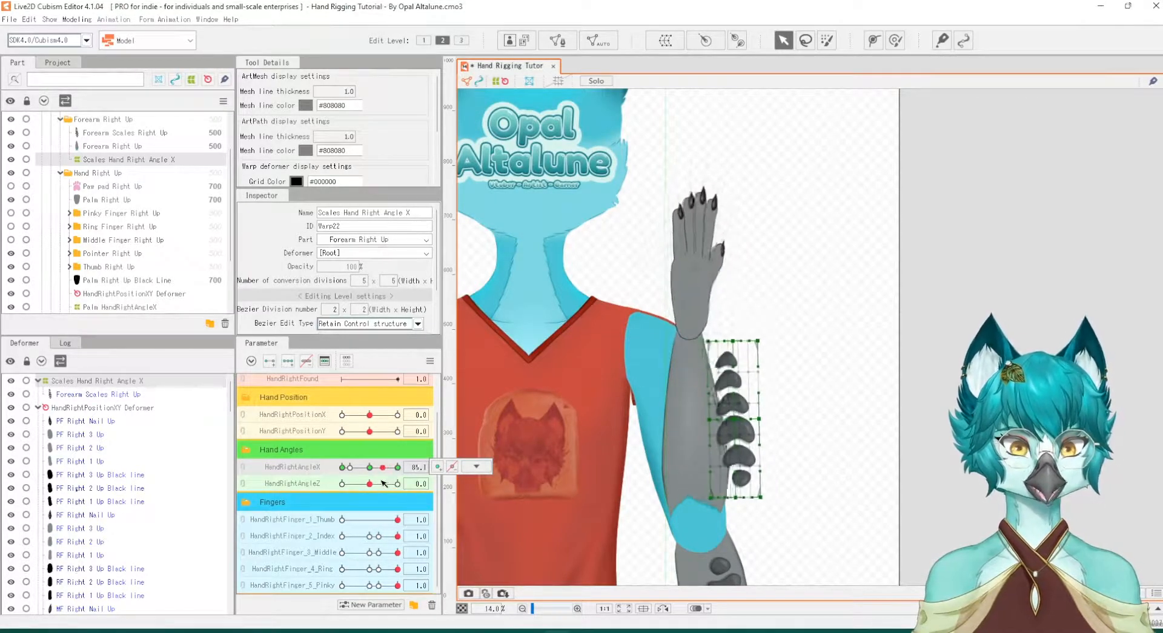
drag(384, 466, 350, 466)
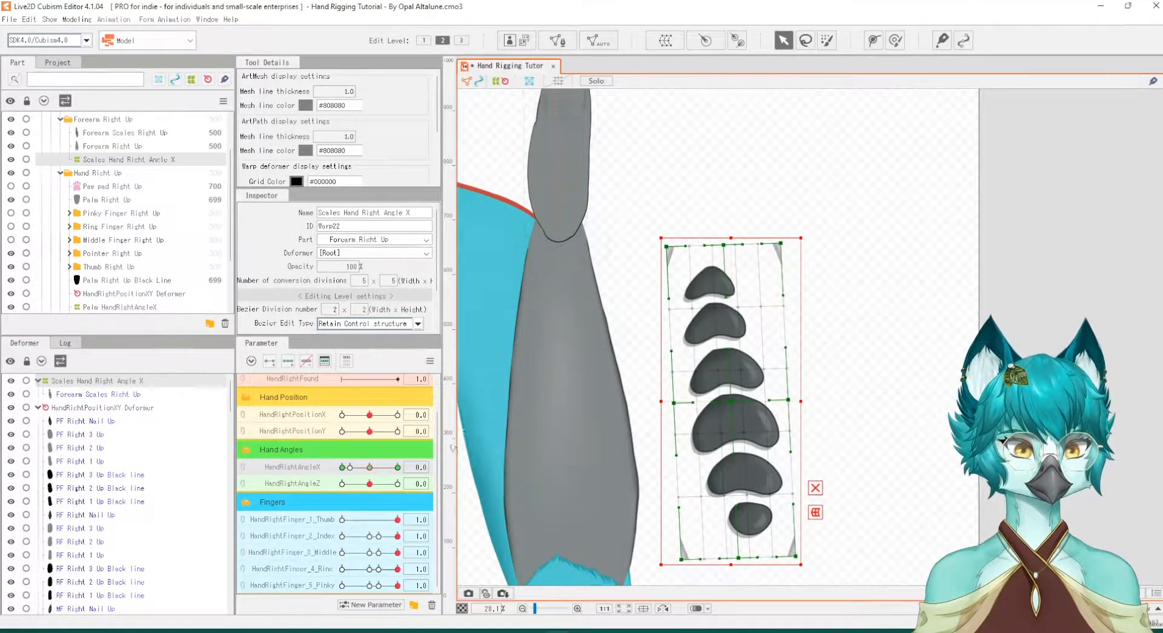
Scrub hand angle X from neutral to just past 100 and back, checking the scales
drag(350, 467, 373, 467)
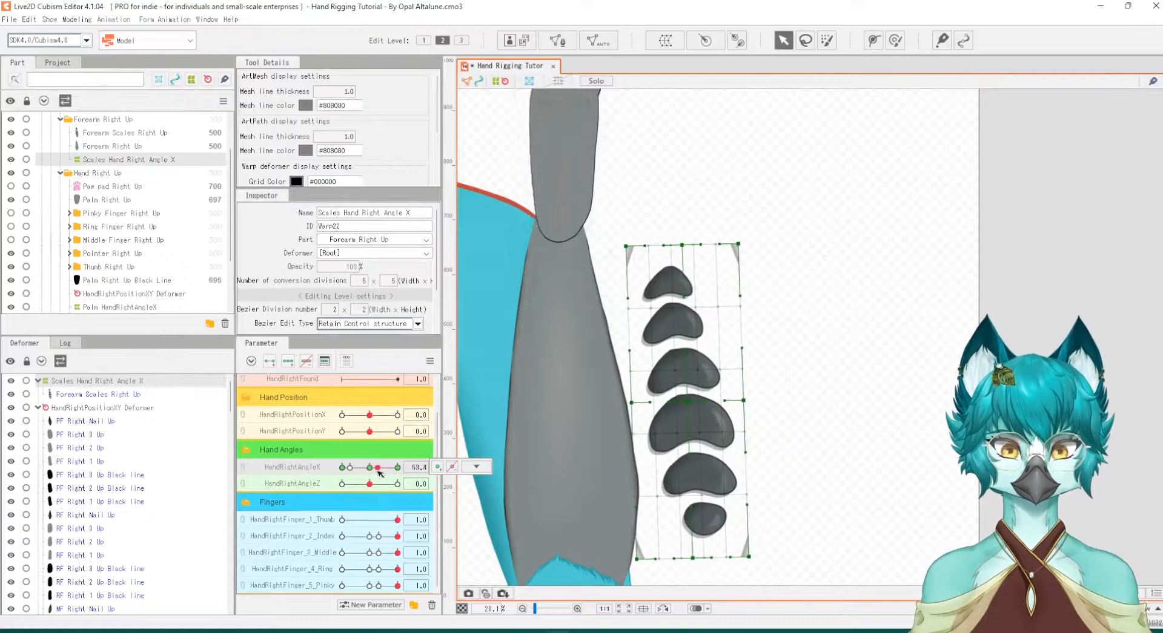
drag(370, 468, 394, 468)
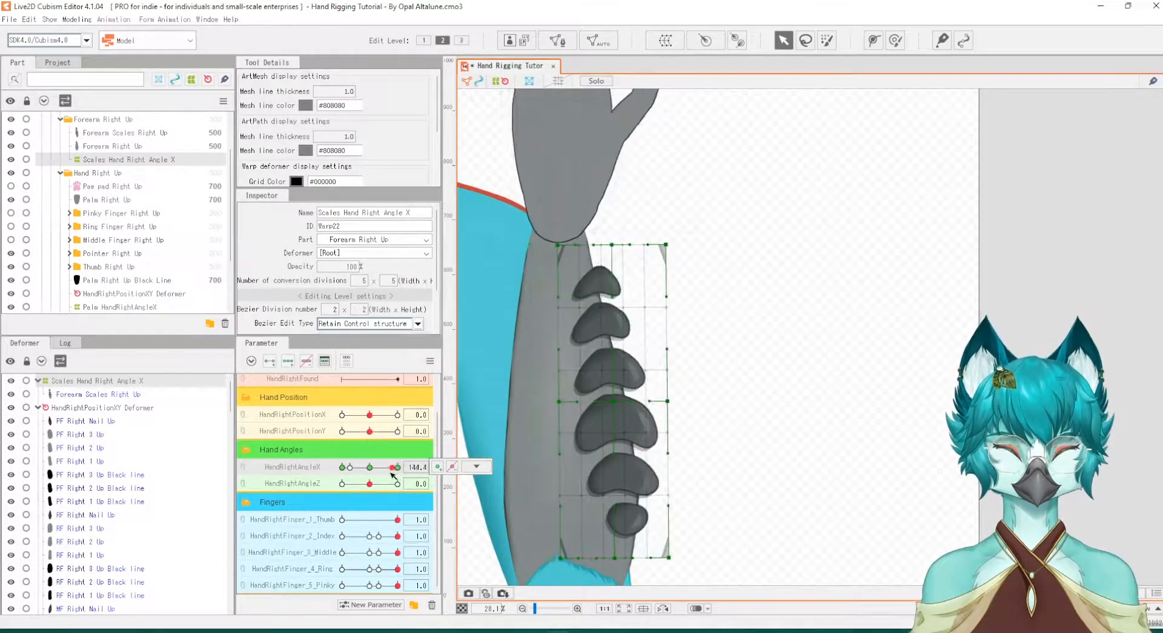
drag(396, 466, 350, 466)
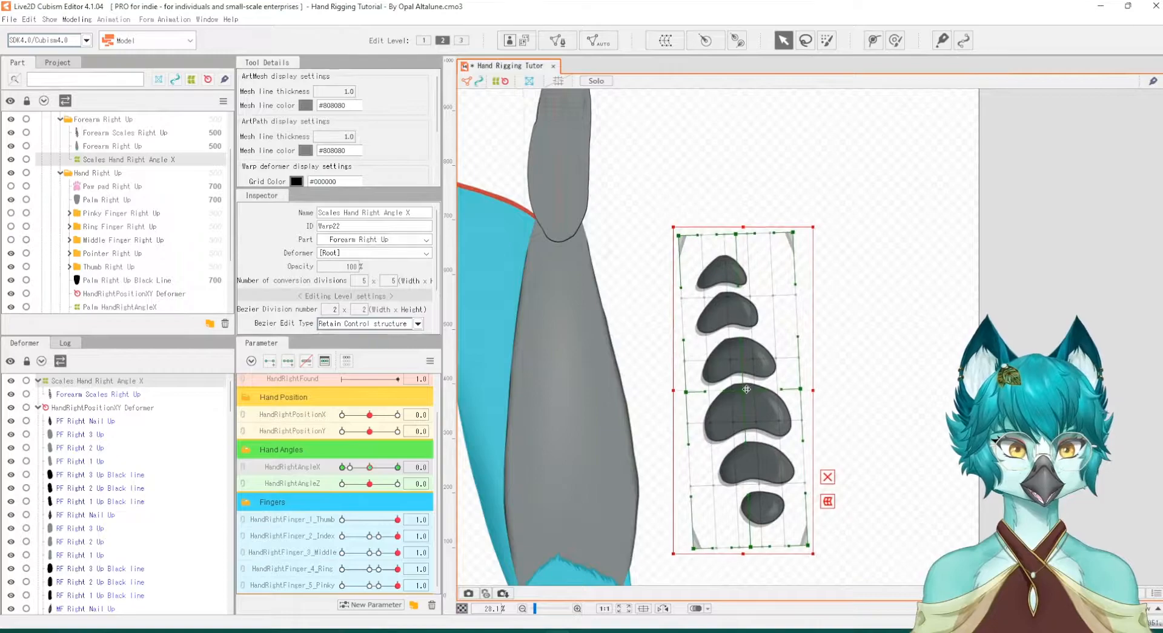
drag(353, 467, 393, 467)
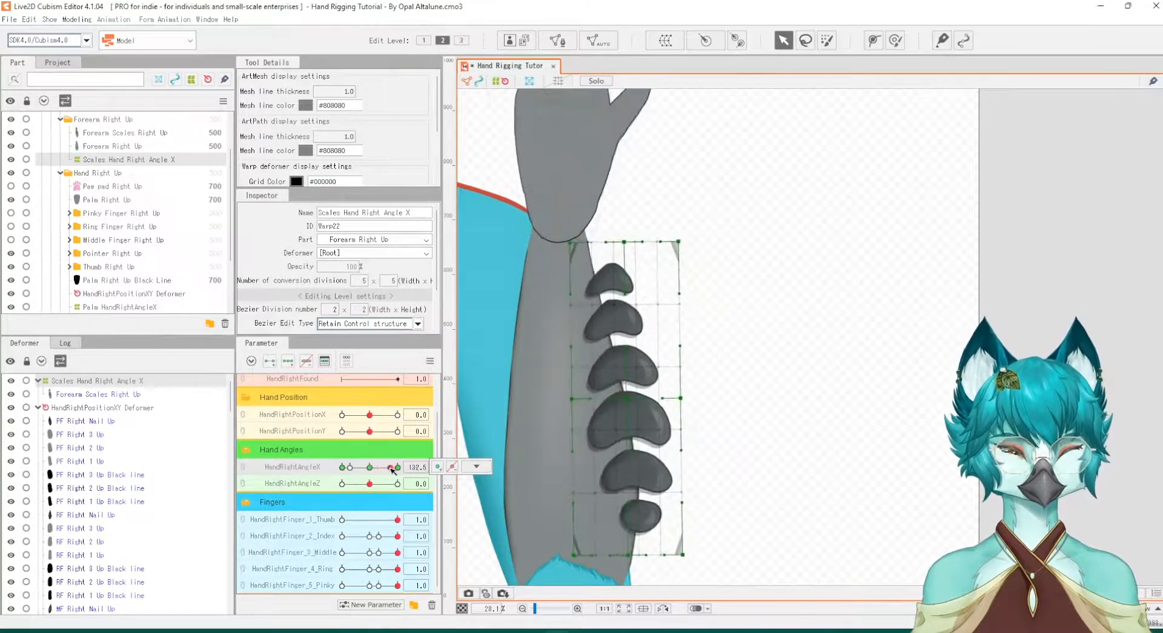
drag(391, 468, 395, 468)
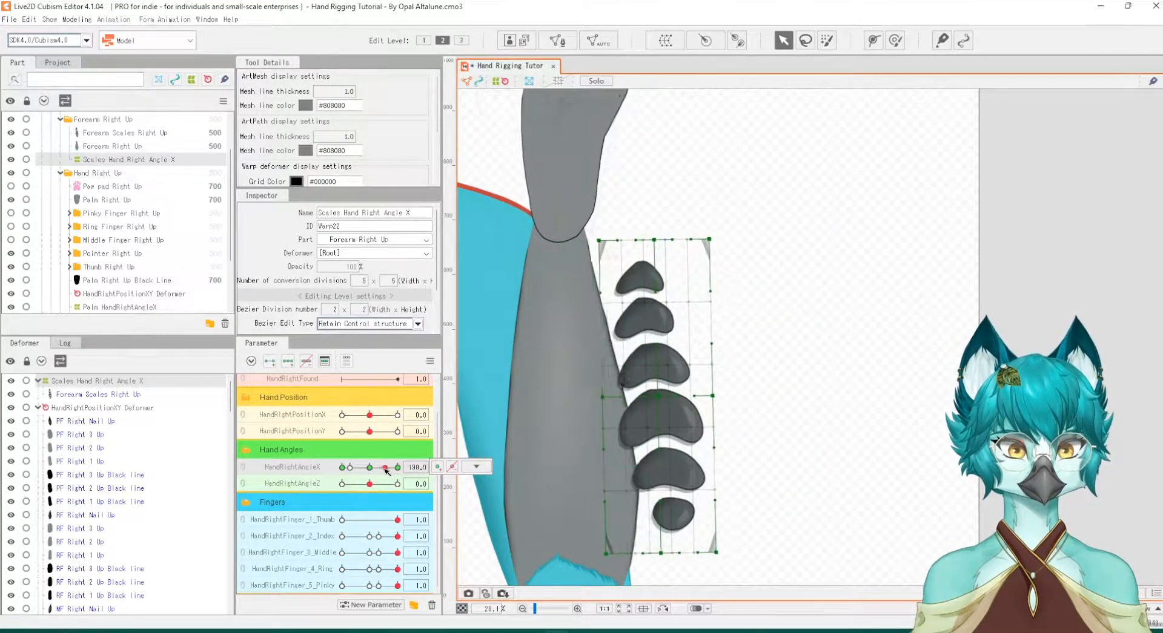
drag(384, 466, 371, 466)
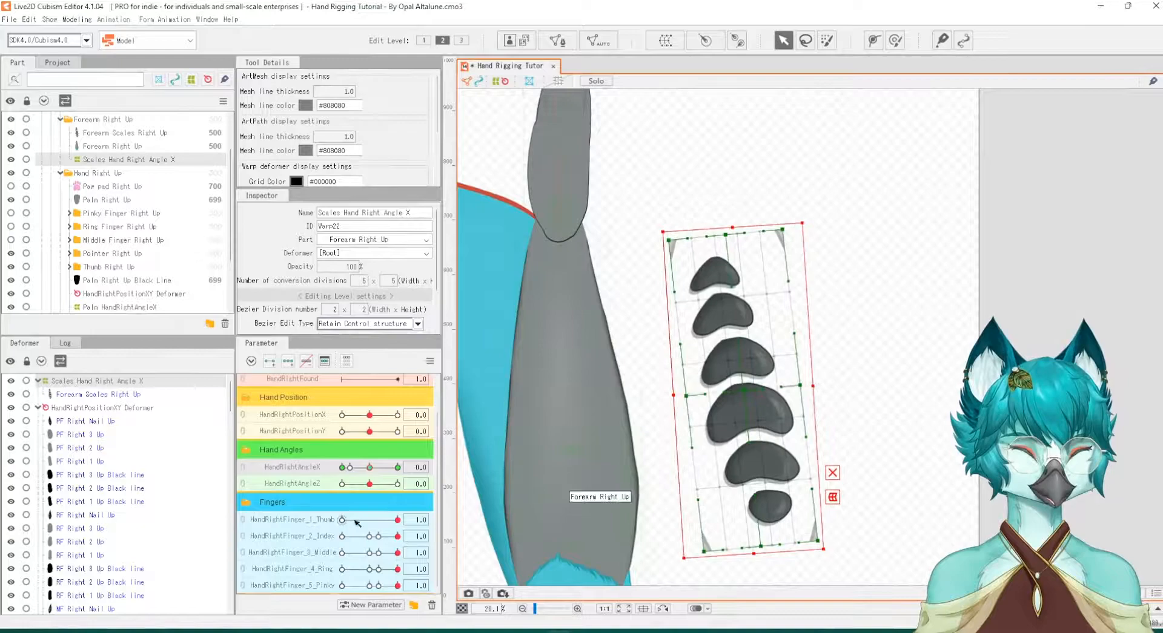
Check in-between poses around 65 and settle hand angle X at 100
drag(368, 466, 396, 466)
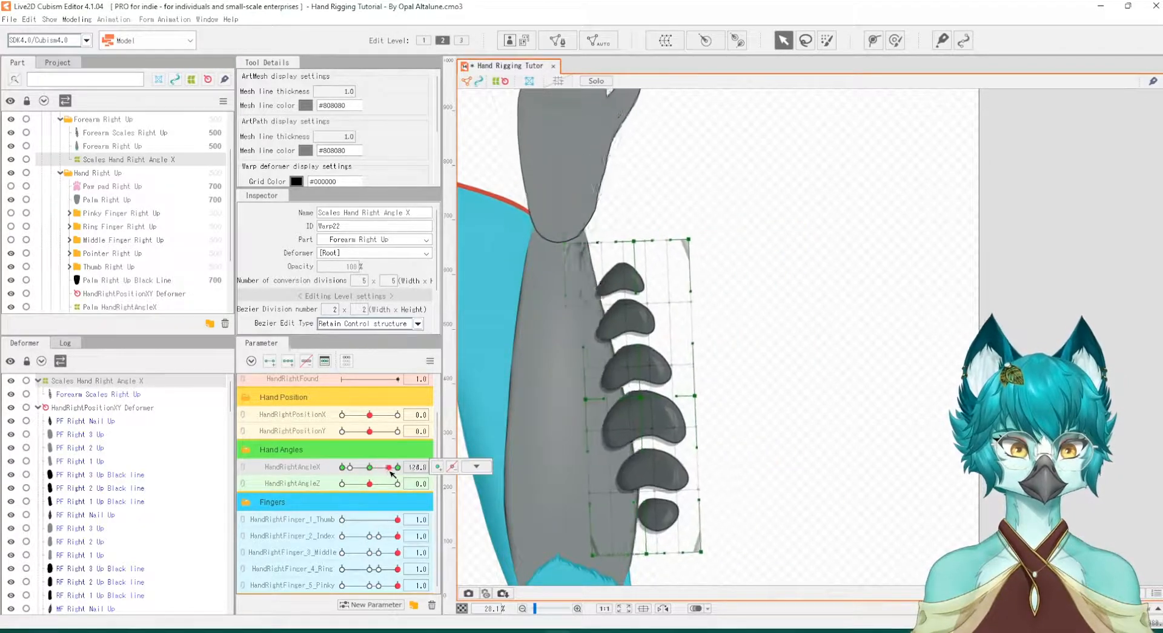
drag(396, 466, 376, 467)
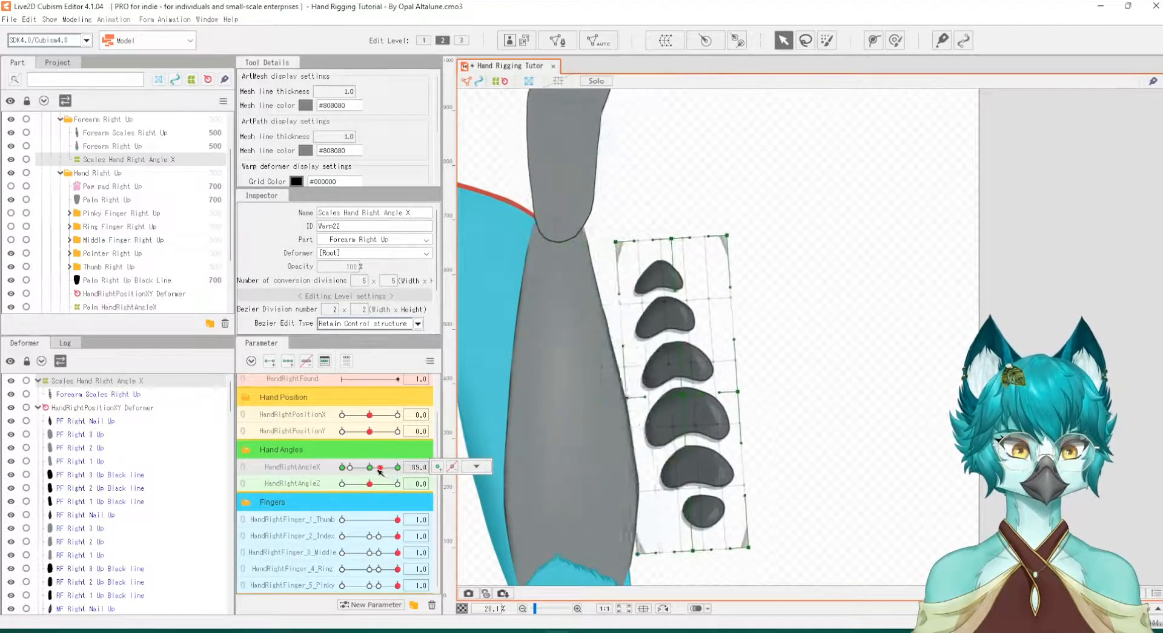
drag(371, 467, 396, 467)
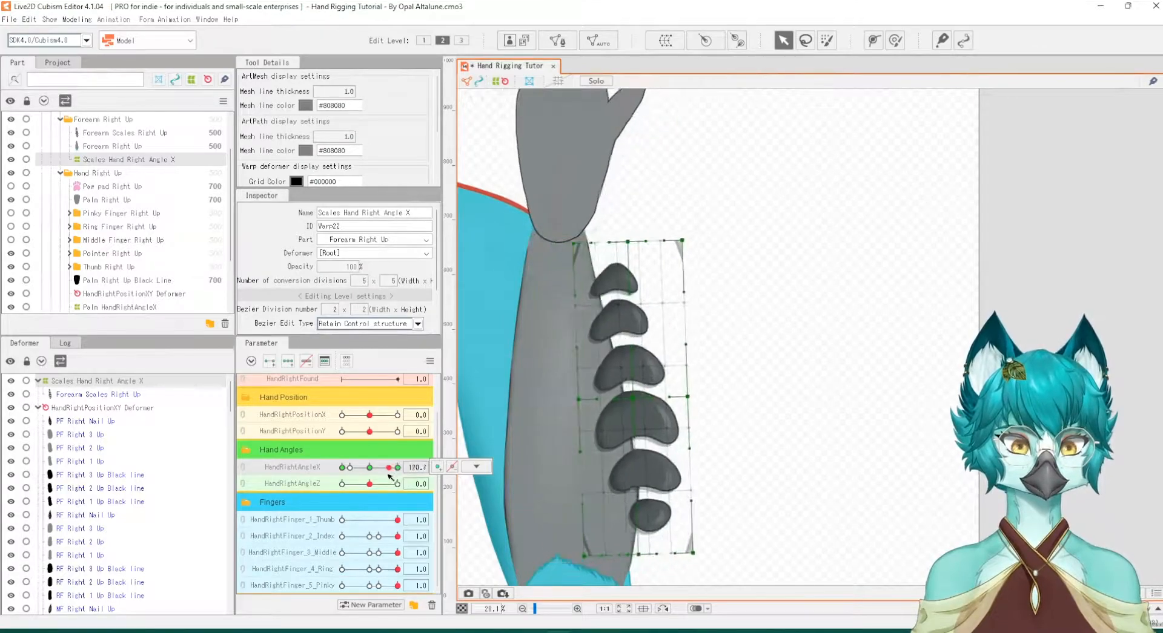
drag(395, 466, 398, 466)
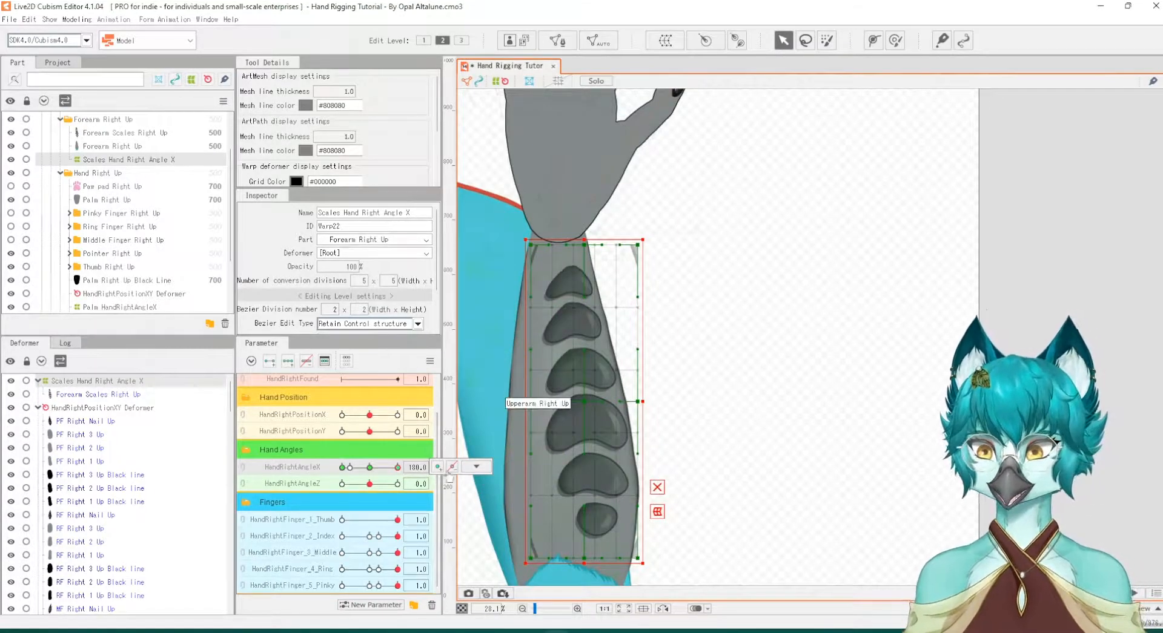
click(452, 467)
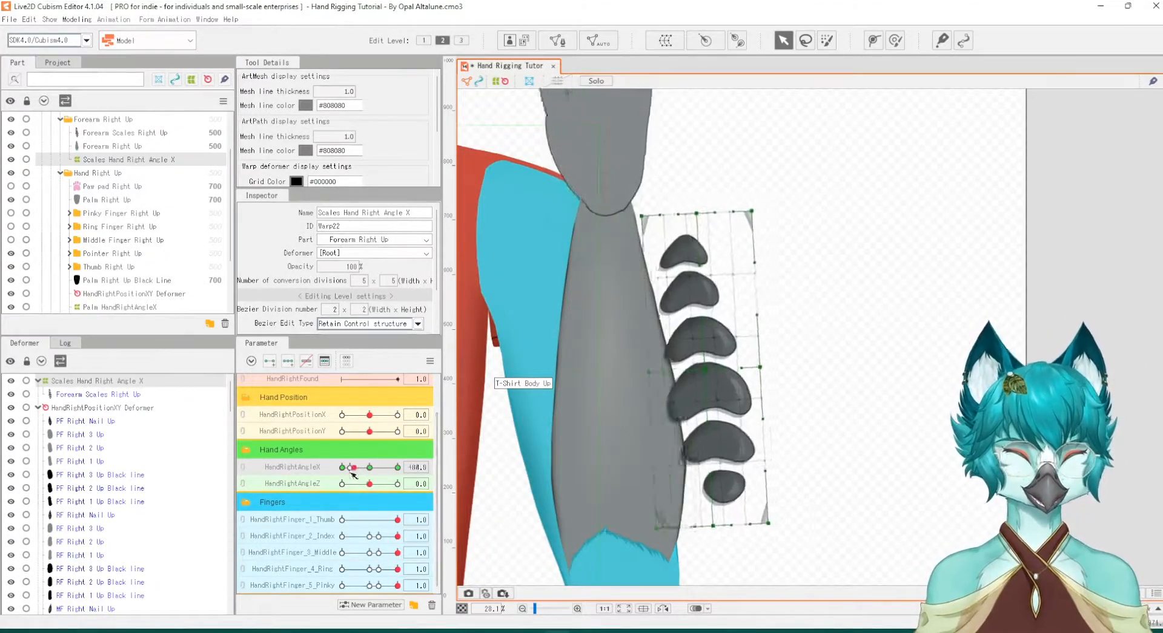
drag(351, 466, 393, 466)
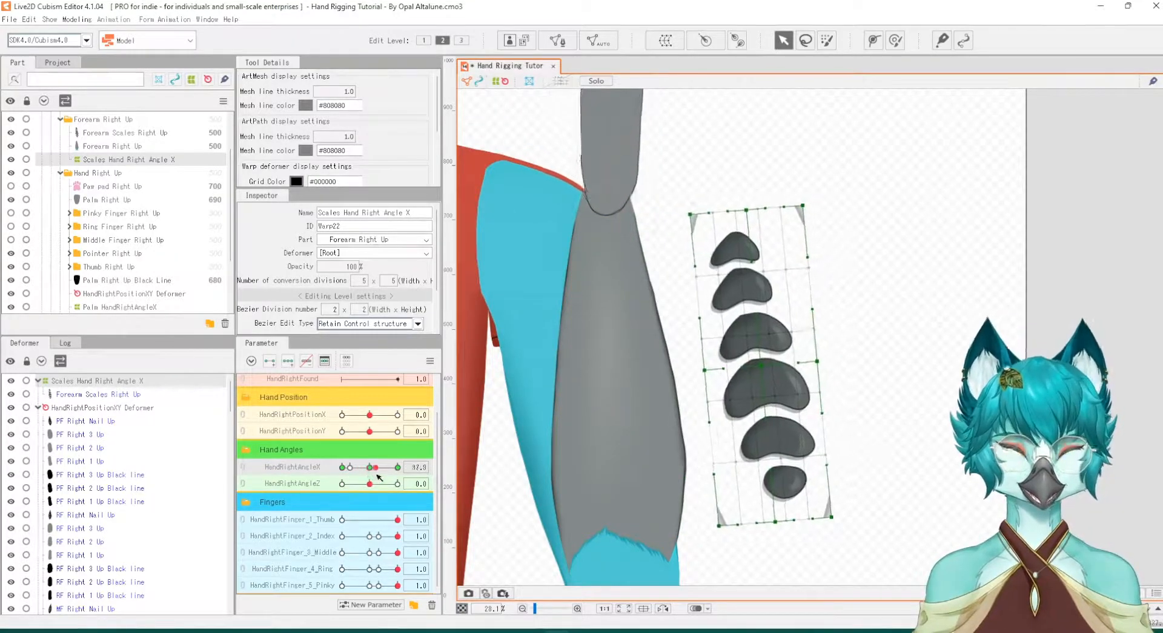
drag(375, 467, 397, 467)
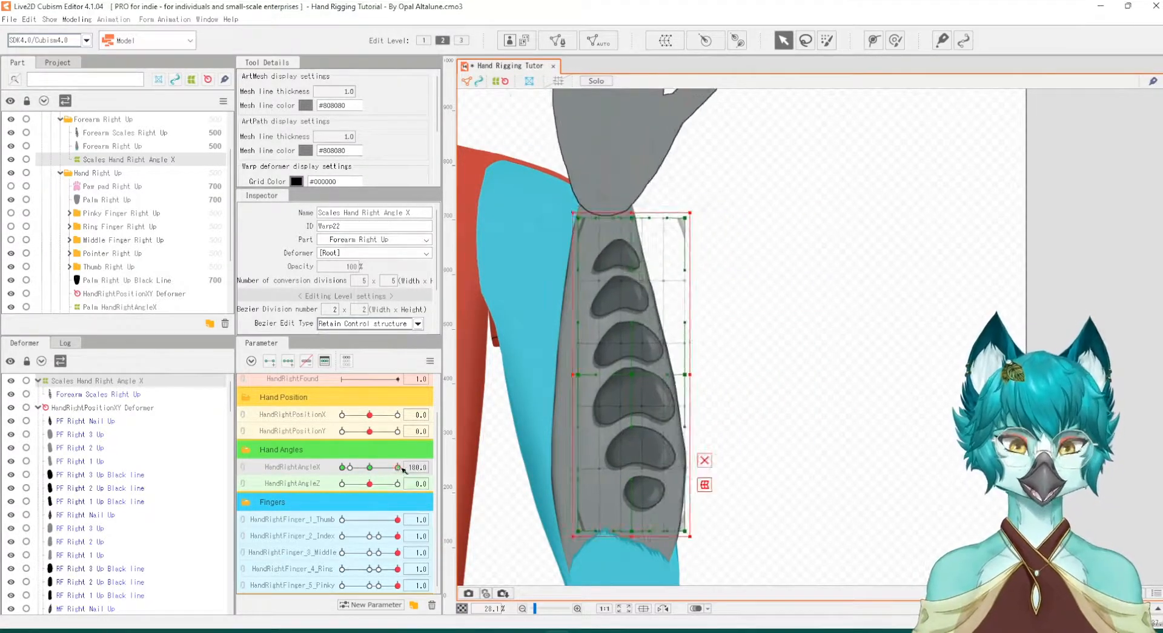
click(397, 467)
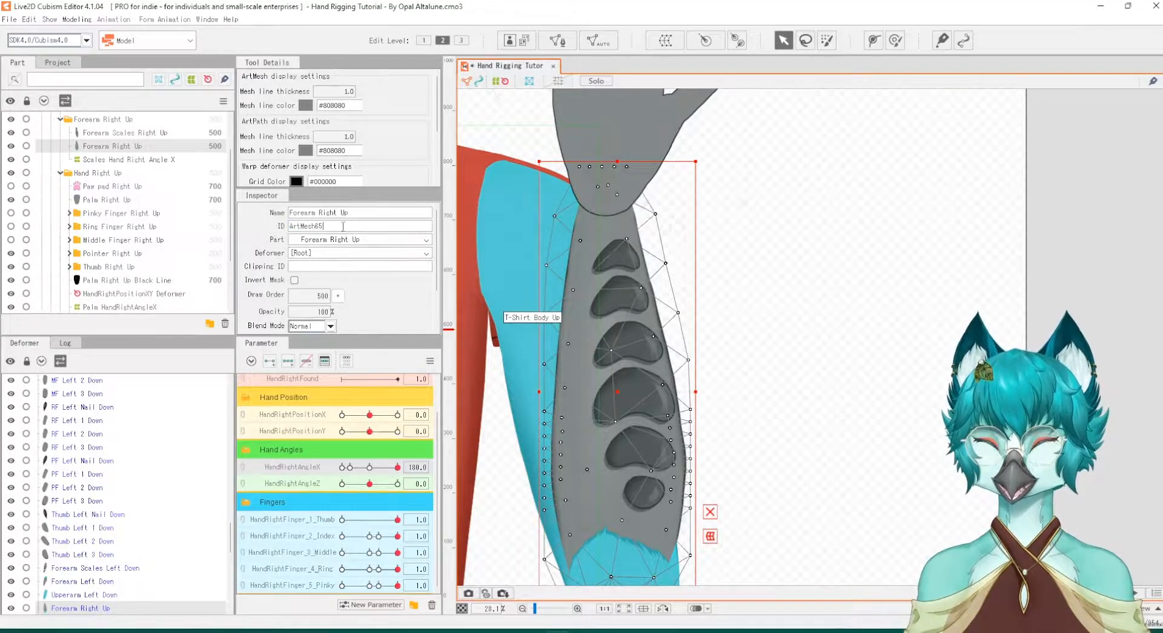
Copy the Forearm Right Up mesh ID, ArtMesh65, from the Inspector
triple_click(326, 225)
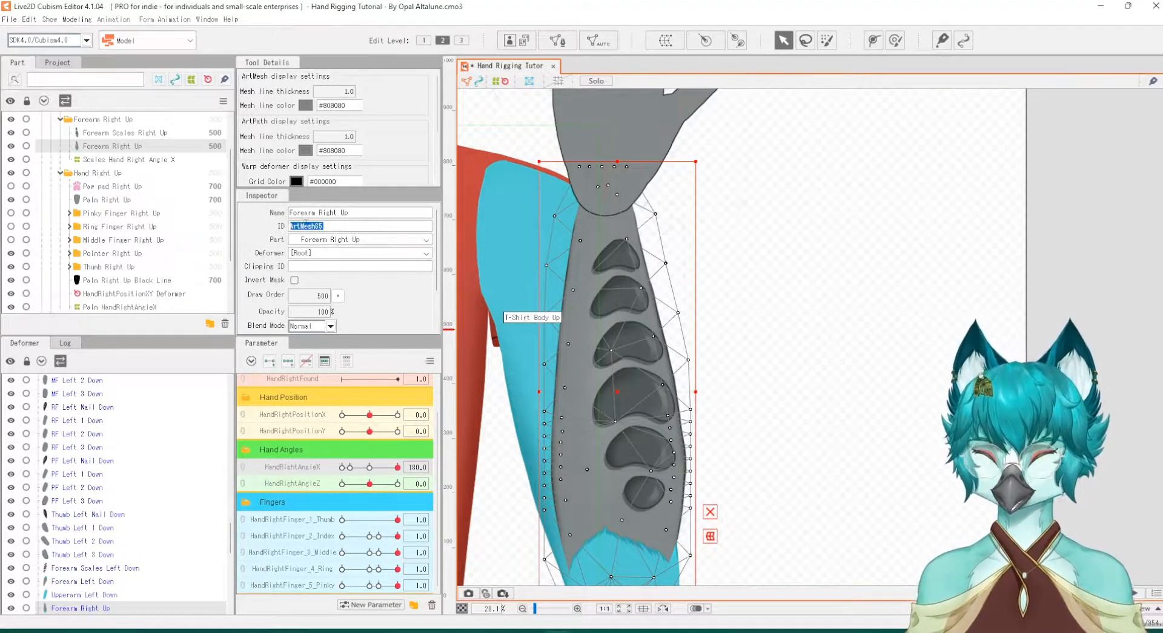
right_click(304, 226)
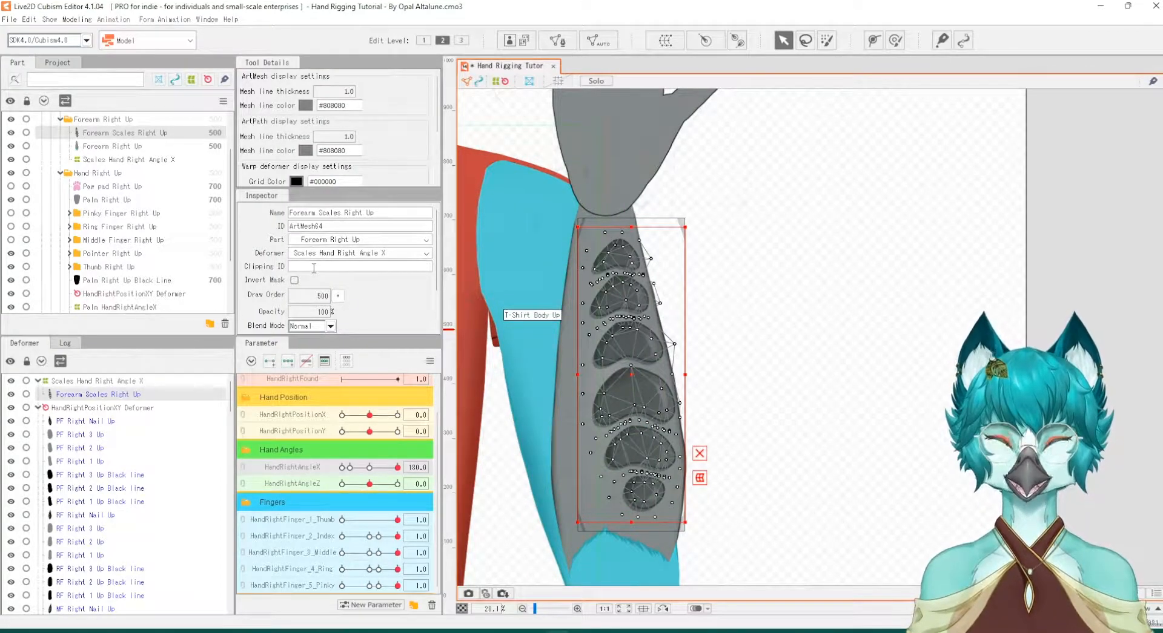
Set ArtMesh65 as the scales' clipping ID and test clipping, ending at hand angle X 100
text(ArtMesh65)
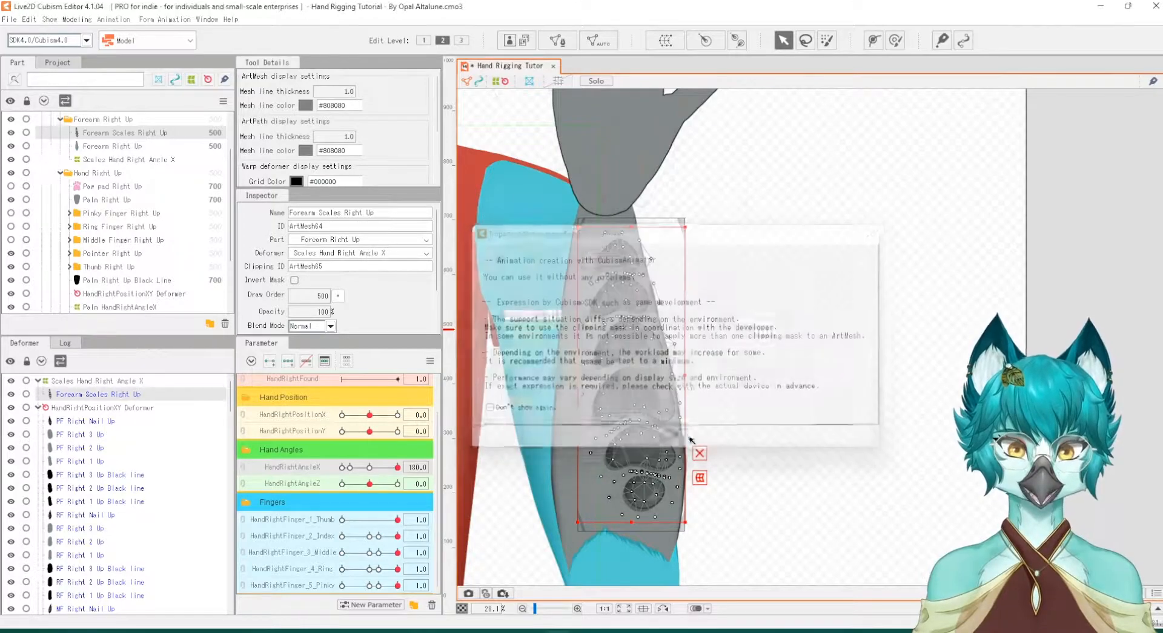
drag(368, 467, 369, 467)
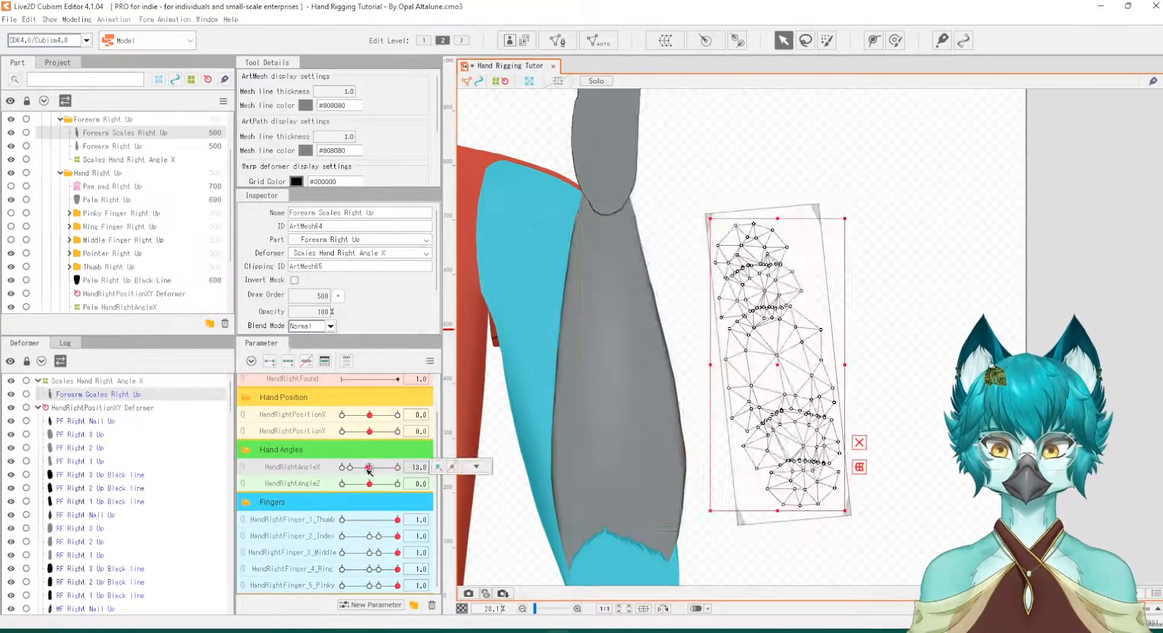
drag(369, 468, 342, 467)
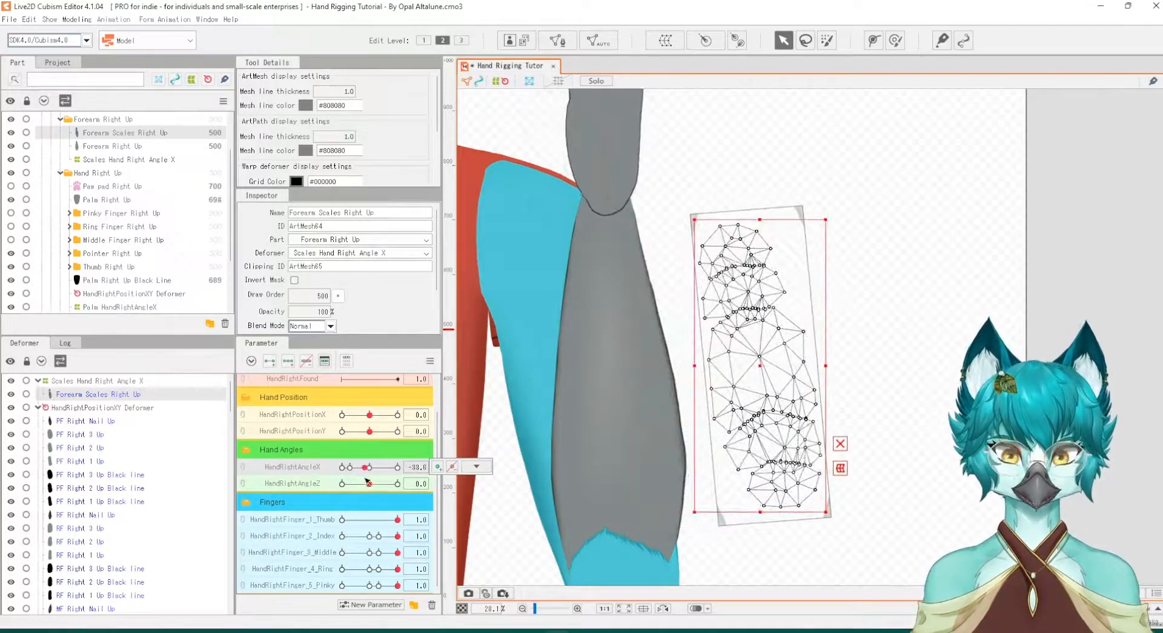
drag(369, 468, 397, 469)
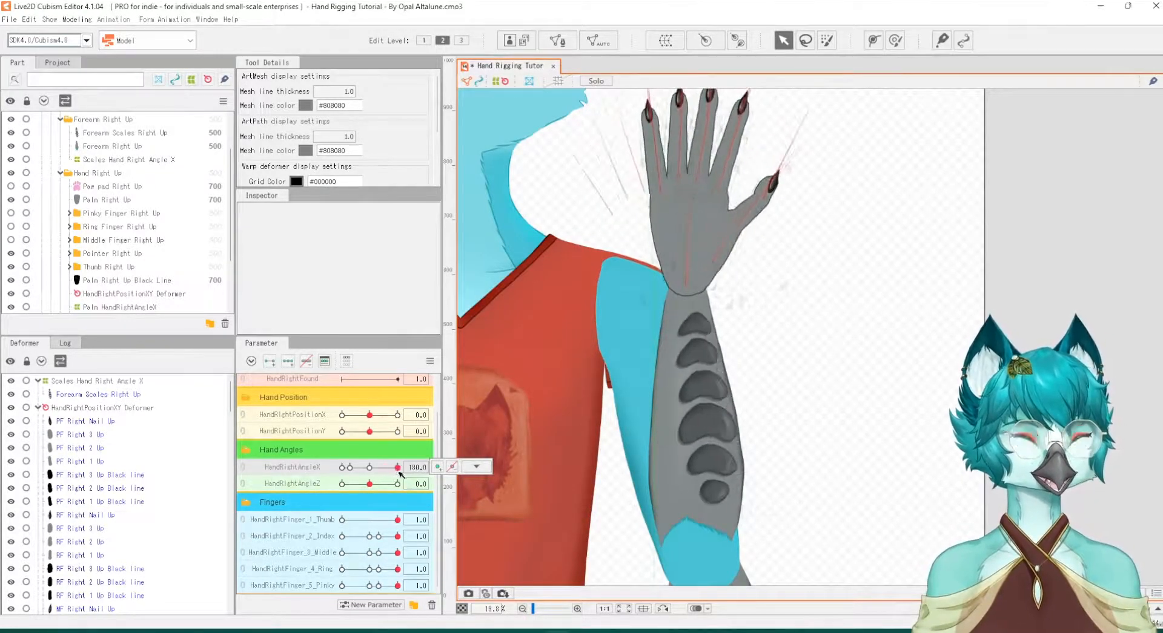
drag(394, 466, 396, 466)
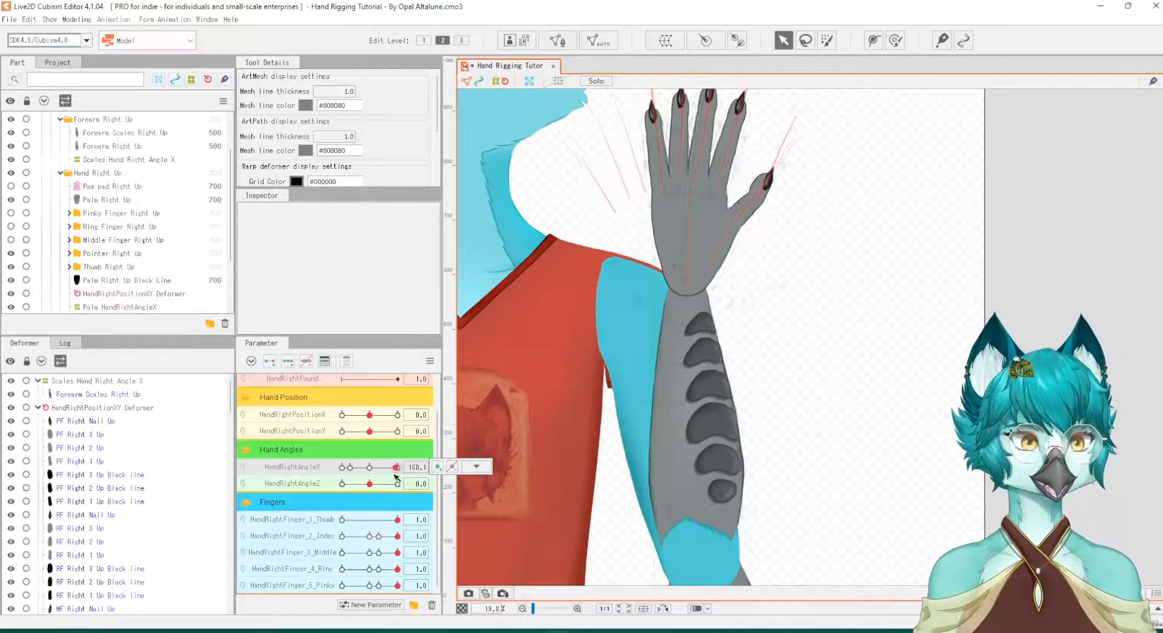
drag(396, 467, 392, 467)
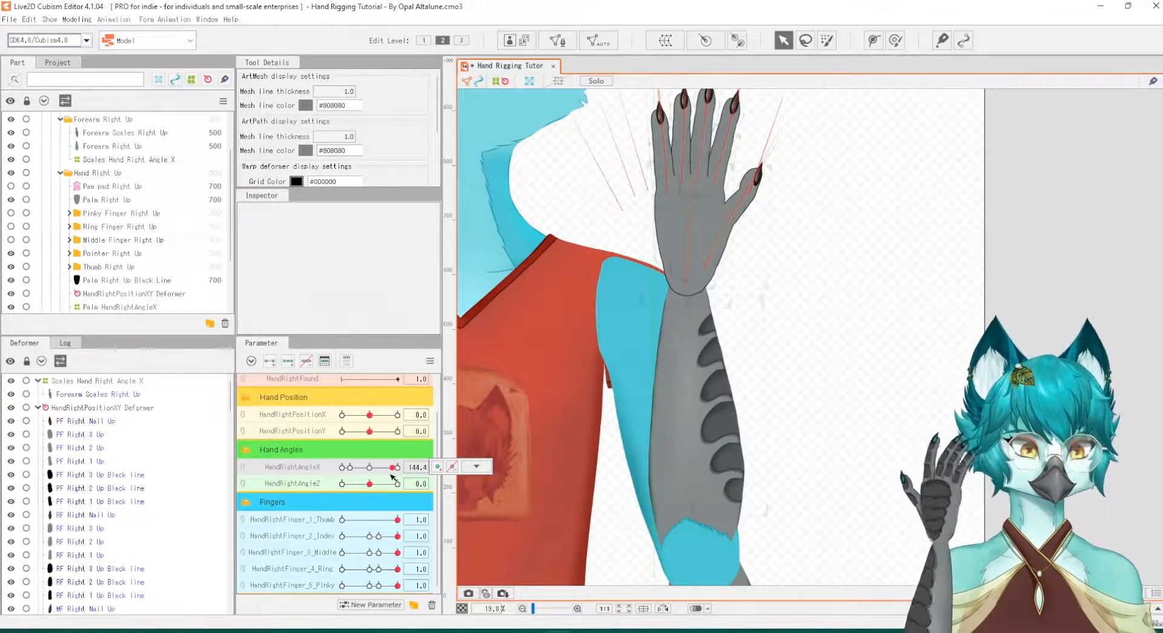
drag(393, 467, 377, 467)
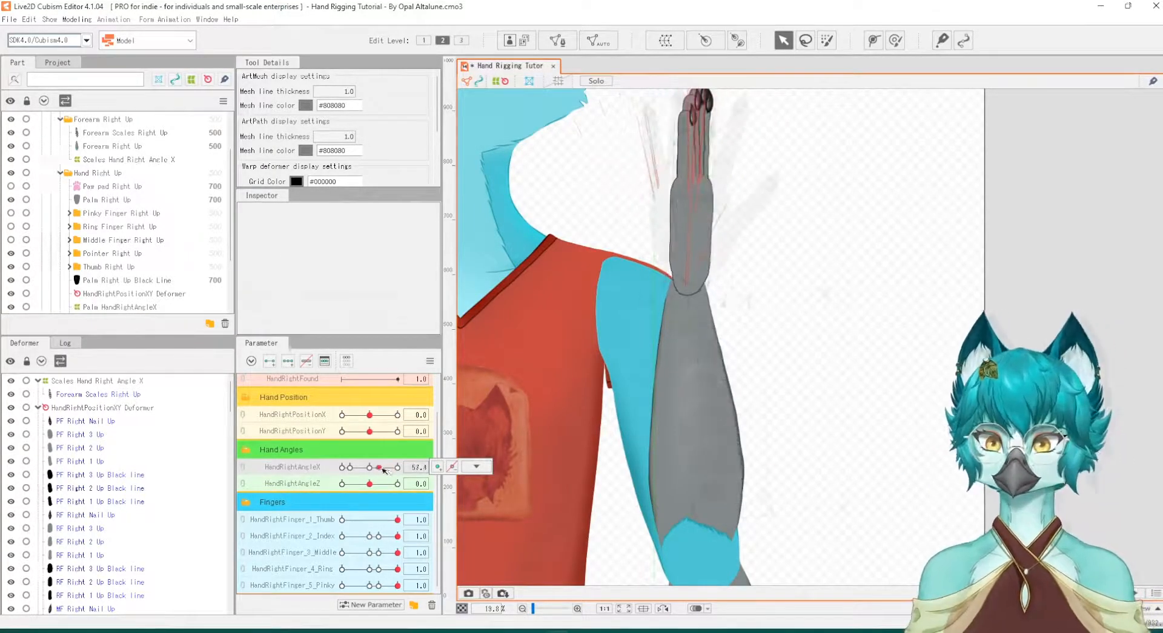
drag(377, 467, 396, 466)
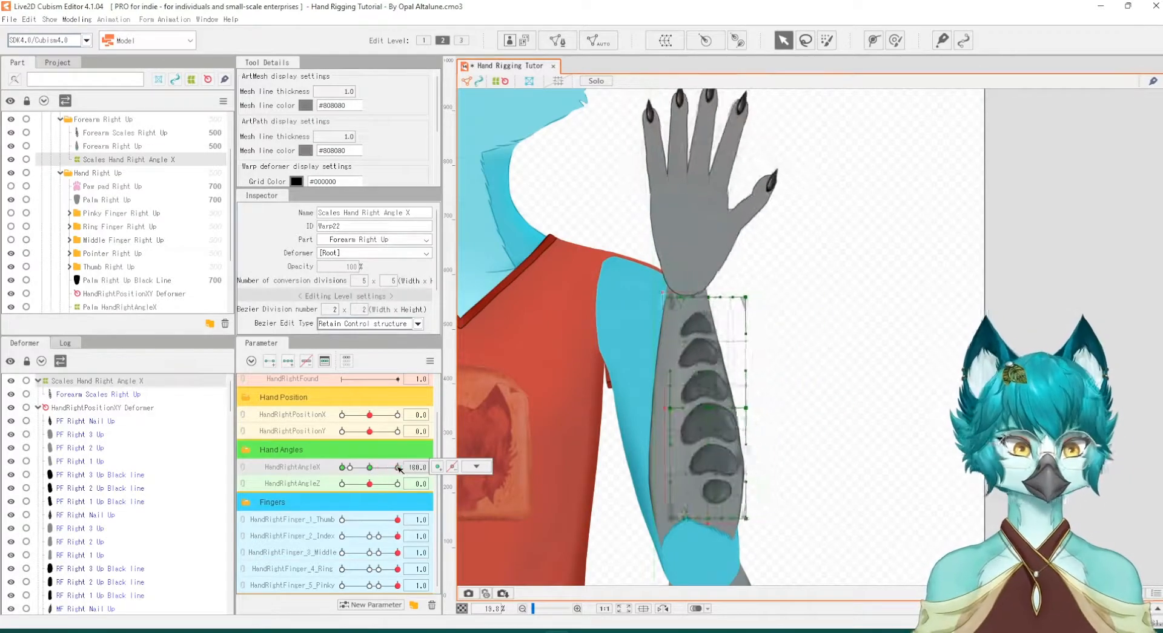
Sweep hand angle X between 100 and near 0, leaving it around 73, to check clipping
drag(395, 467, 385, 467)
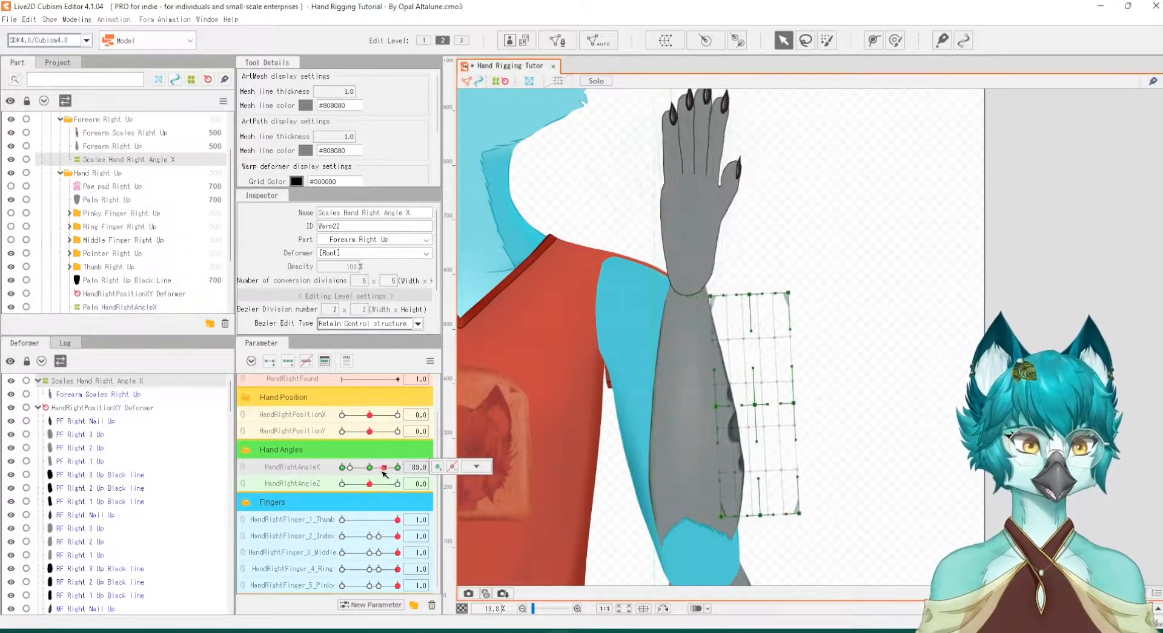
drag(393, 468, 372, 468)
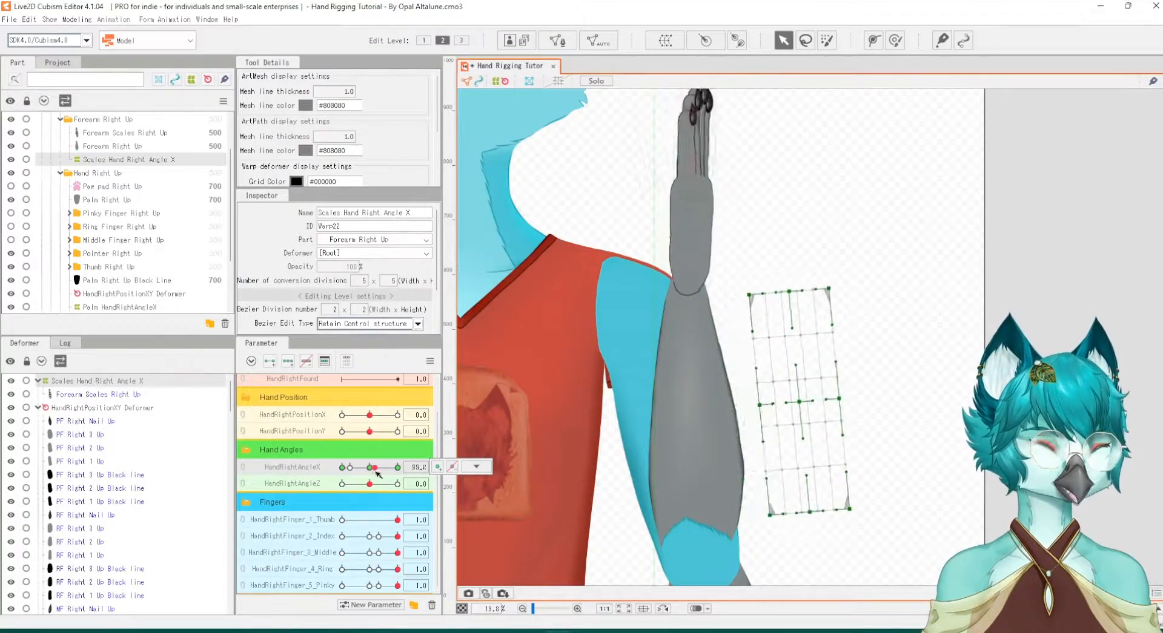
drag(371, 467, 400, 466)
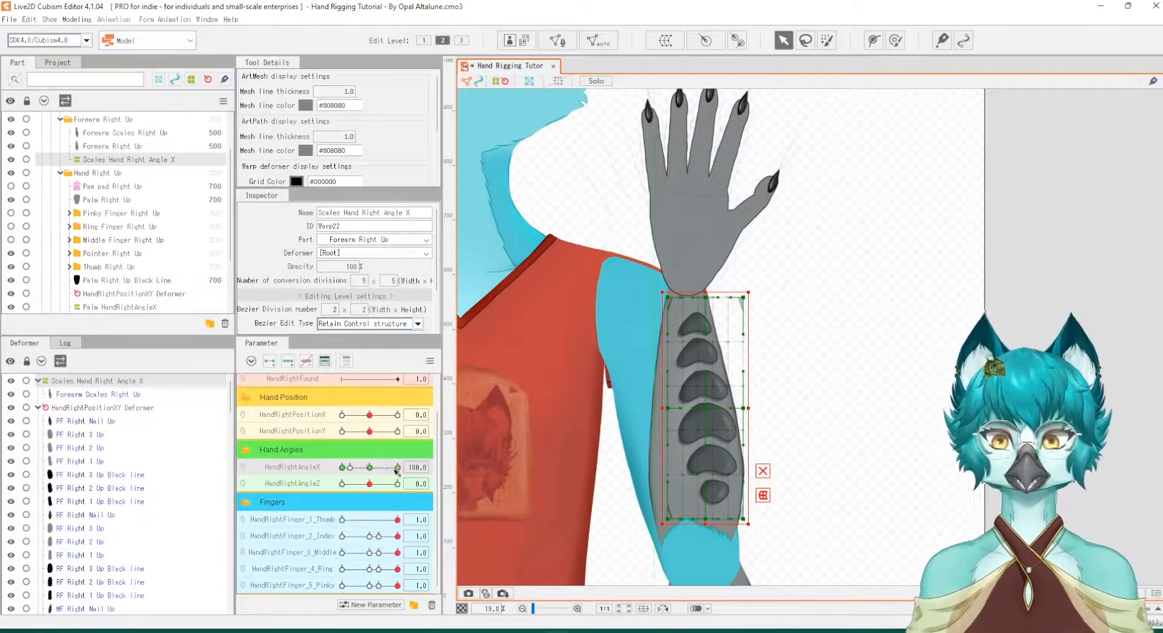
drag(396, 466, 370, 467)
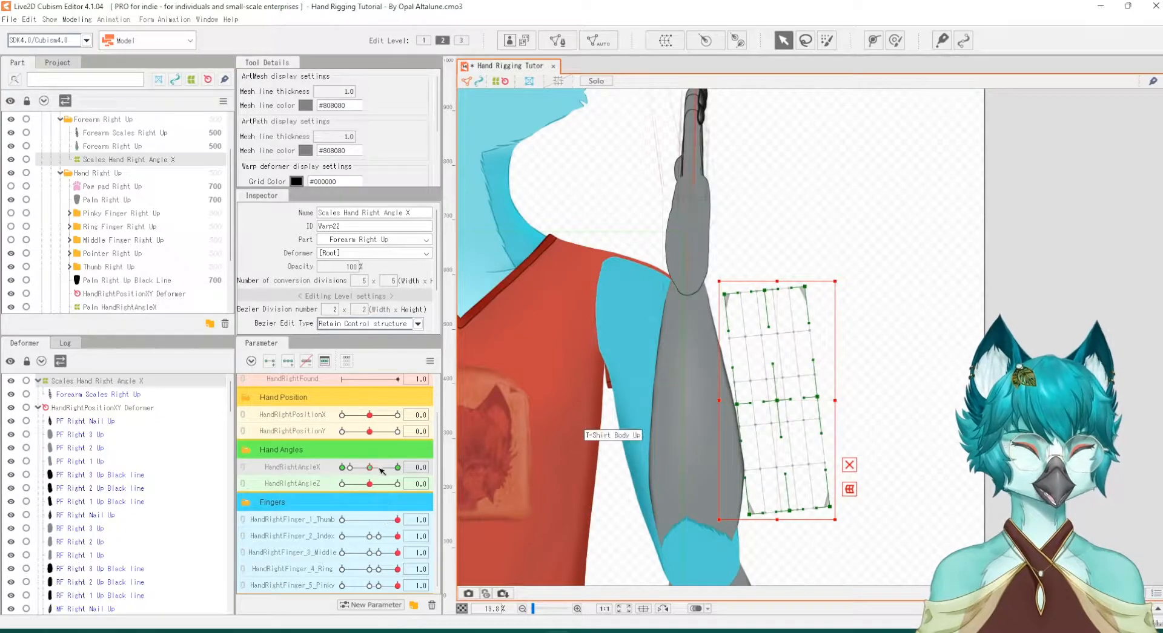
drag(370, 468, 396, 468)
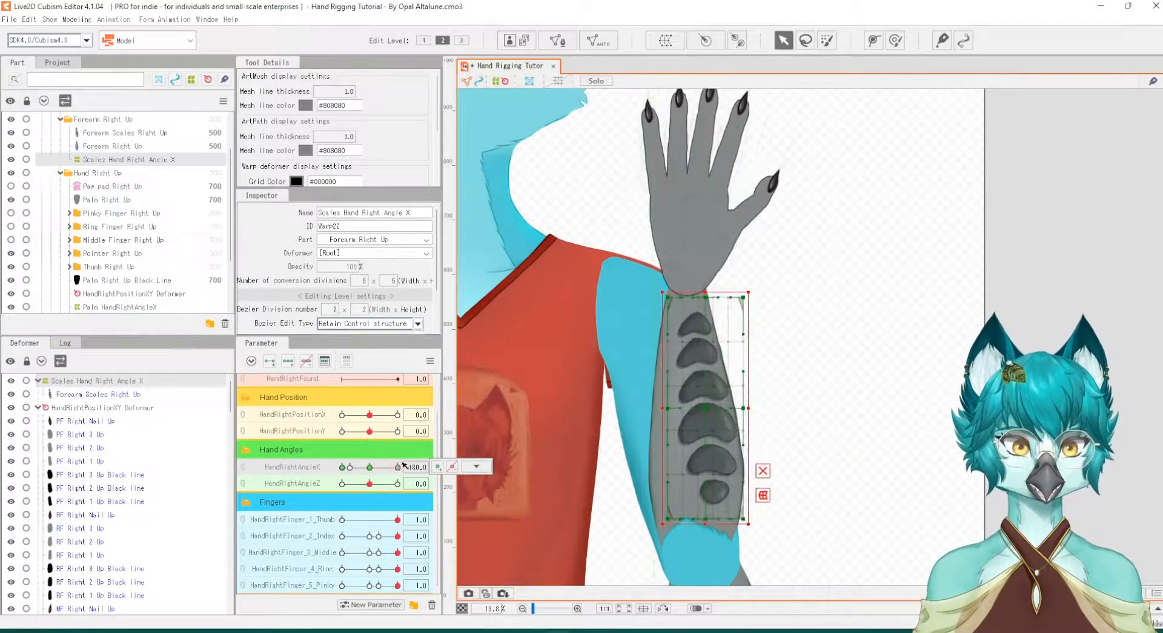
drag(399, 466, 393, 467)
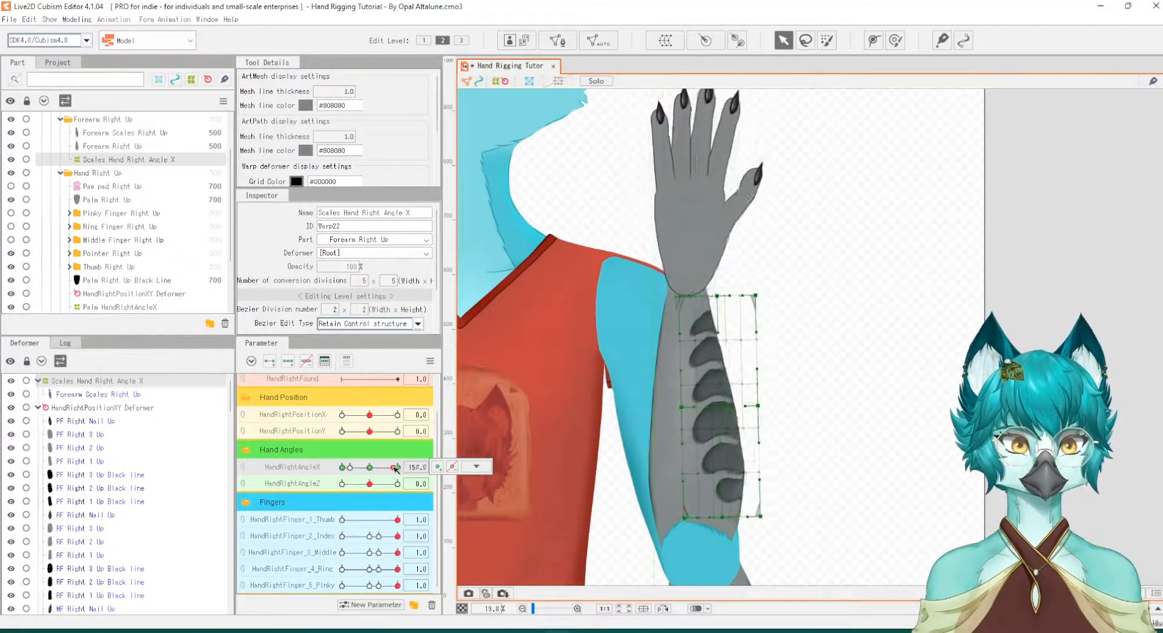
drag(393, 467, 390, 467)
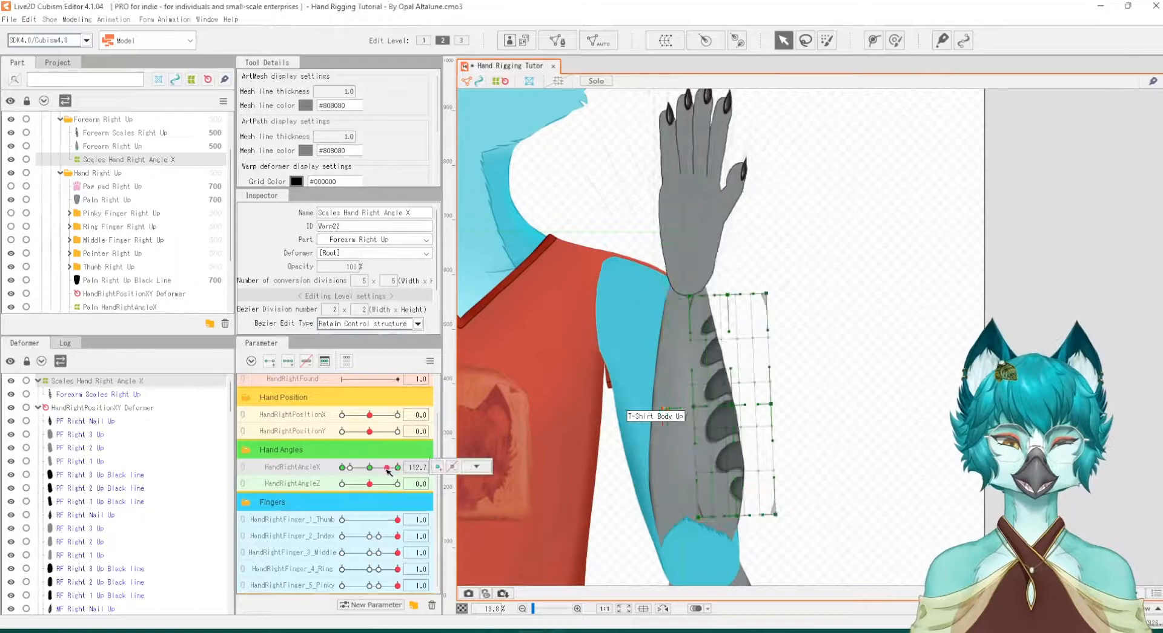
Drag hand angle X through the negative range to about -100, checking the scales
drag(385, 468, 358, 468)
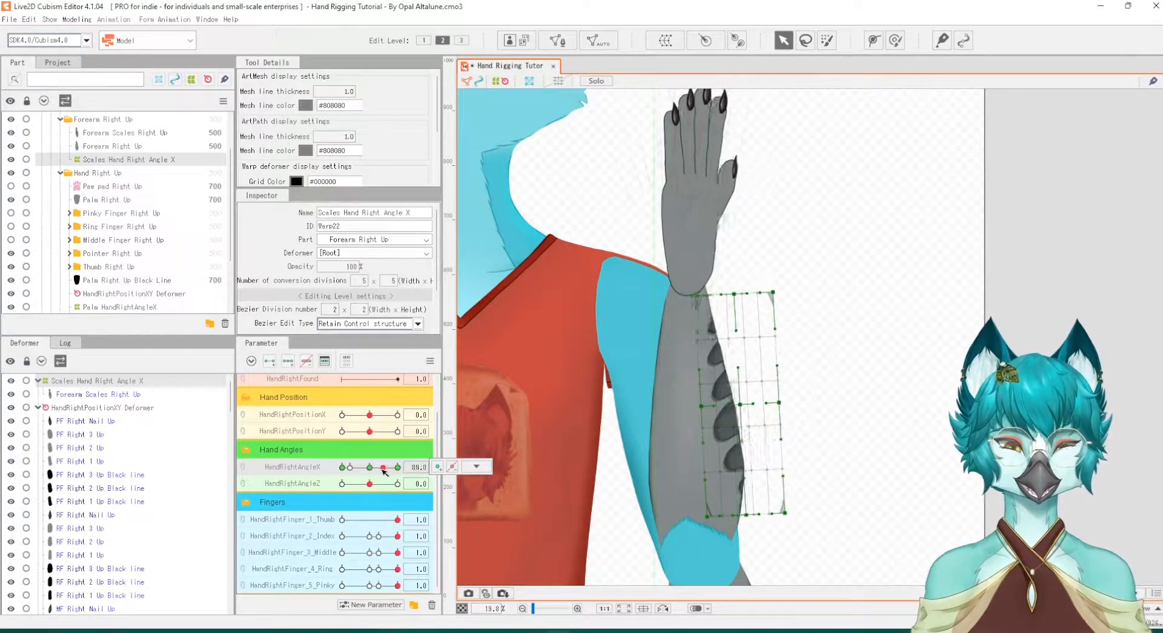
drag(387, 466, 371, 466)
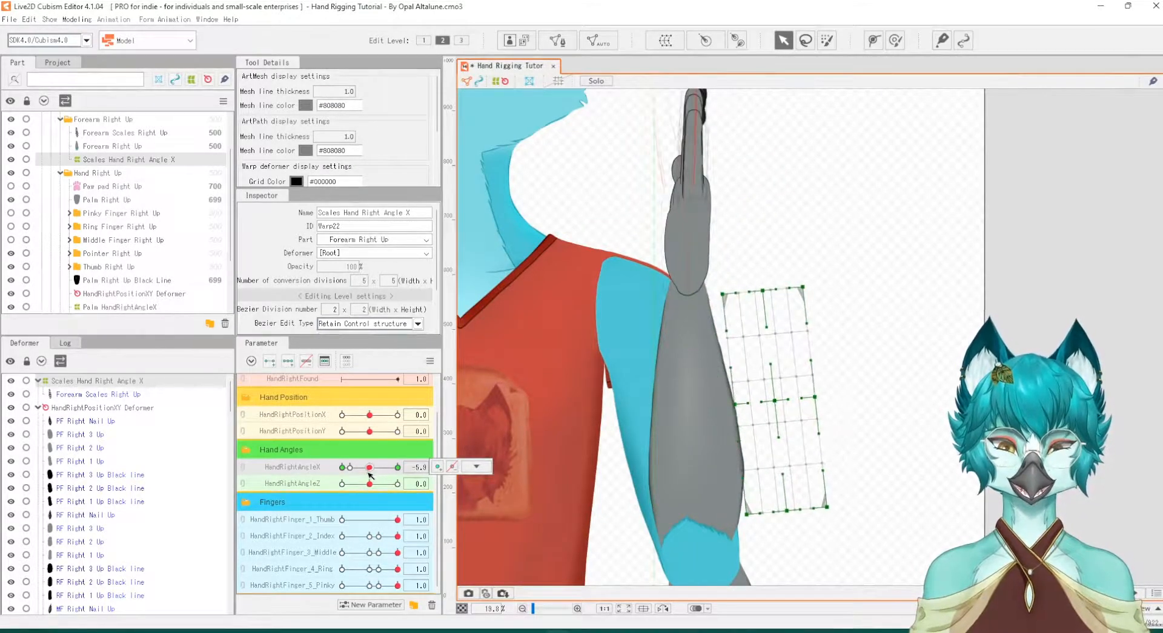
drag(371, 467, 360, 466)
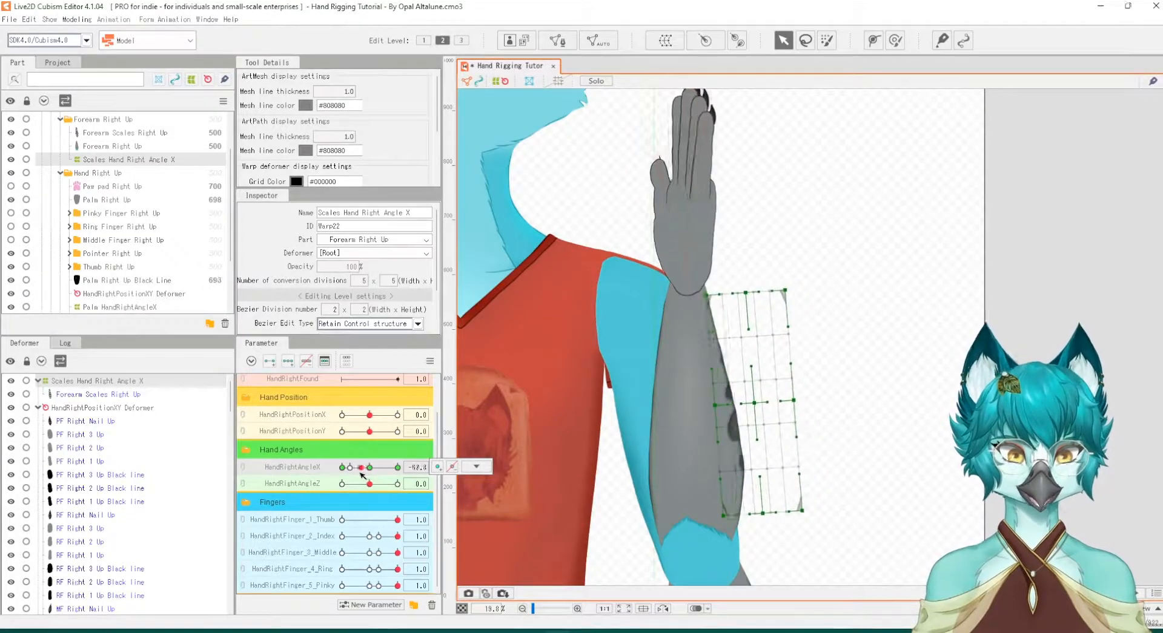
drag(381, 468, 349, 467)
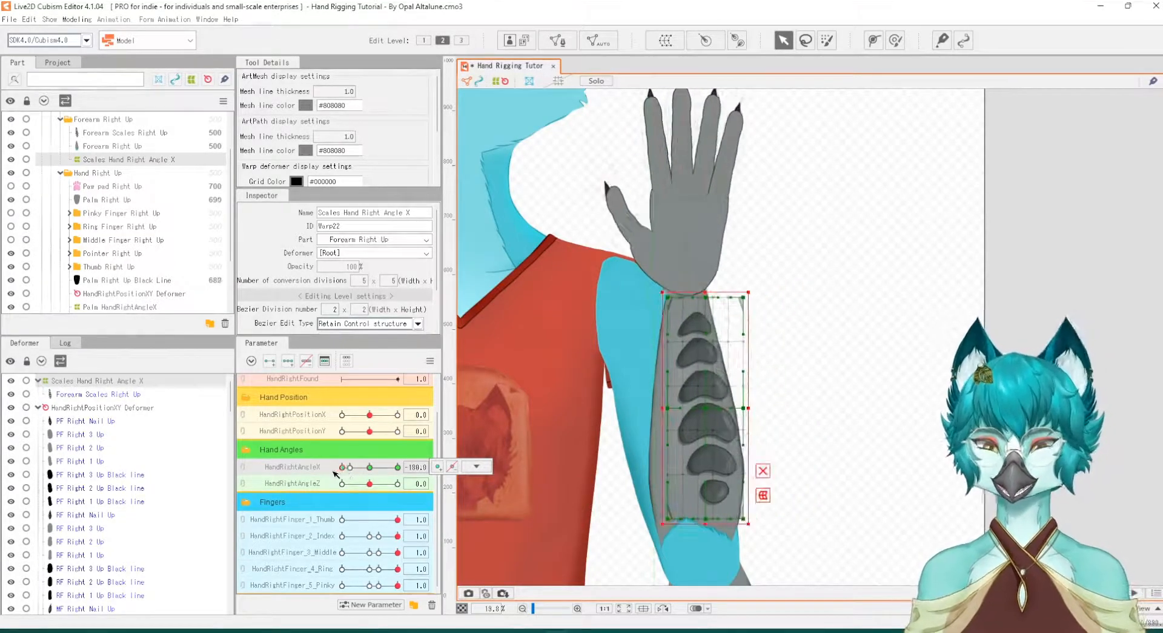
drag(363, 467, 352, 478)
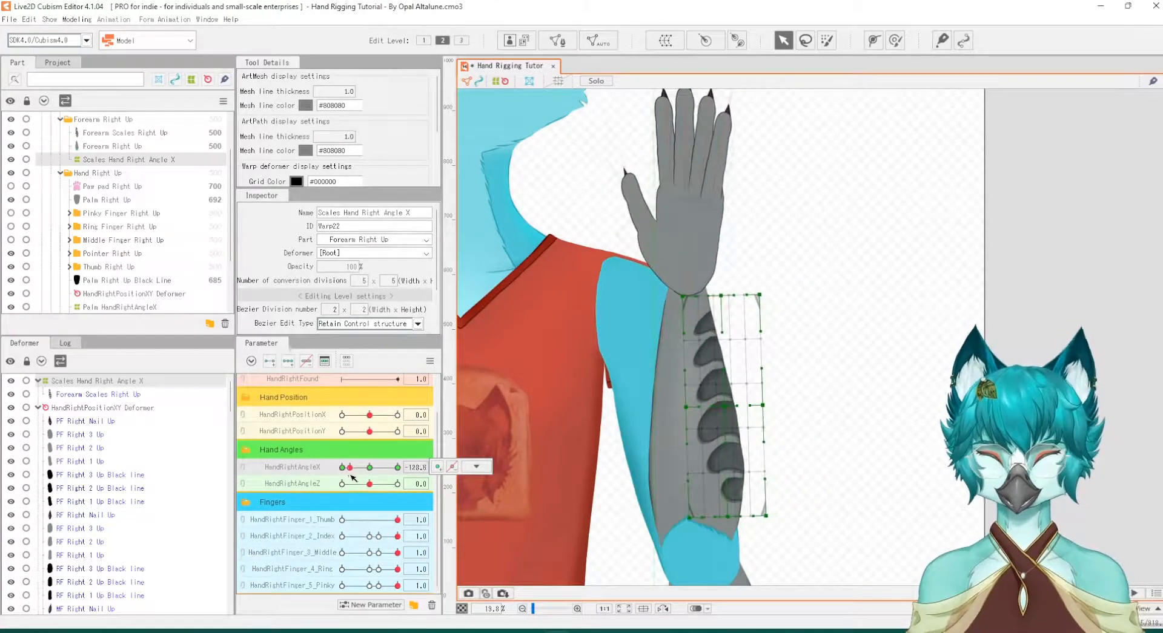
drag(345, 466, 363, 466)
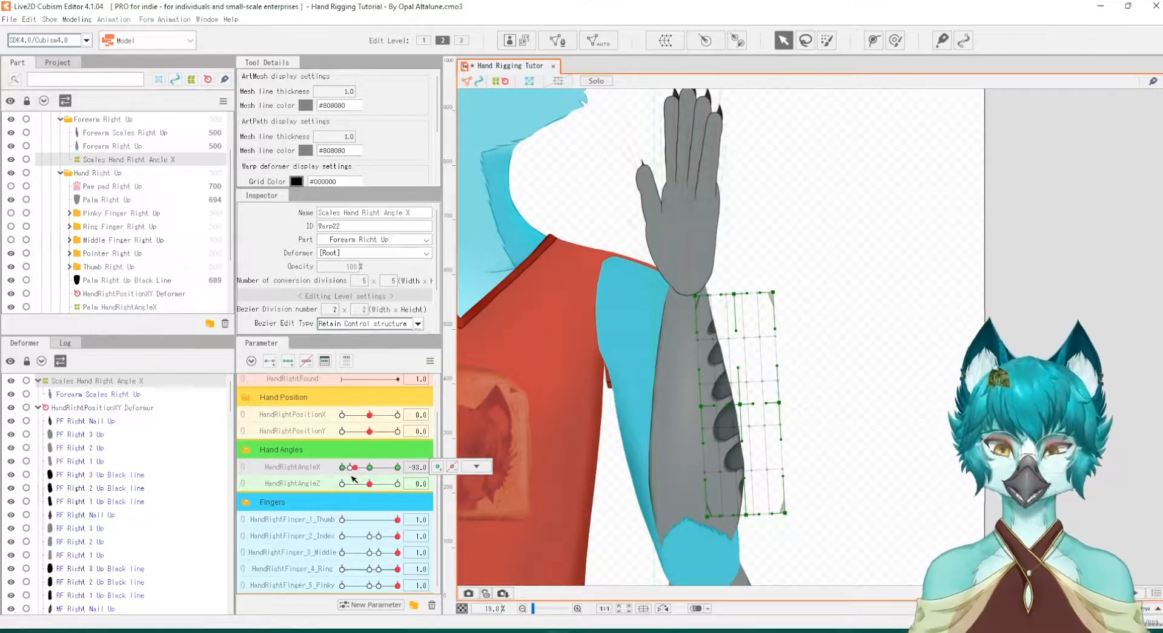
drag(357, 466, 353, 468)
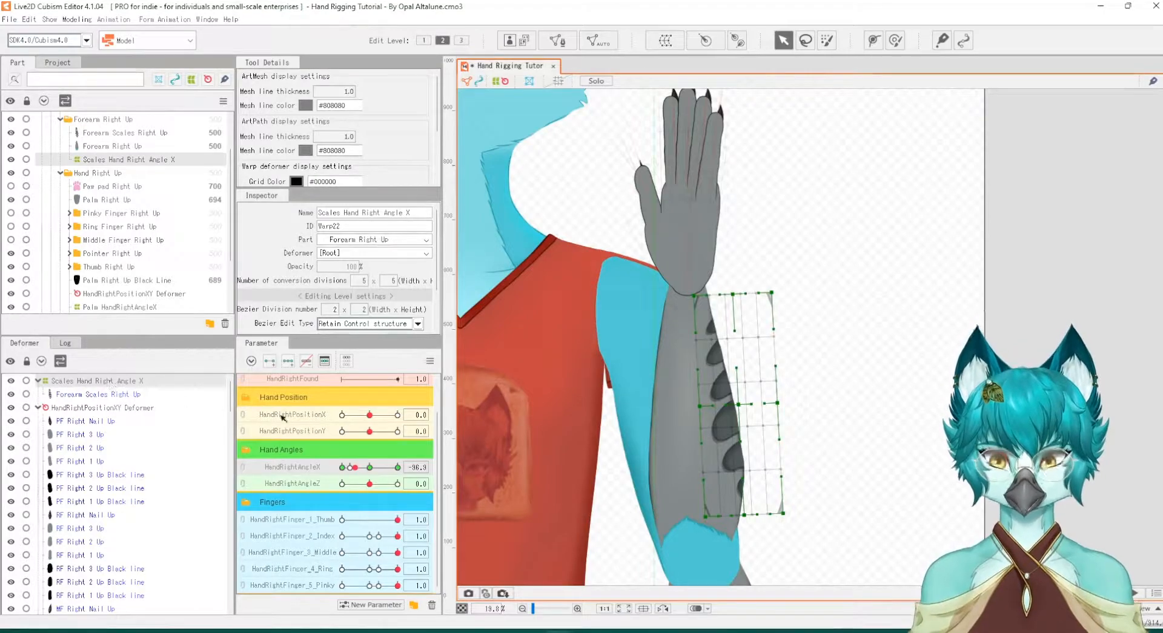
drag(350, 466, 370, 466)
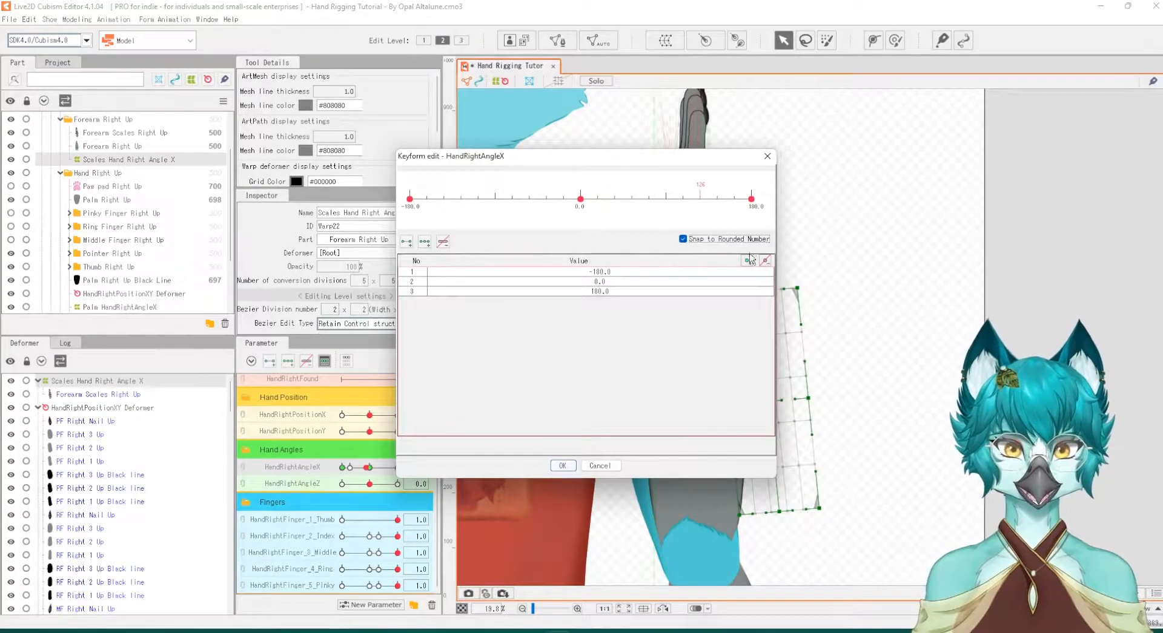
Add a new key at -0.1 to hand angle X
click(747, 260)
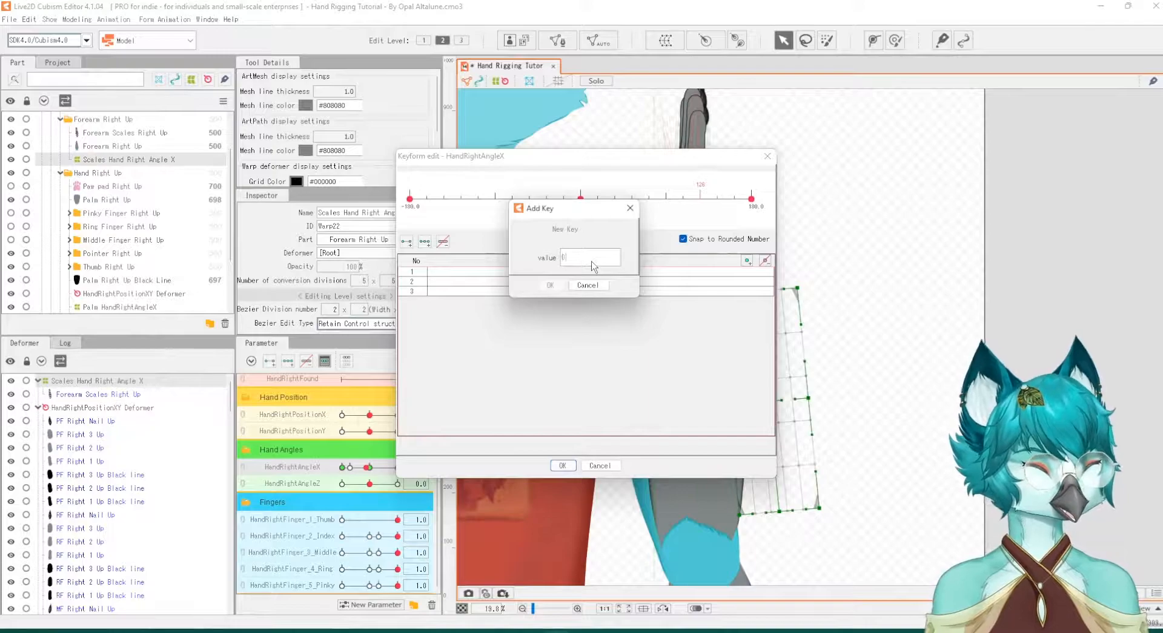
text(-.1)
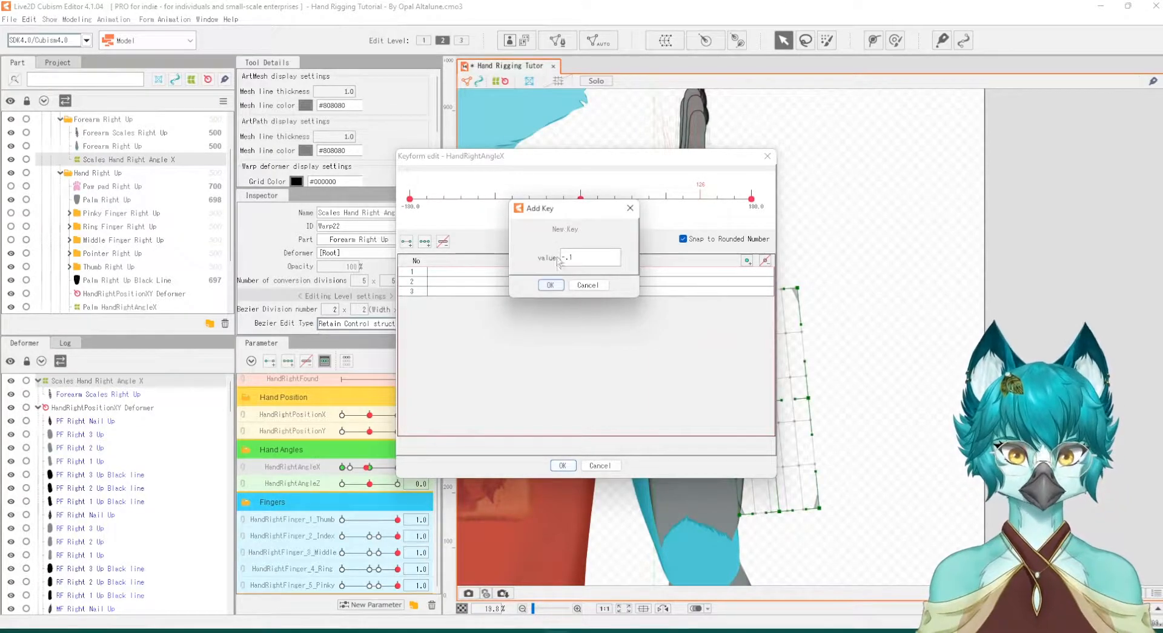
click(549, 285)
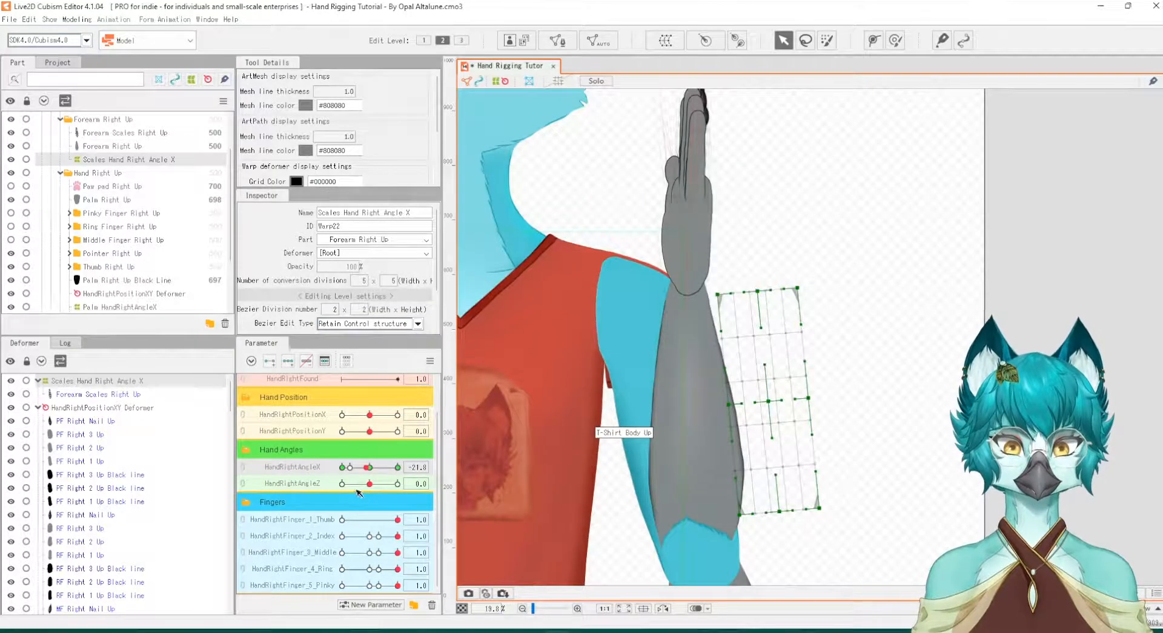
Set the scales deformer's opacity to 0 on the -0.1 key, then preview toward -35
drag(377, 467, 363, 467)
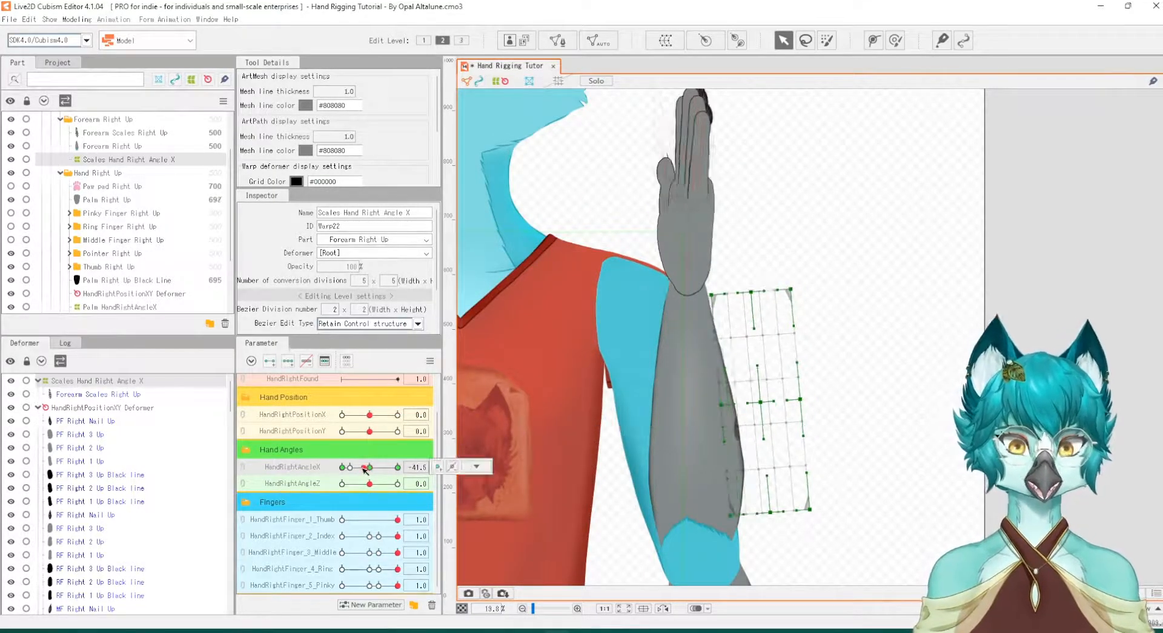
drag(371, 466, 363, 466)
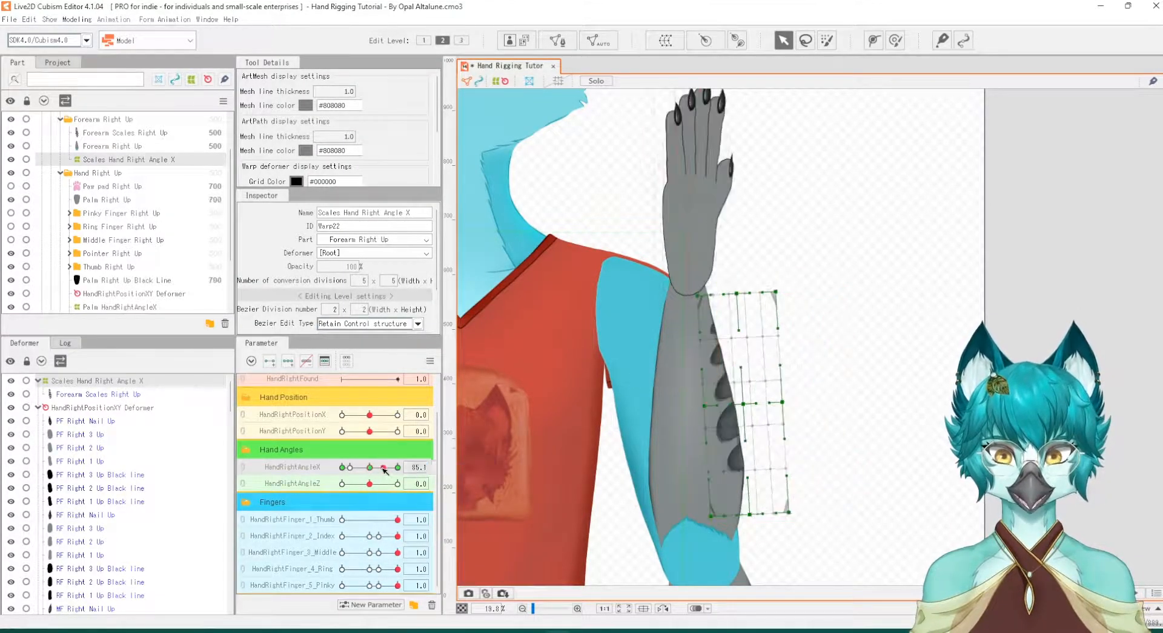
drag(384, 467, 397, 467)
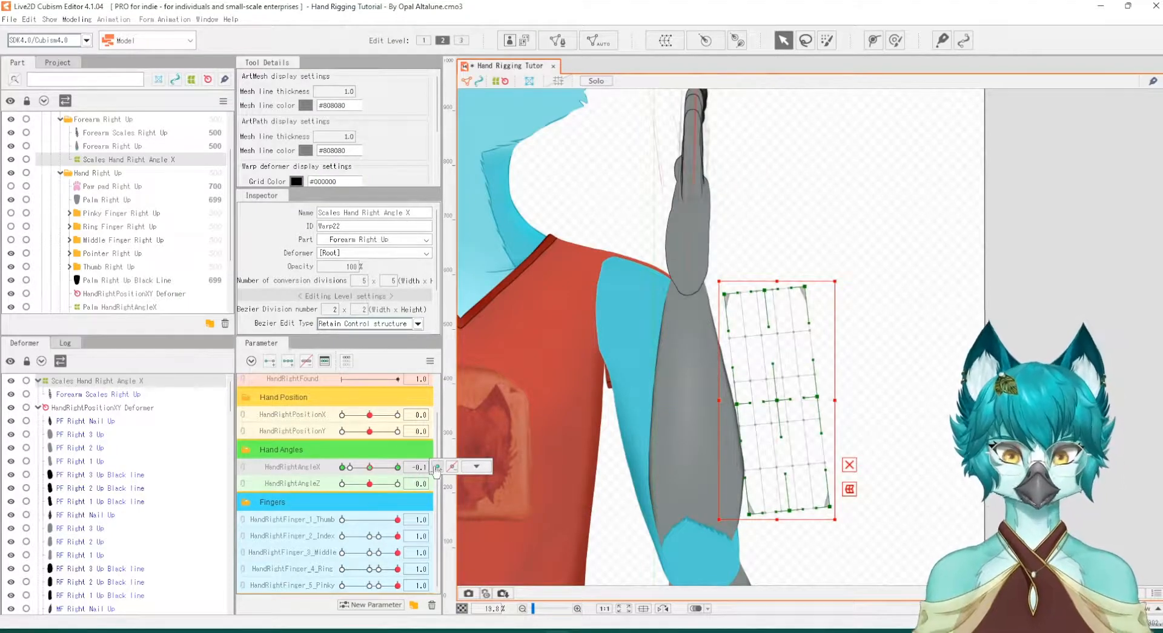
click(437, 467)
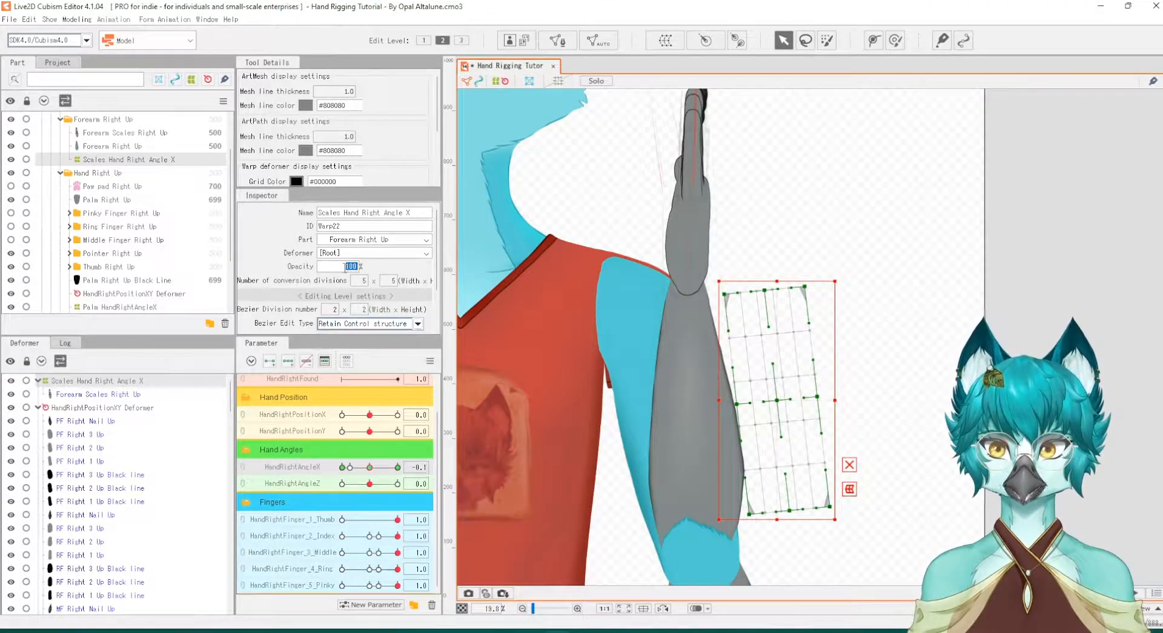
text(0)
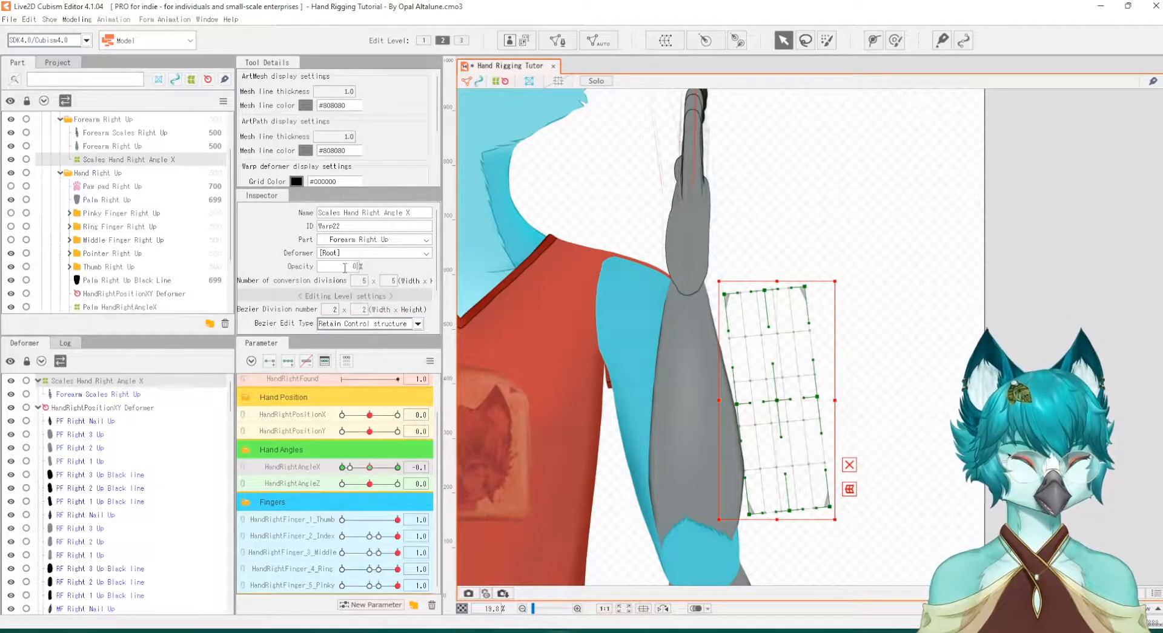
drag(393, 467, 351, 466)
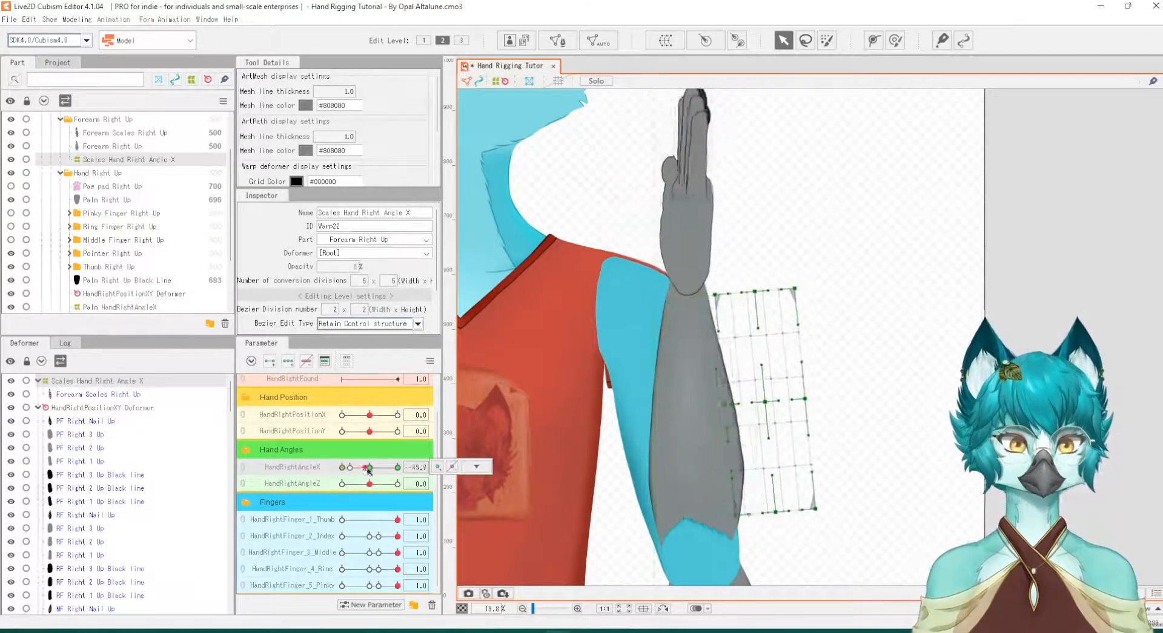
Sweep hand angle X around 100 to watch the forearm scales slide
drag(368, 466, 389, 466)
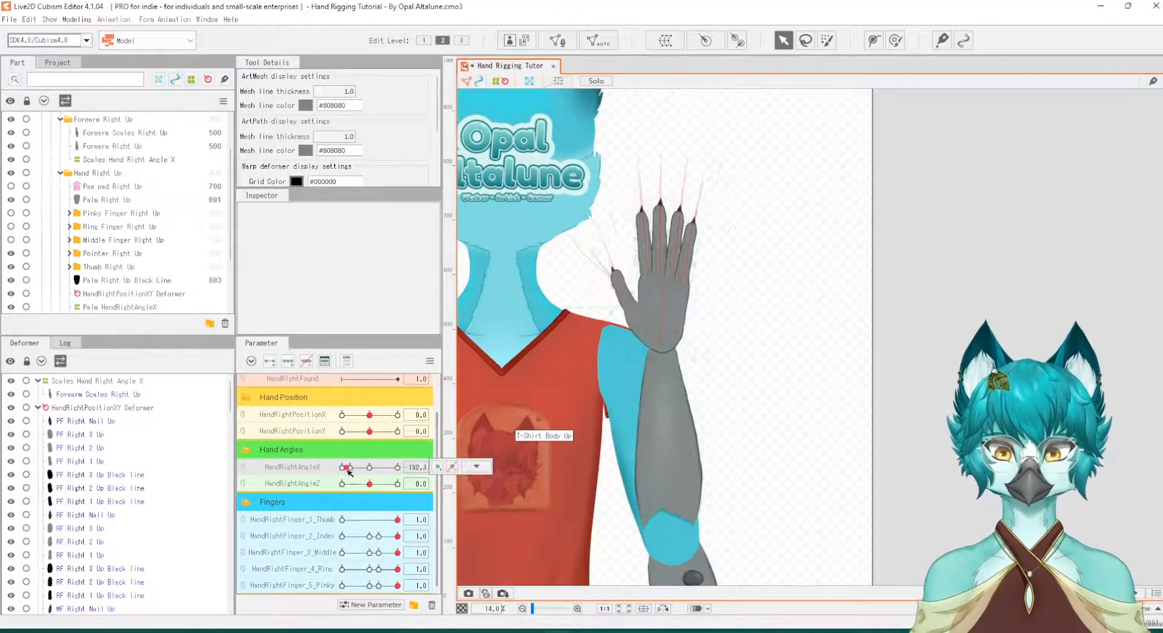
drag(349, 468, 404, 467)
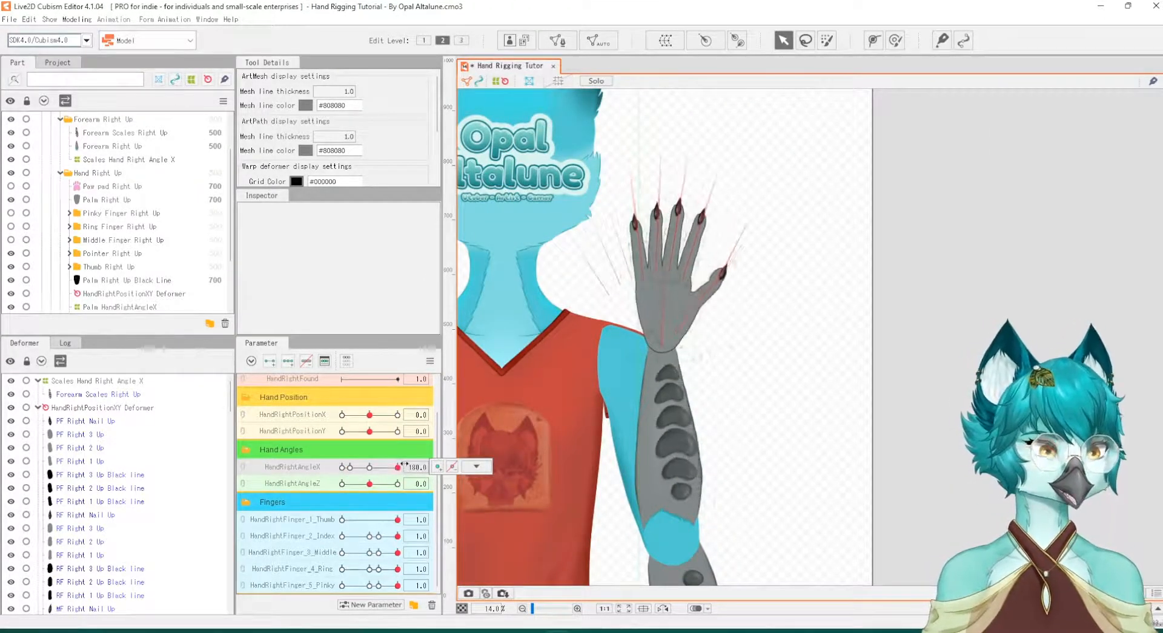
drag(405, 466, 384, 466)
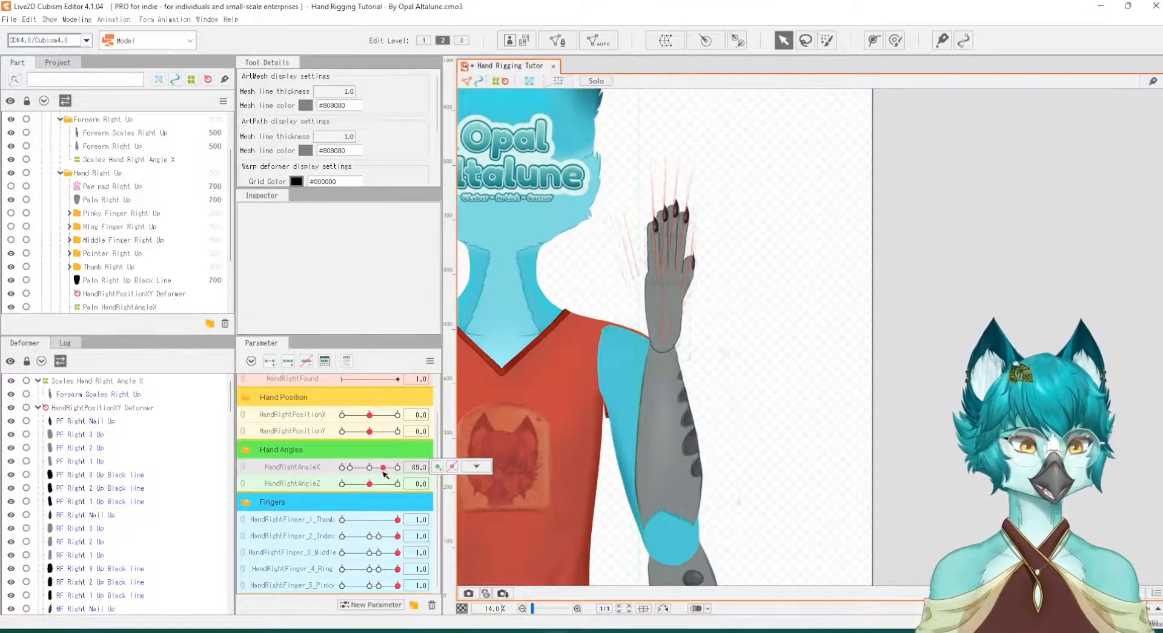
drag(371, 467, 400, 467)
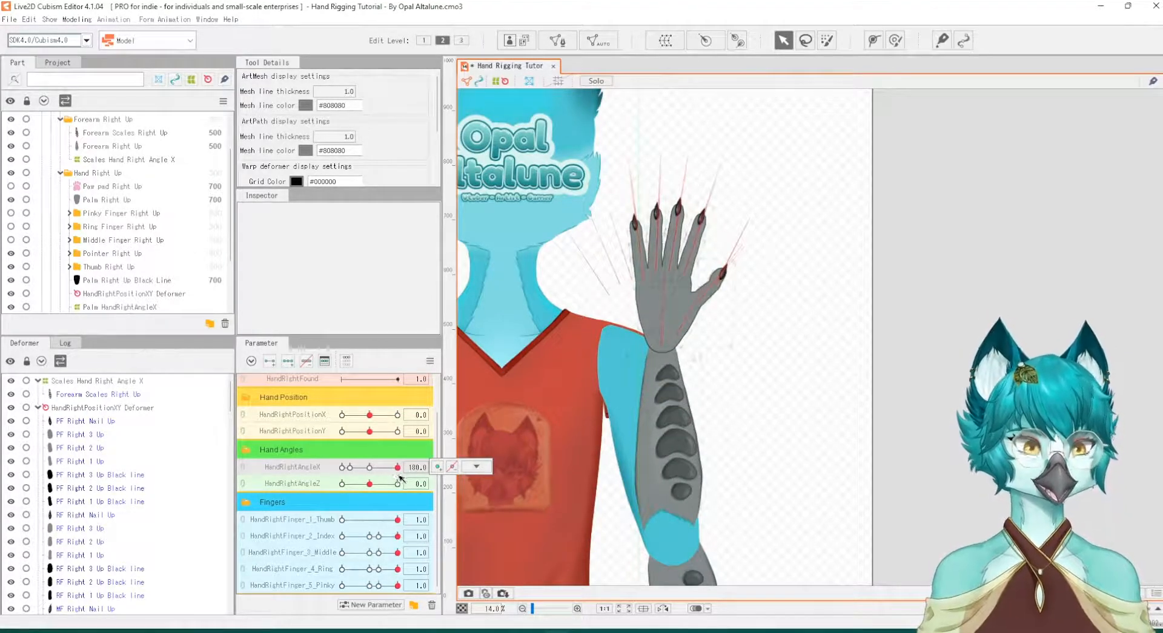
drag(400, 466, 378, 466)
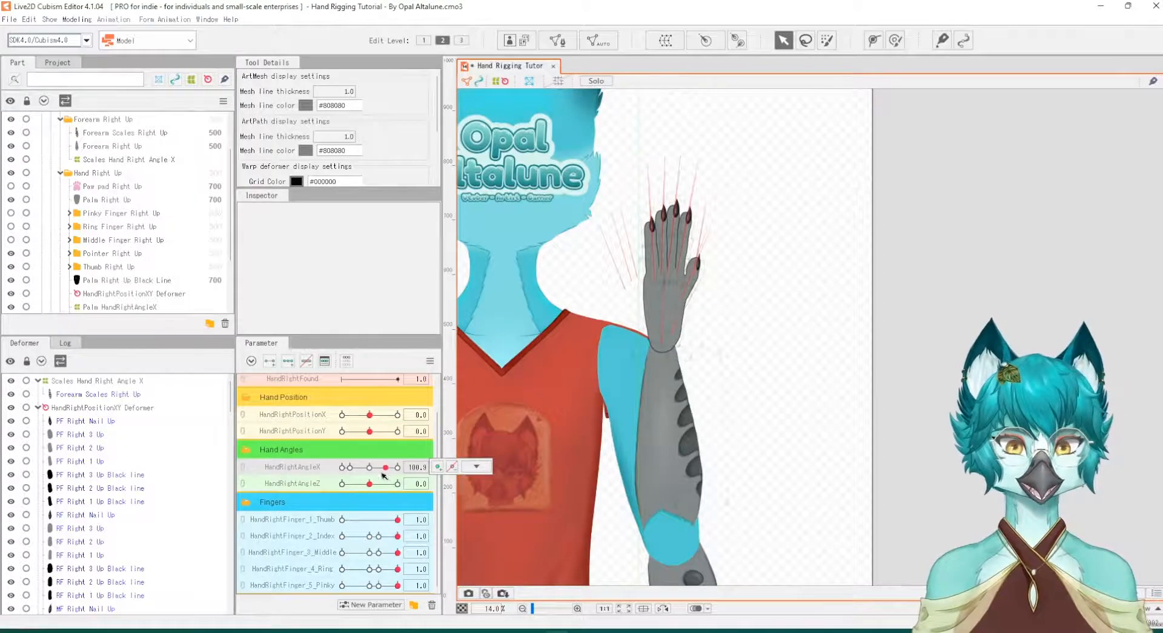
Test scales near maximum angle, selecting the Scales Hand Right Angle X deformer
drag(374, 466, 386, 466)
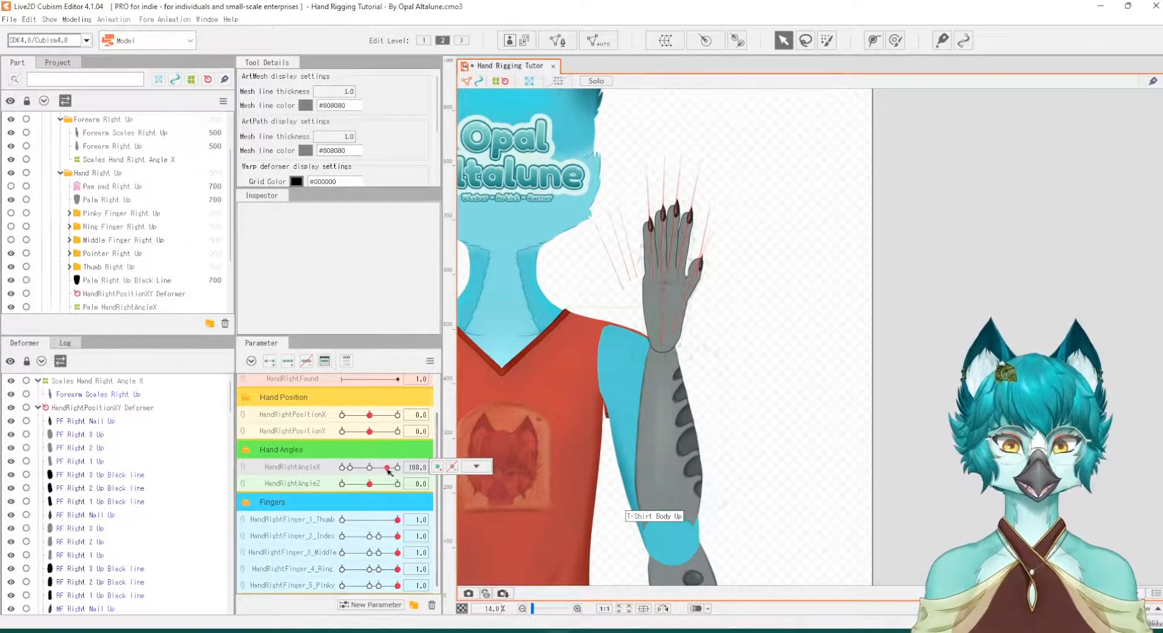
drag(395, 466, 395, 466)
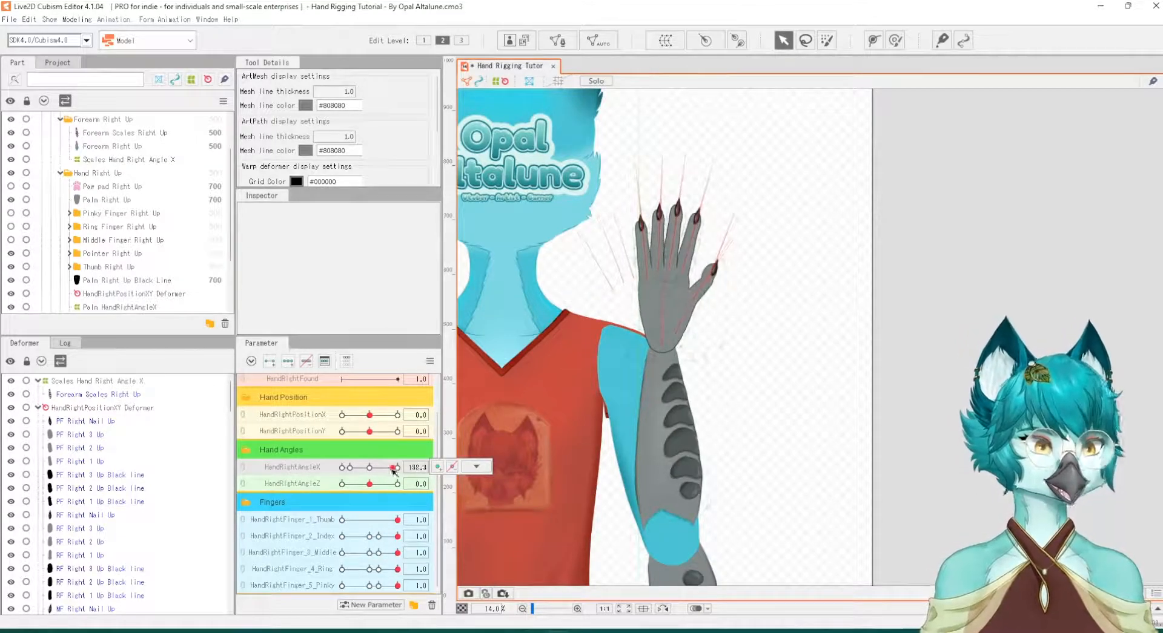
drag(393, 467, 354, 466)
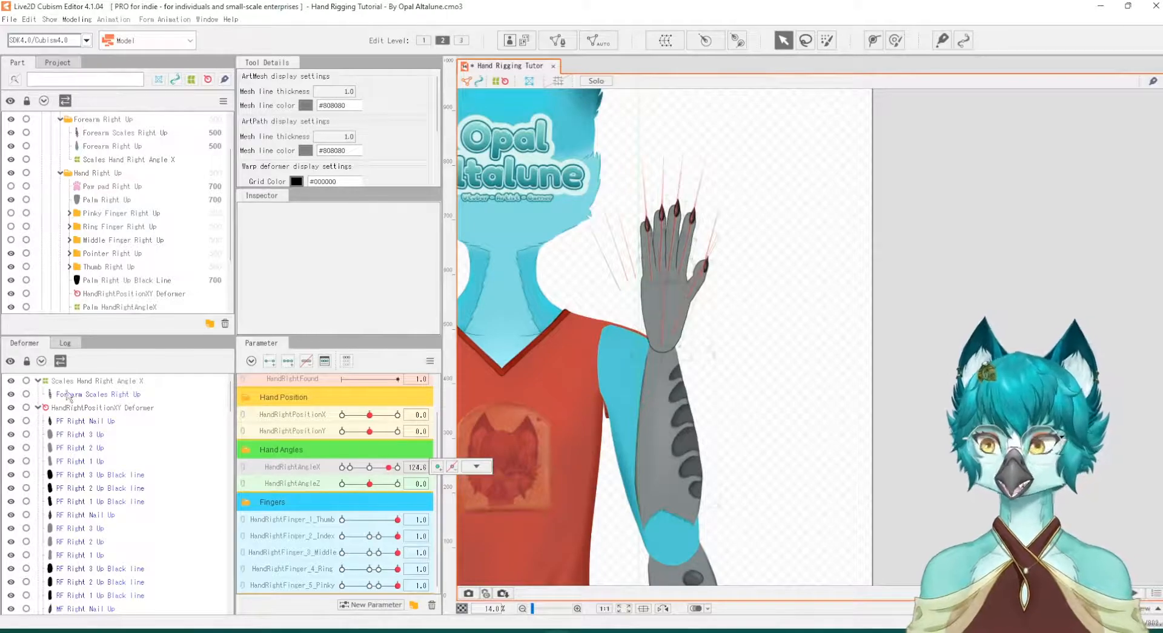
click(131, 159)
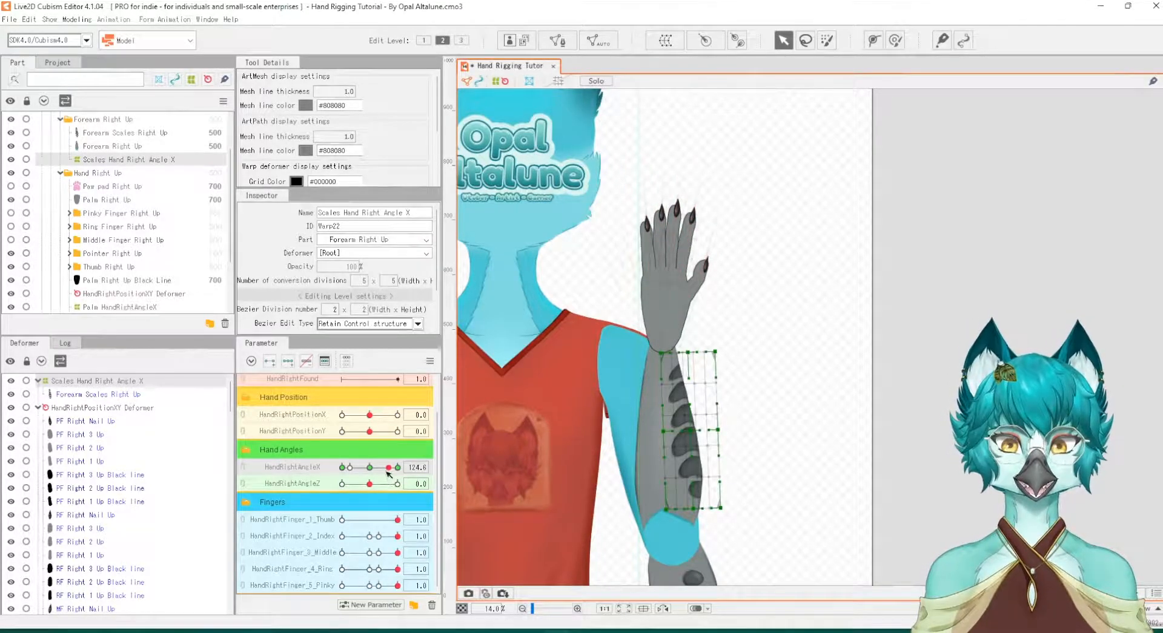
drag(386, 467, 396, 467)
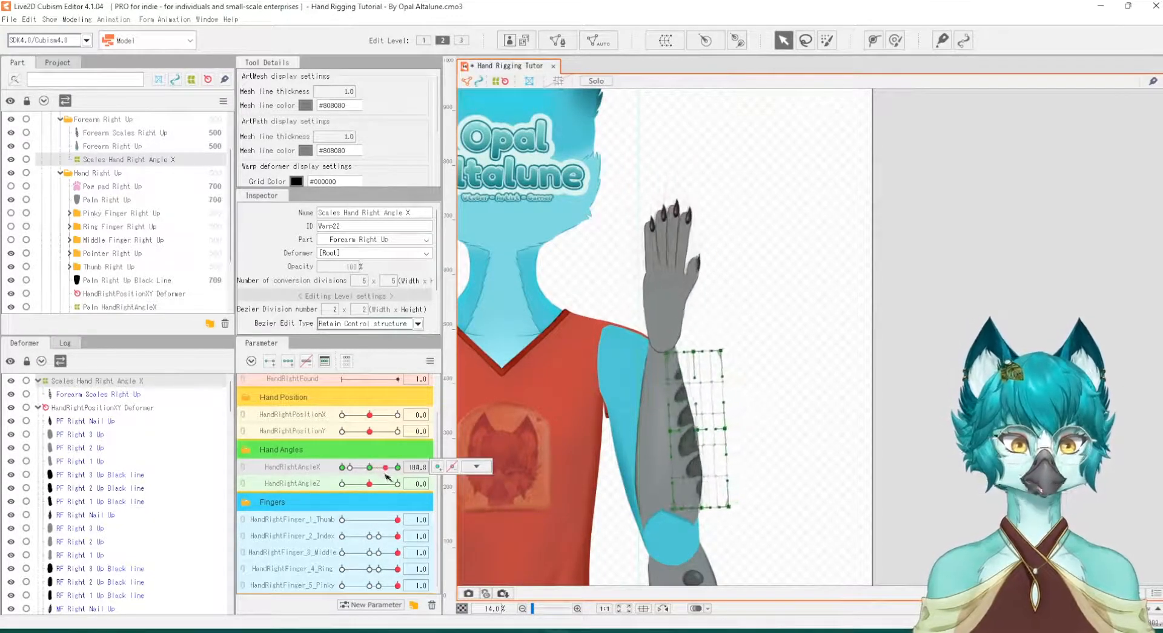